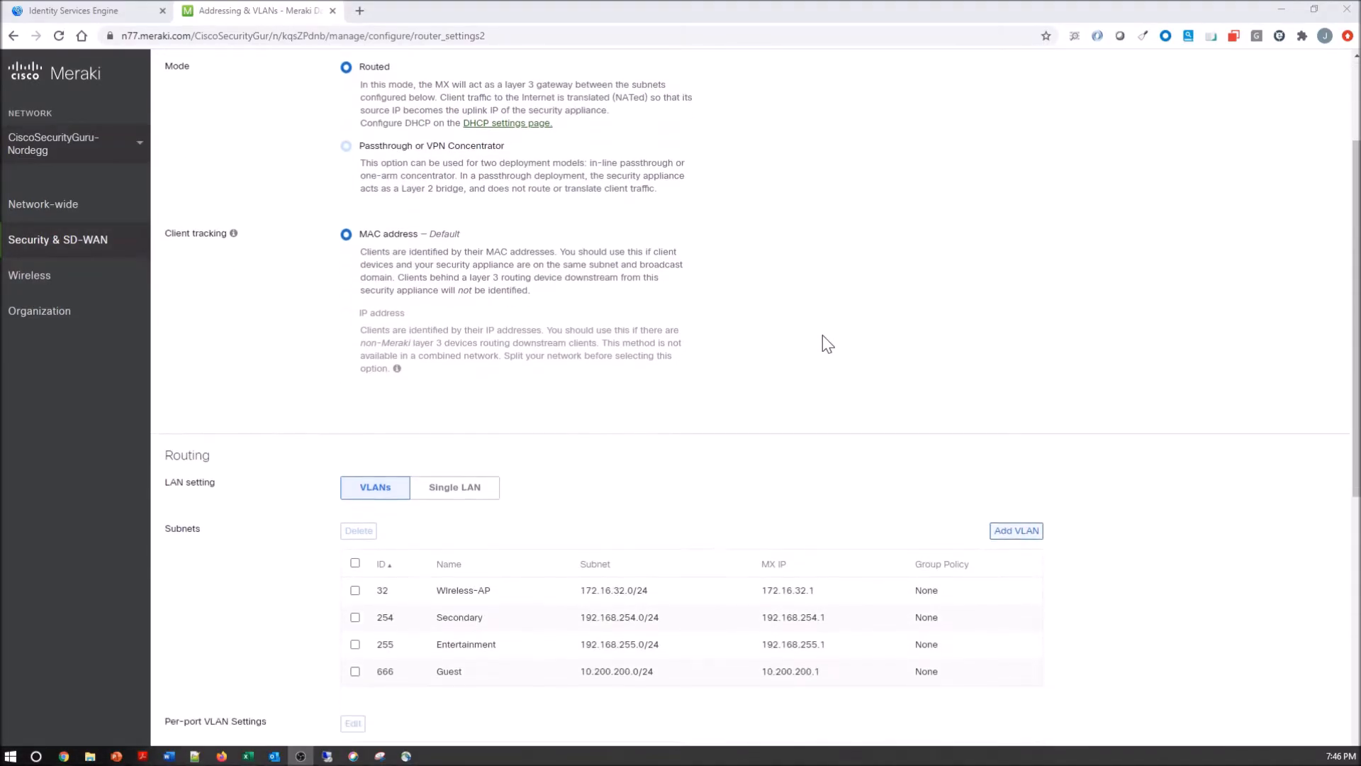
# Keep LAN port 2 on VLAN 254 (Secondary) and set its access policy to 802.1x
pyautogui.scroll(-3)
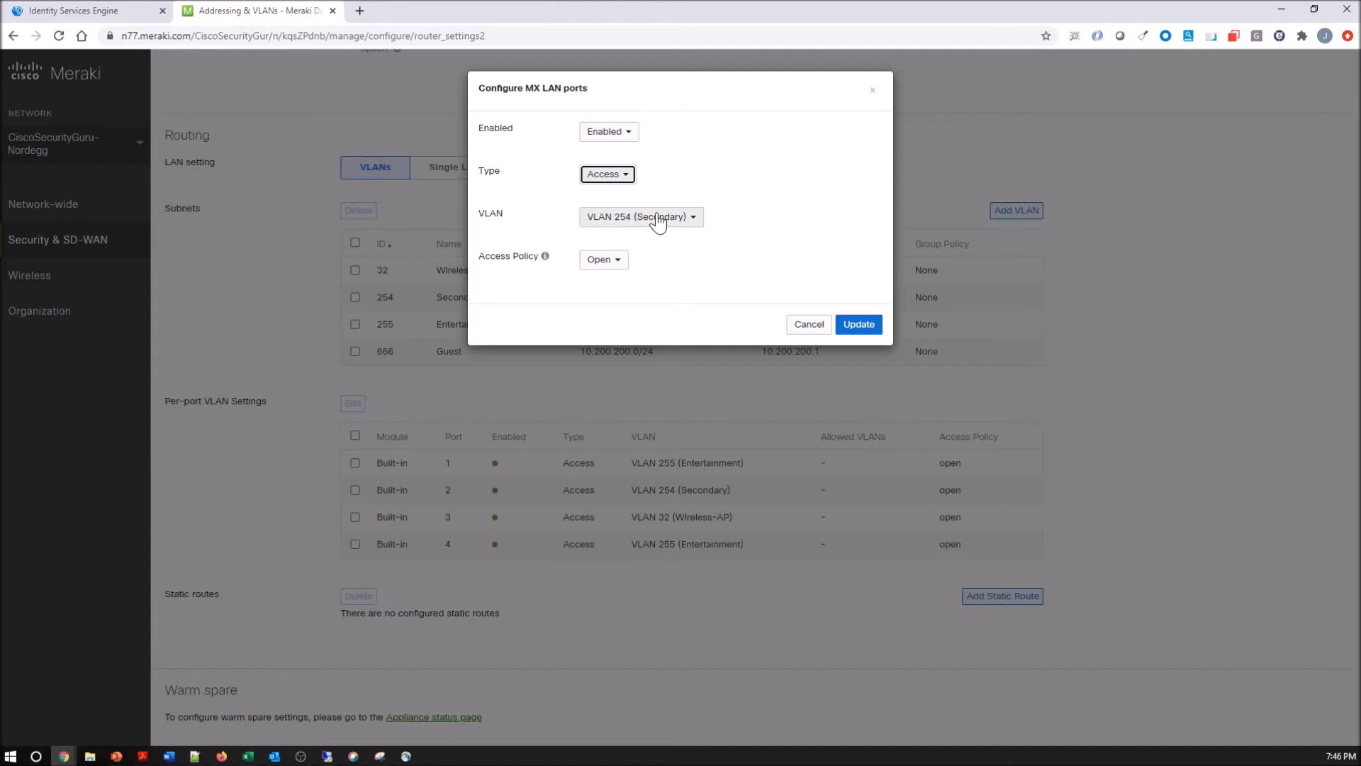
pyautogui.click(641, 216)
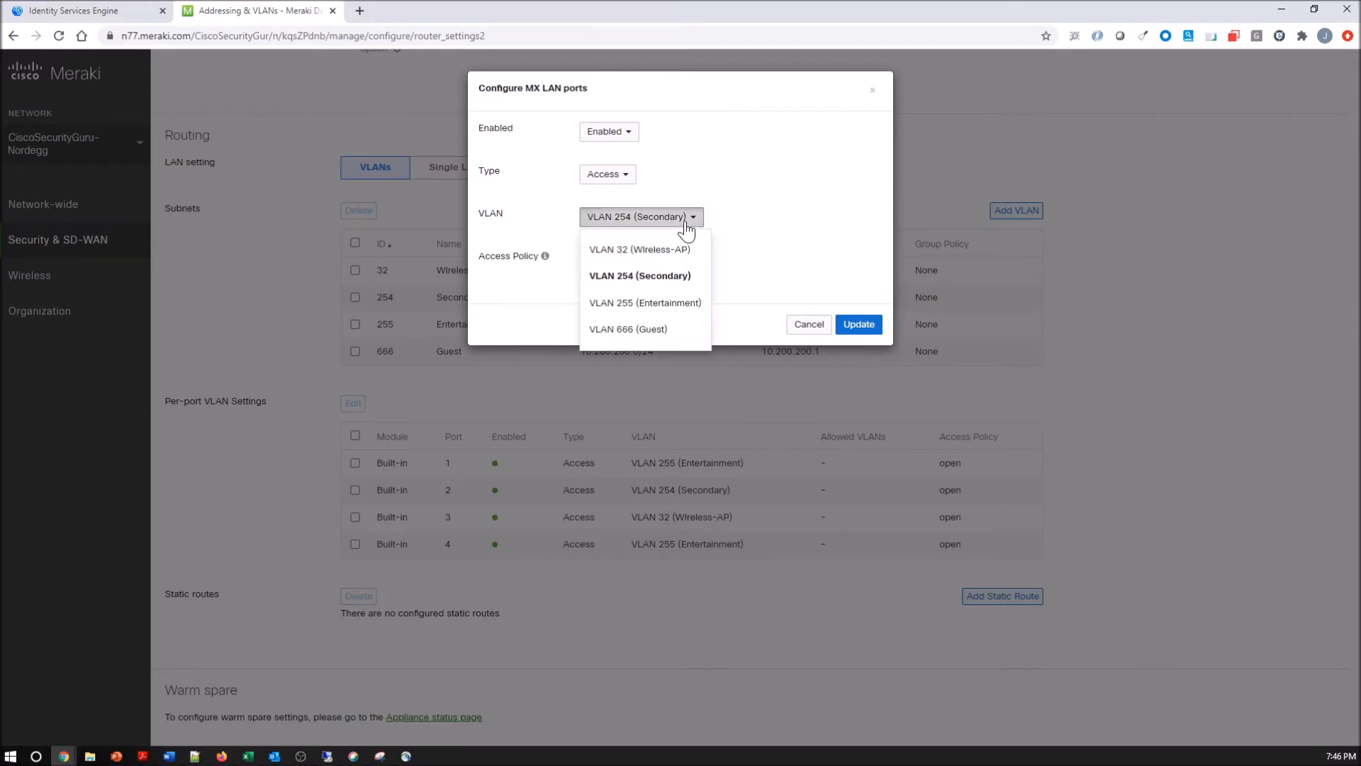
pyautogui.click(640, 275)
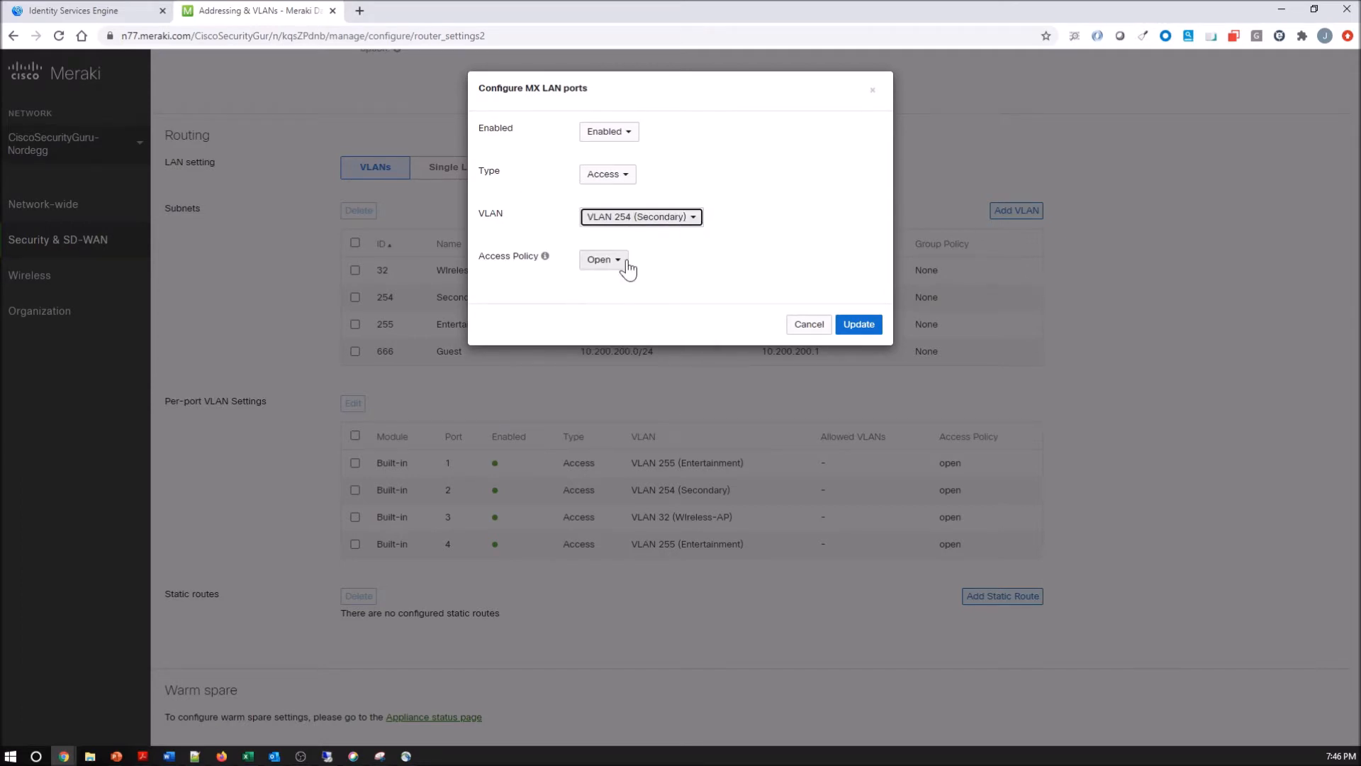
pyautogui.click(603, 258)
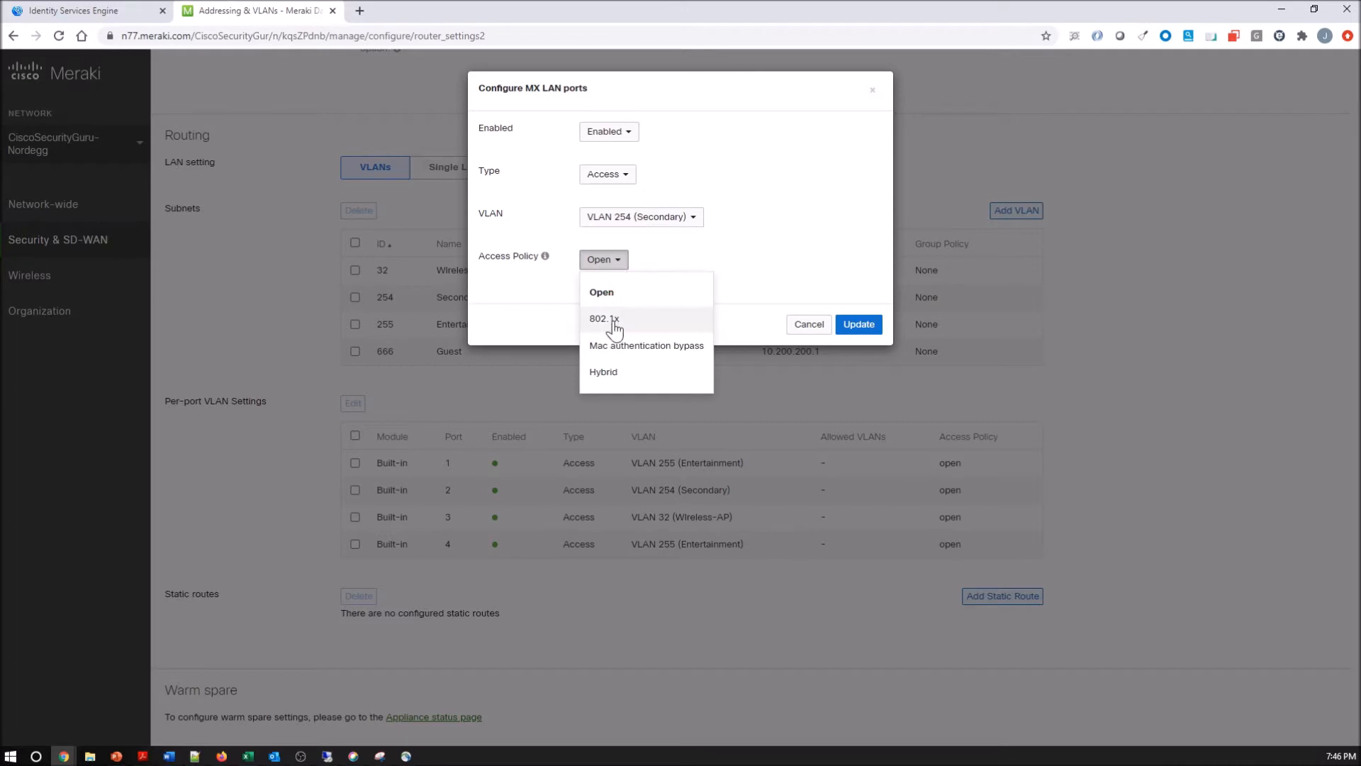
pyautogui.click(604, 318)
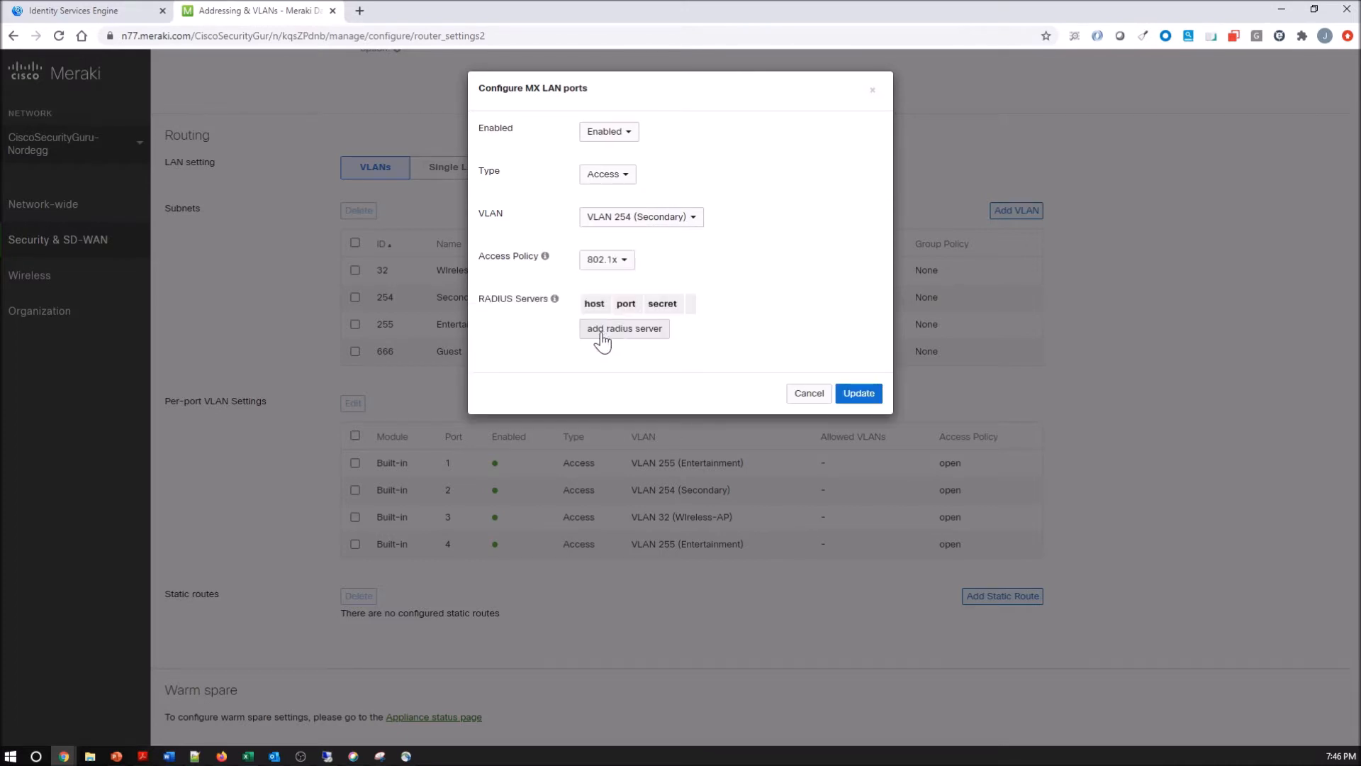
# Add RADIUS server 192.168.255.199 on port 1812 with its secret, then update and save
pyautogui.click(624, 328)
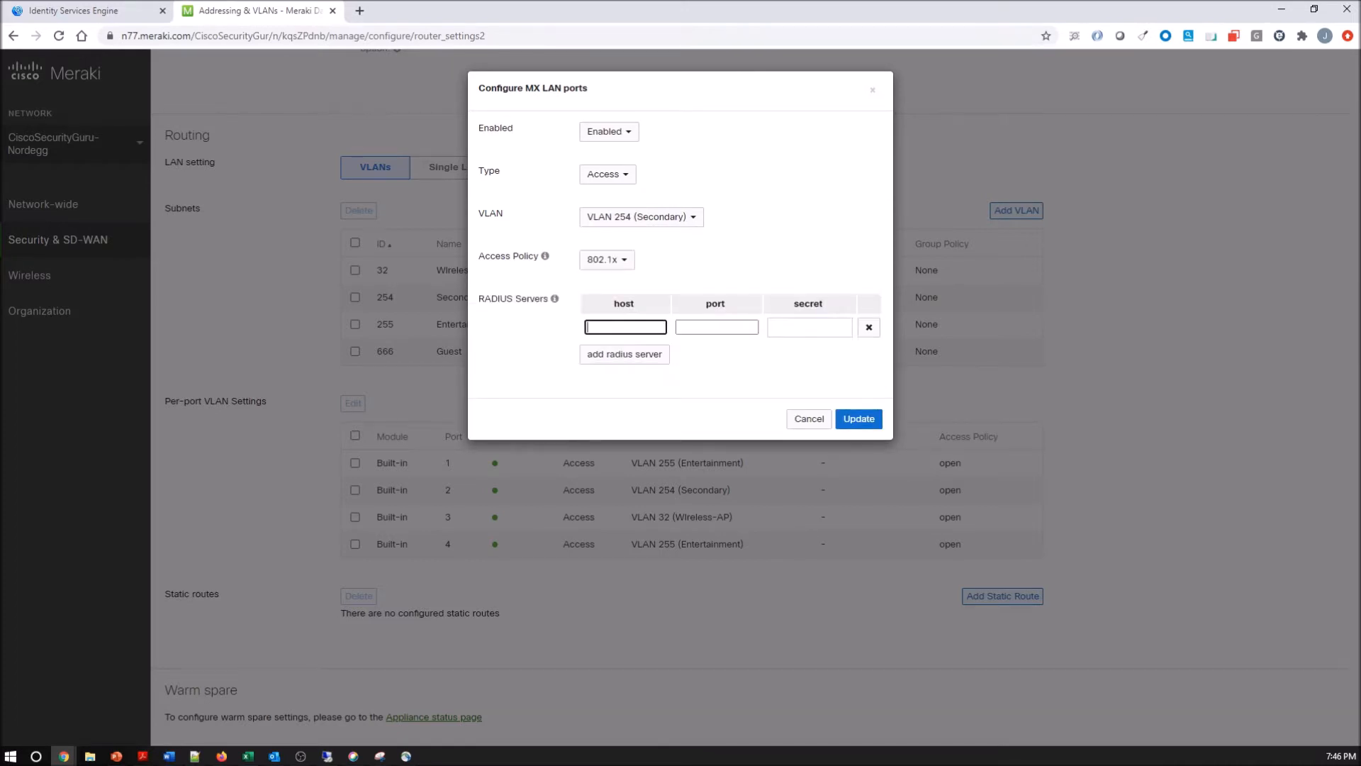
pyautogui.write('192.168.')
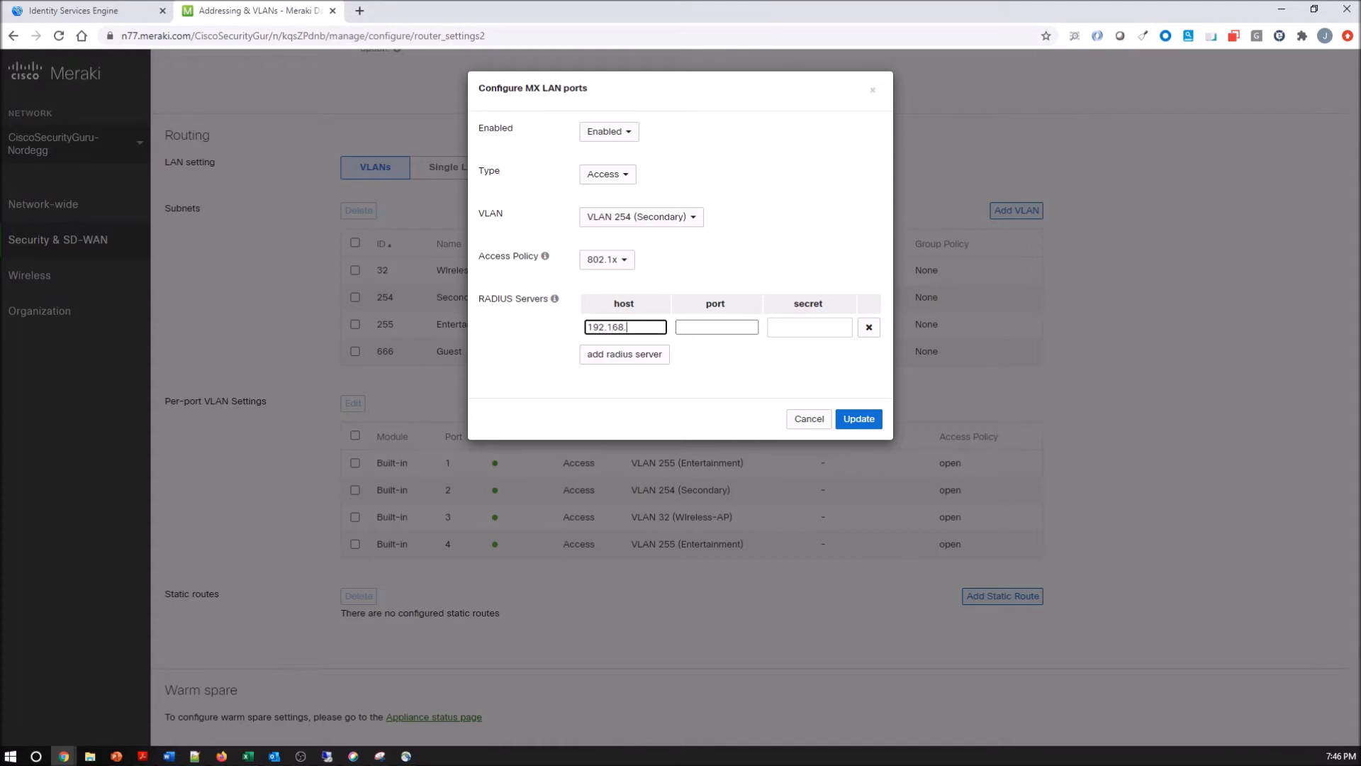
pyautogui.write('255.199')
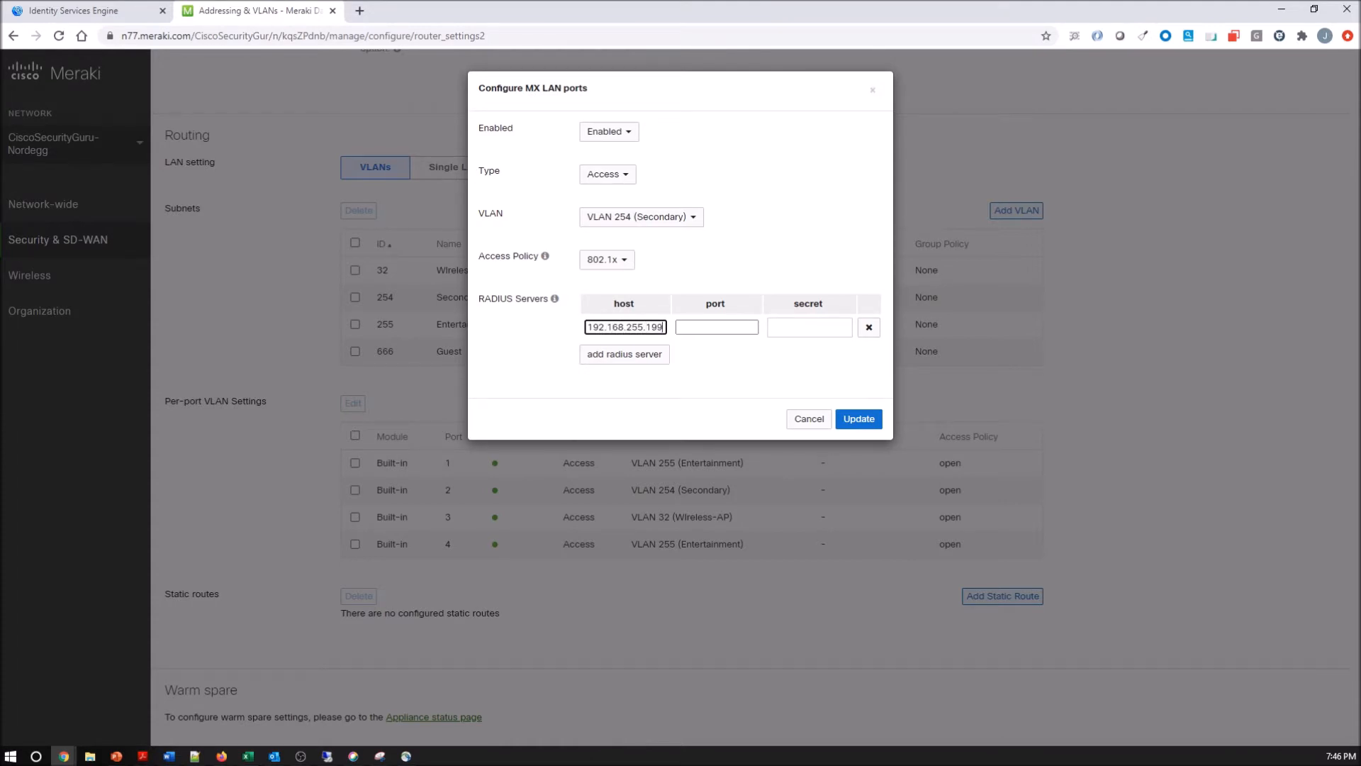
pyautogui.write('1812')
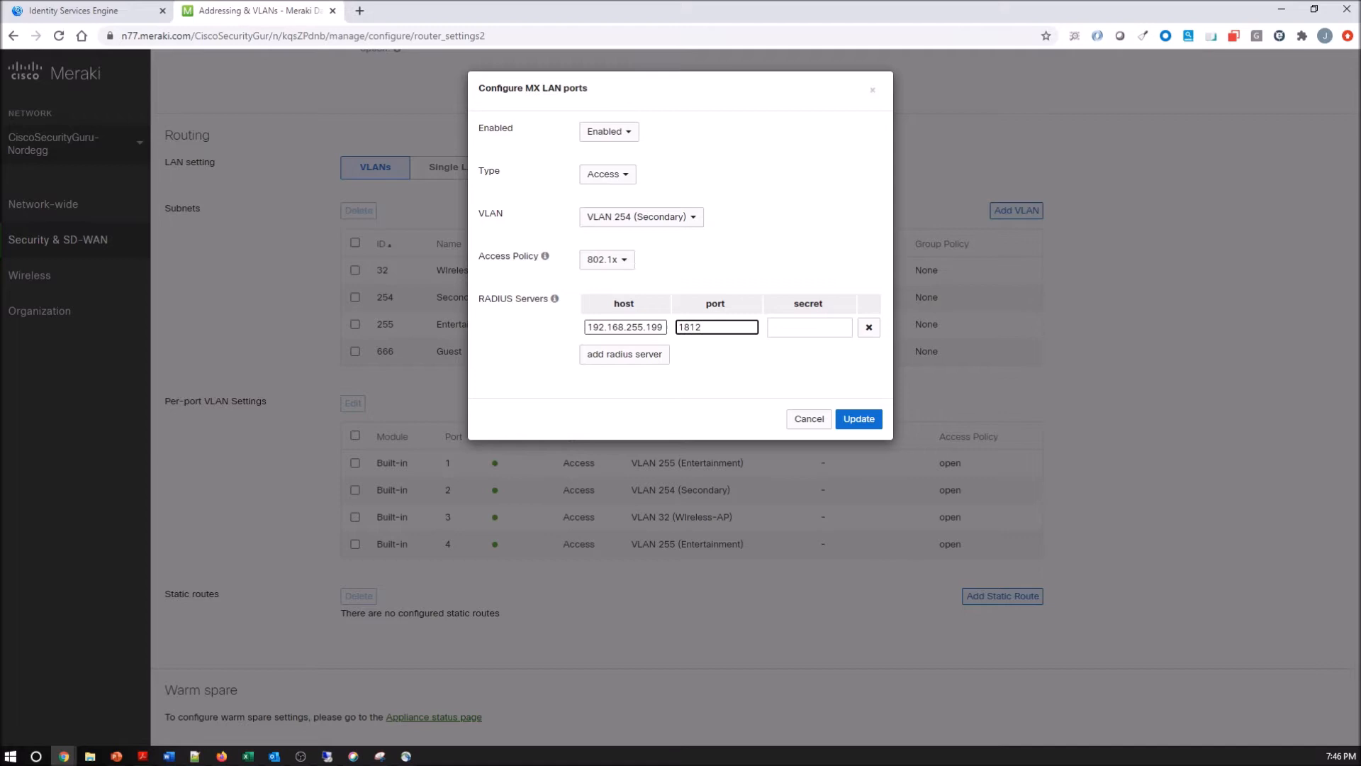
pyautogui.click(809, 327)
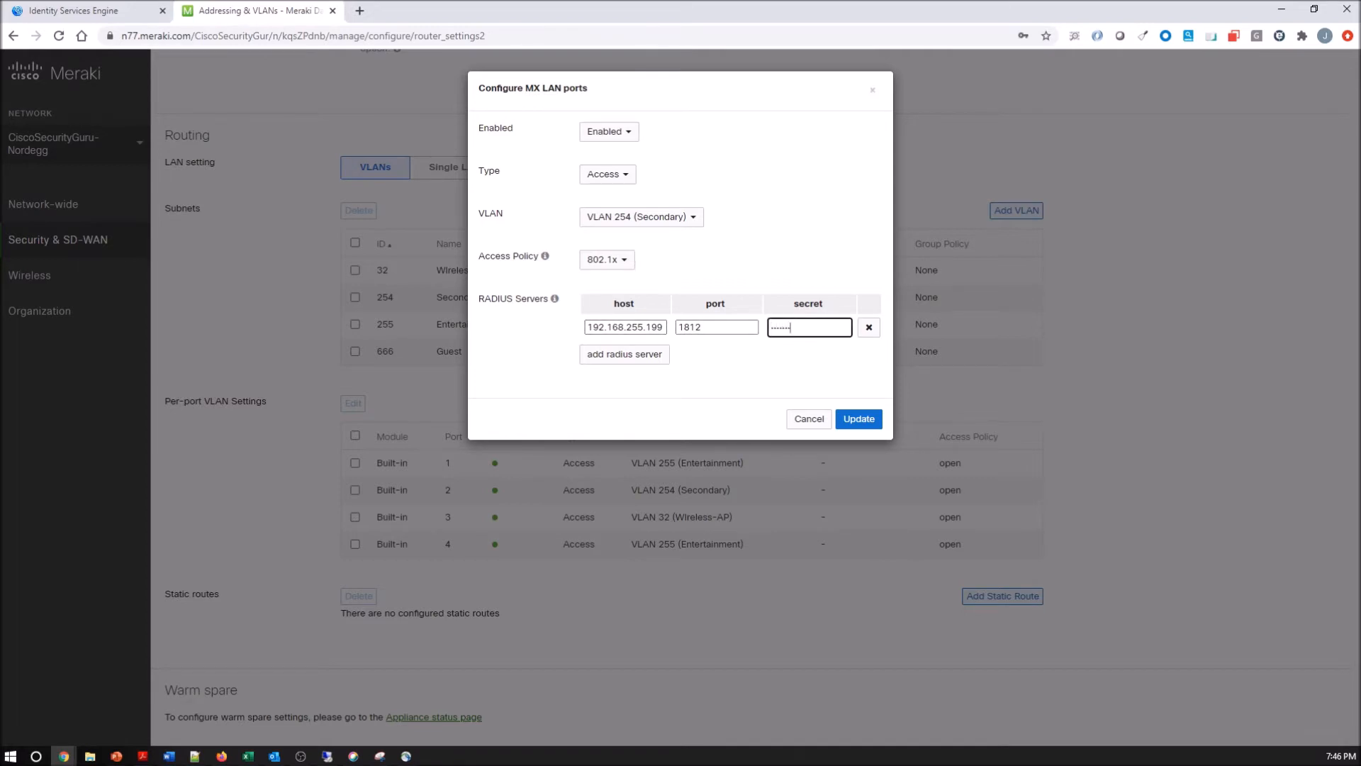
pyautogui.write('•••')
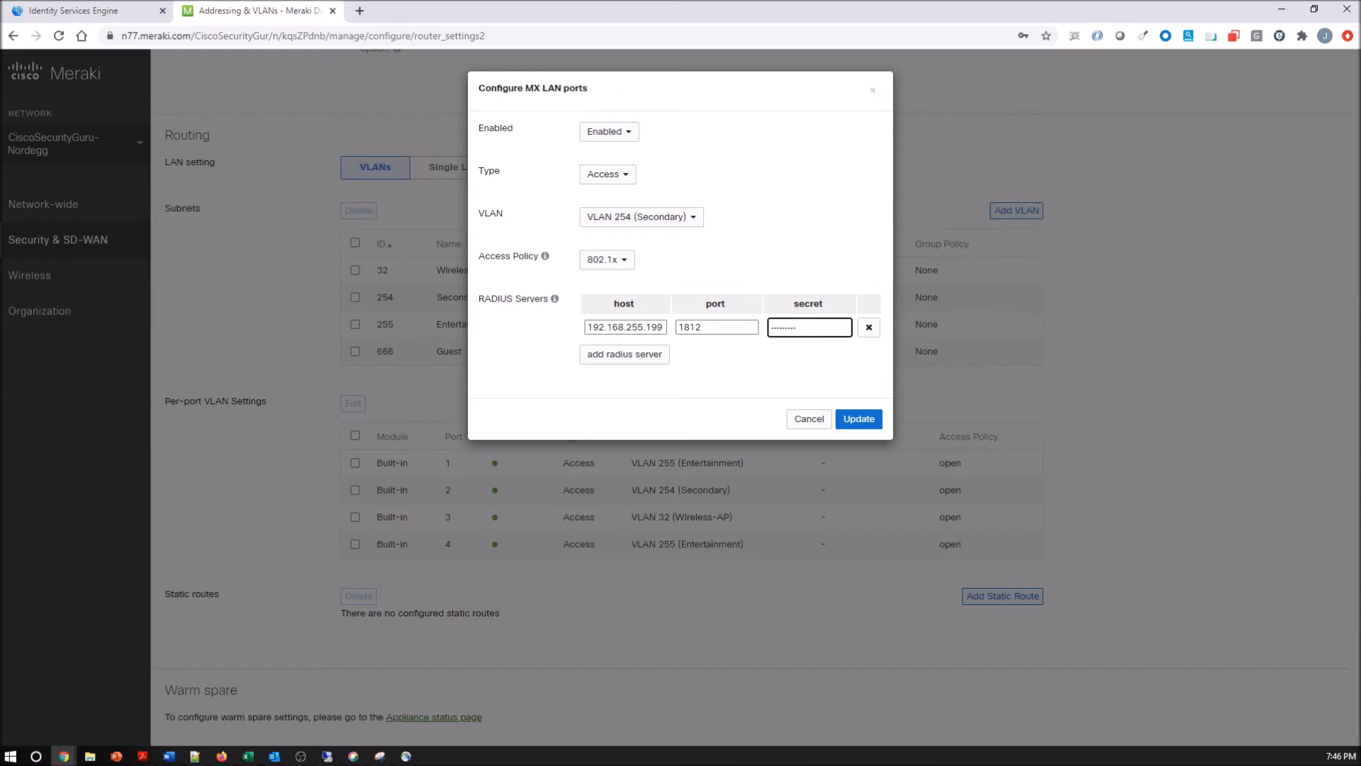
pyautogui.click(857, 418)
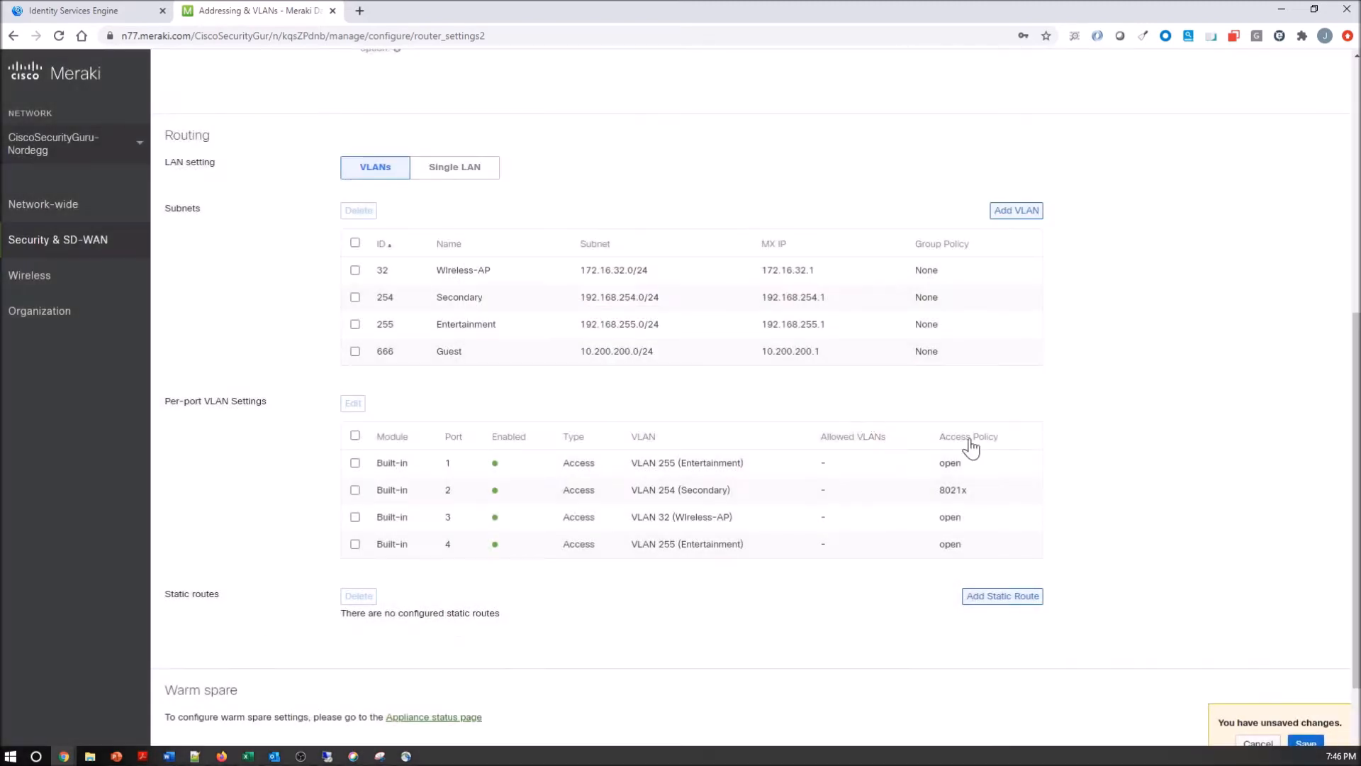
pyautogui.click(1305, 742)
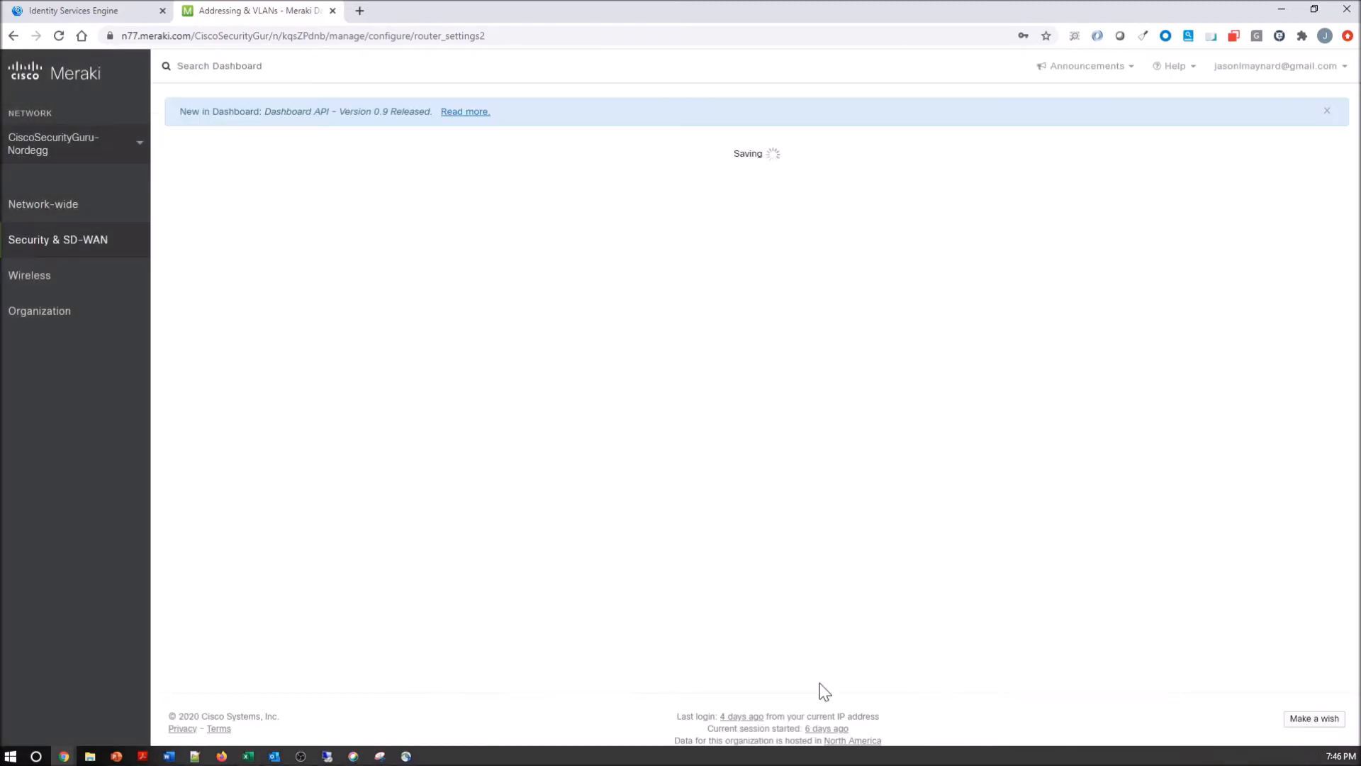
pyautogui.moveTo(619, 604)
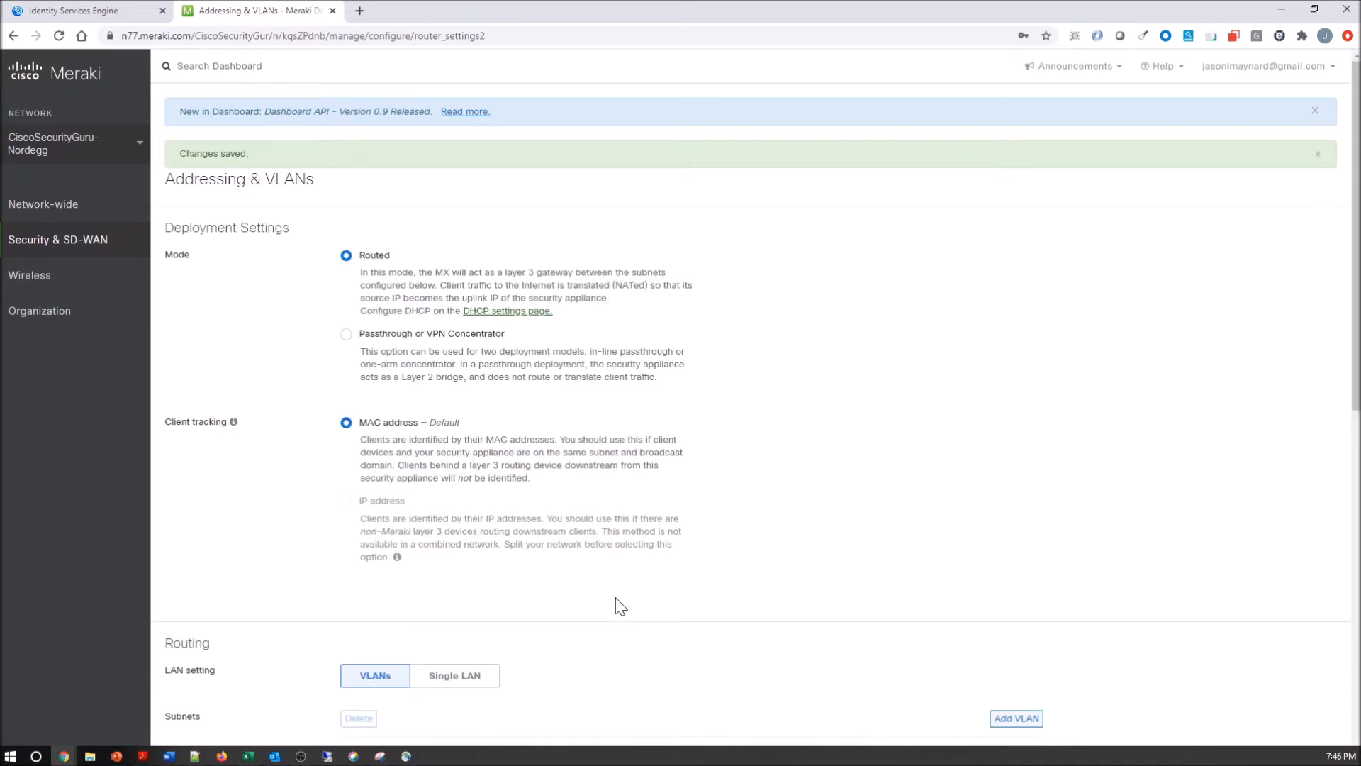
# In ISE, go to Administration > Network Devices and open the Meraki-MX device entry
pyautogui.click(82, 11)
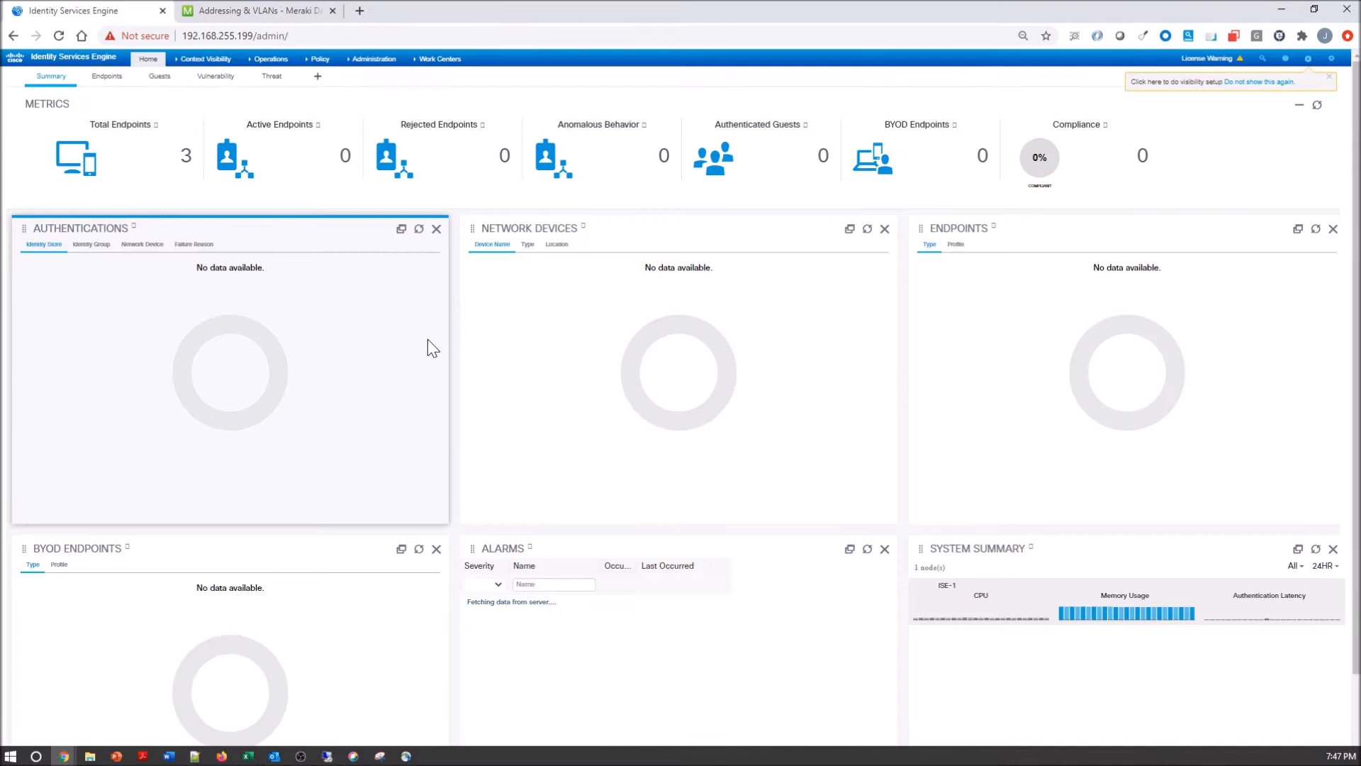
pyautogui.click(373, 58)
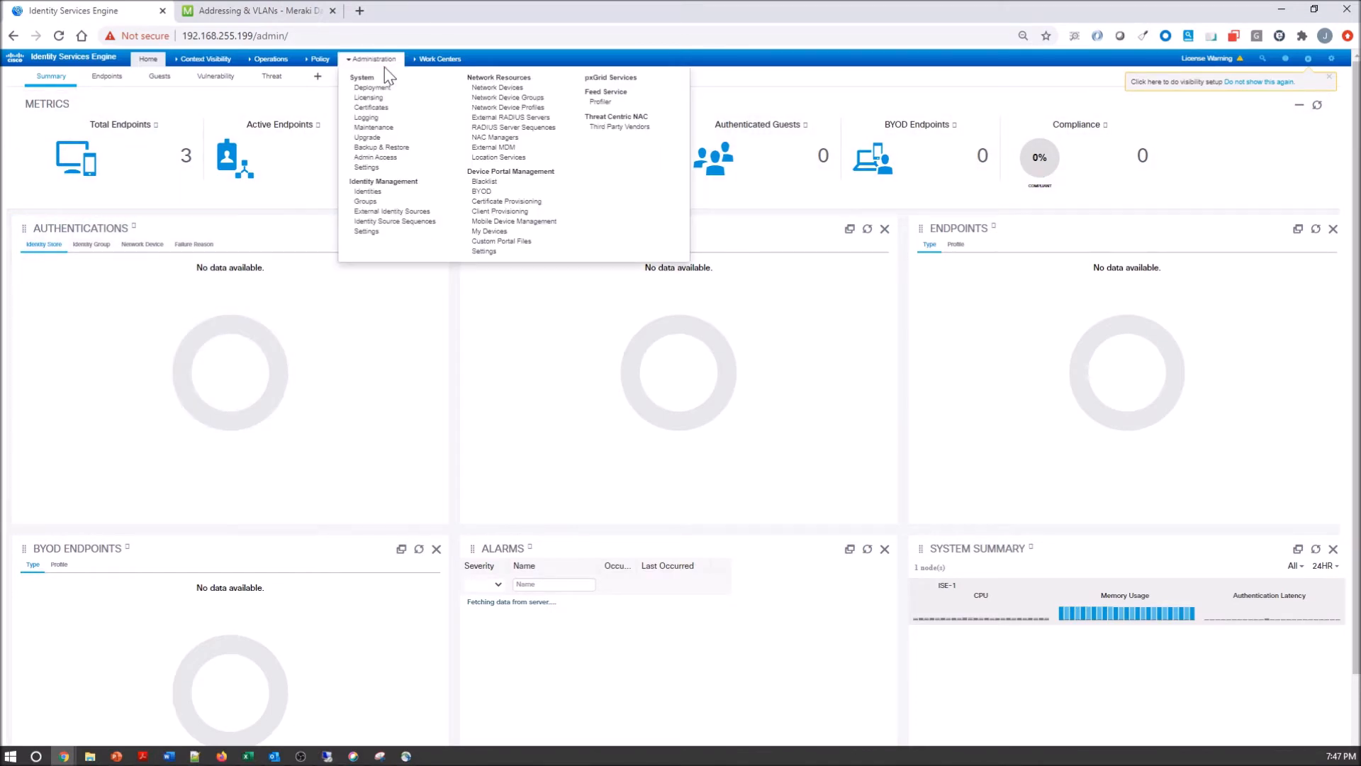
pyautogui.click(496, 86)
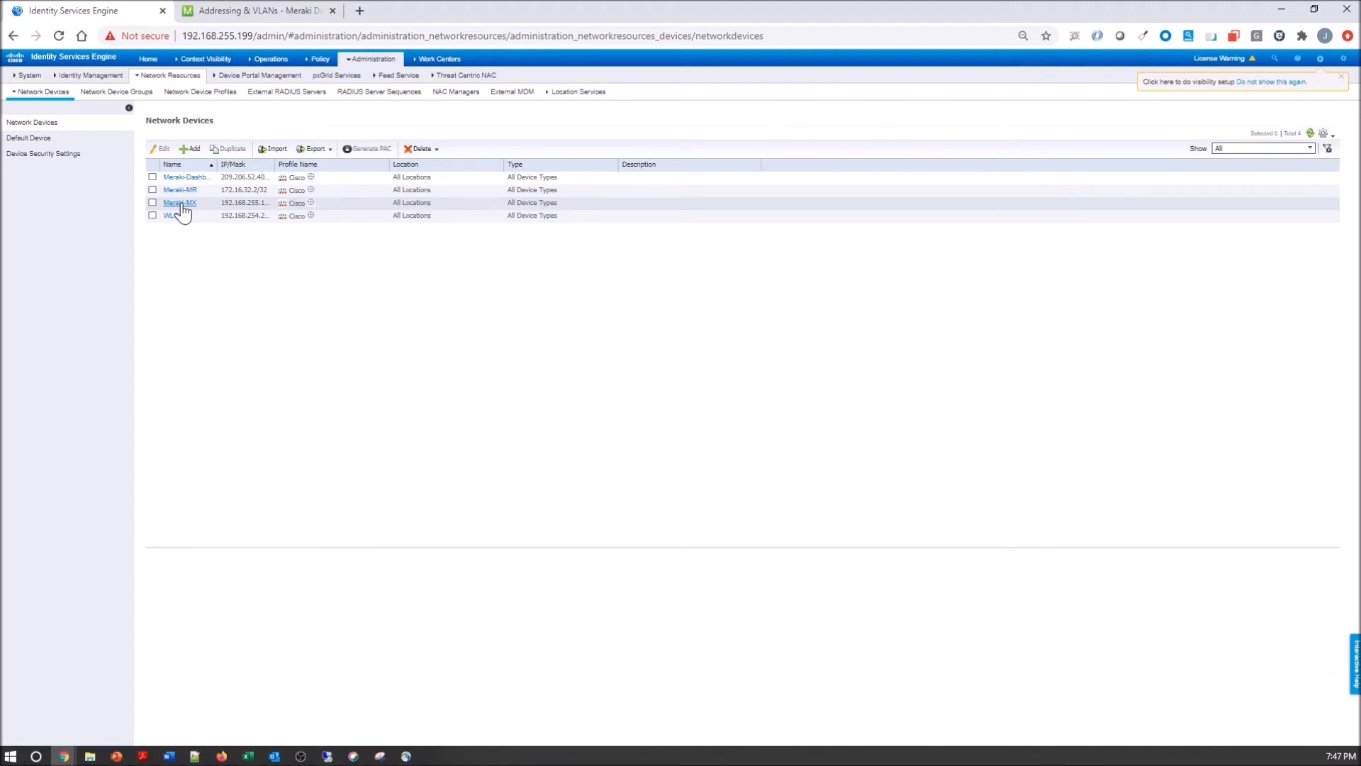
pyautogui.click(179, 202)
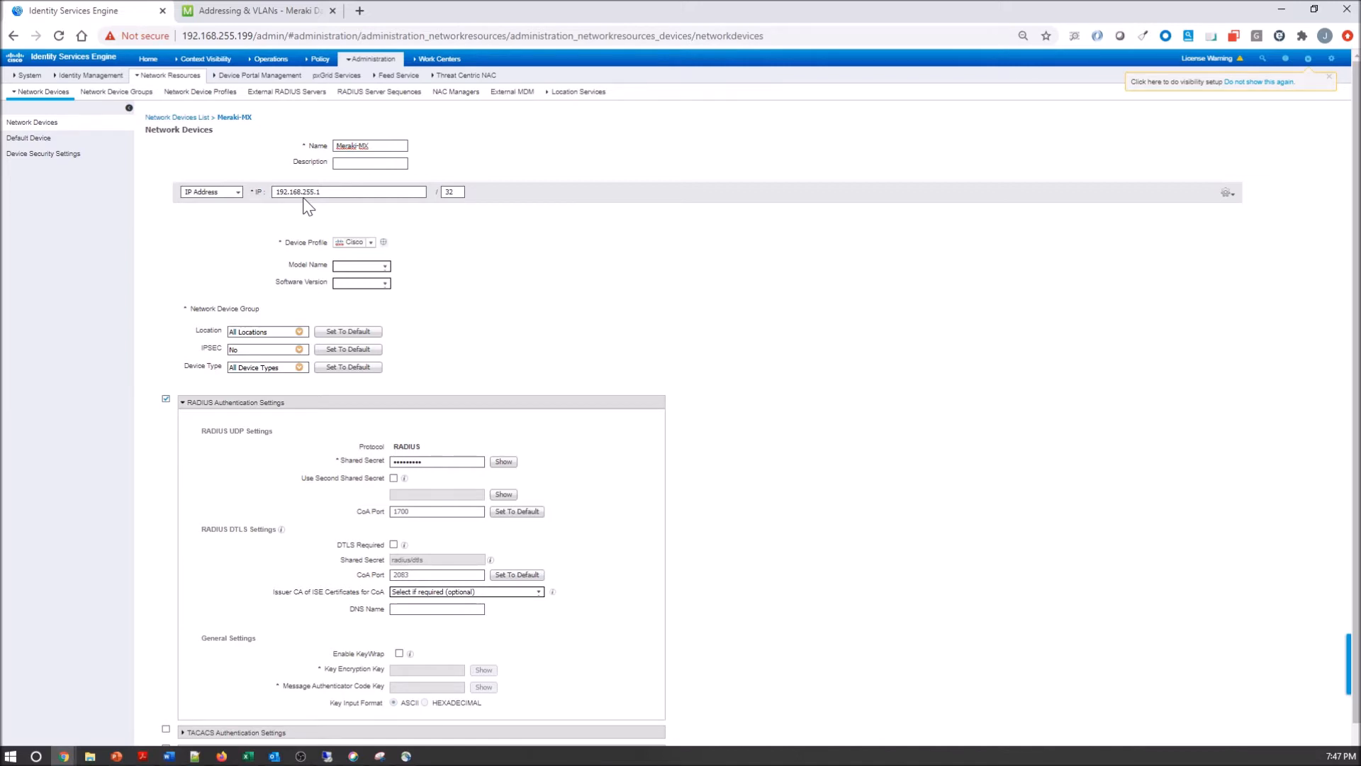
pyautogui.moveTo(480, 324)
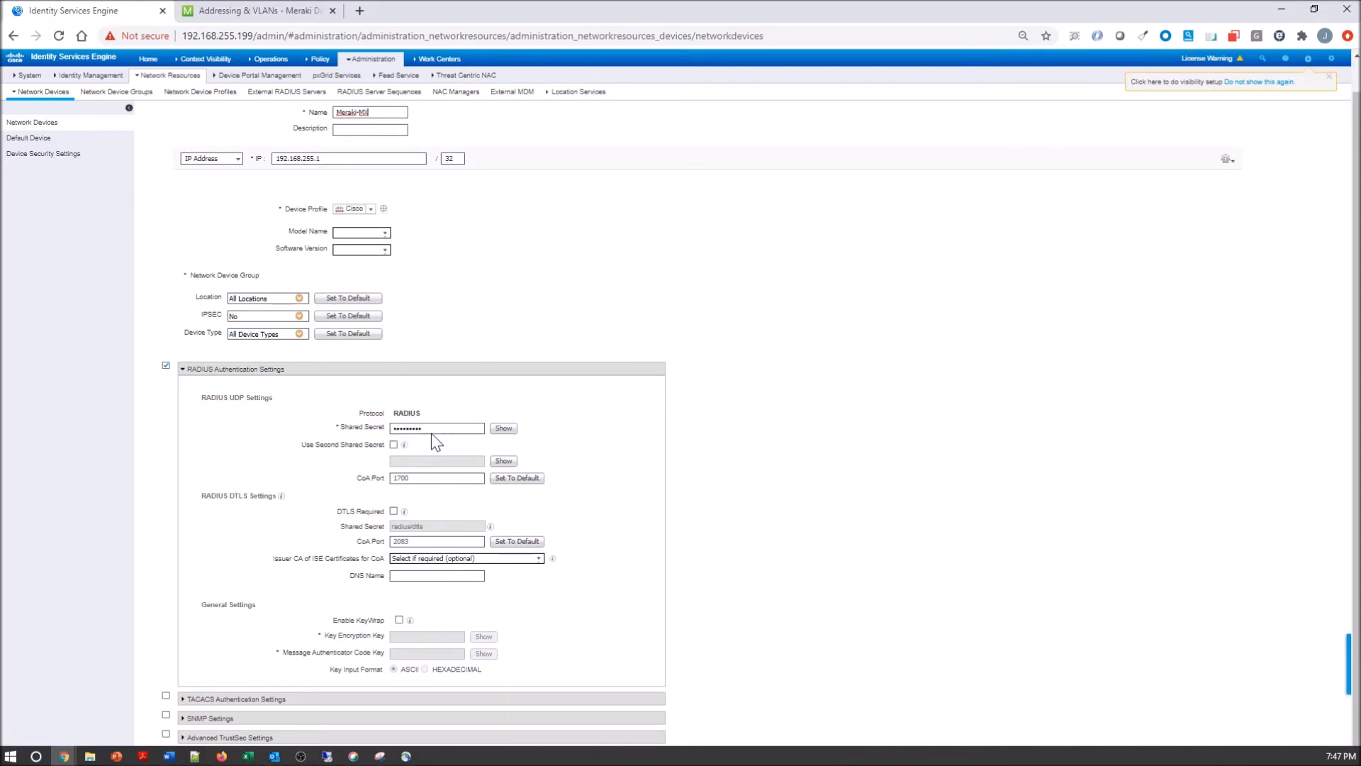
pyautogui.moveTo(488, 337)
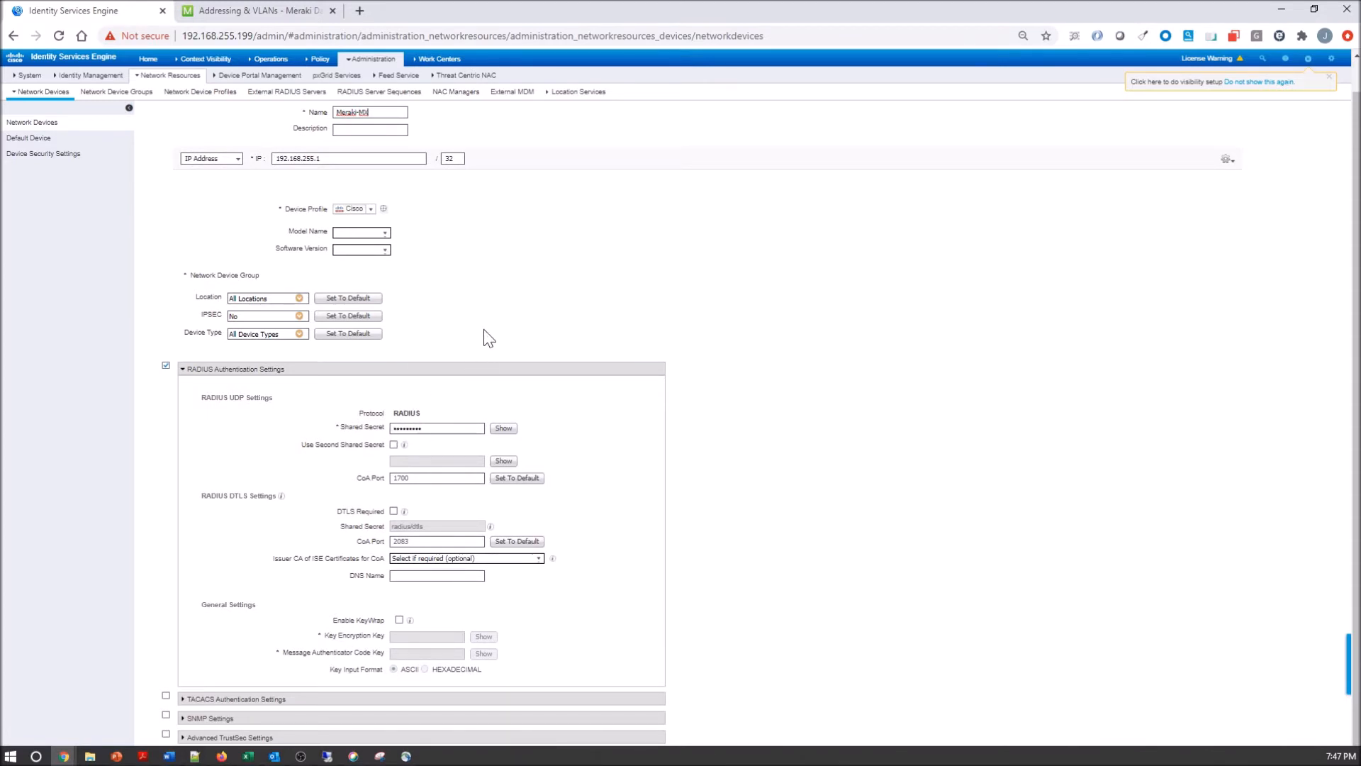
# Open the Default policy set, expand its authentication and authorization rules, and scroll to the Sales rule
pyautogui.click(318, 58)
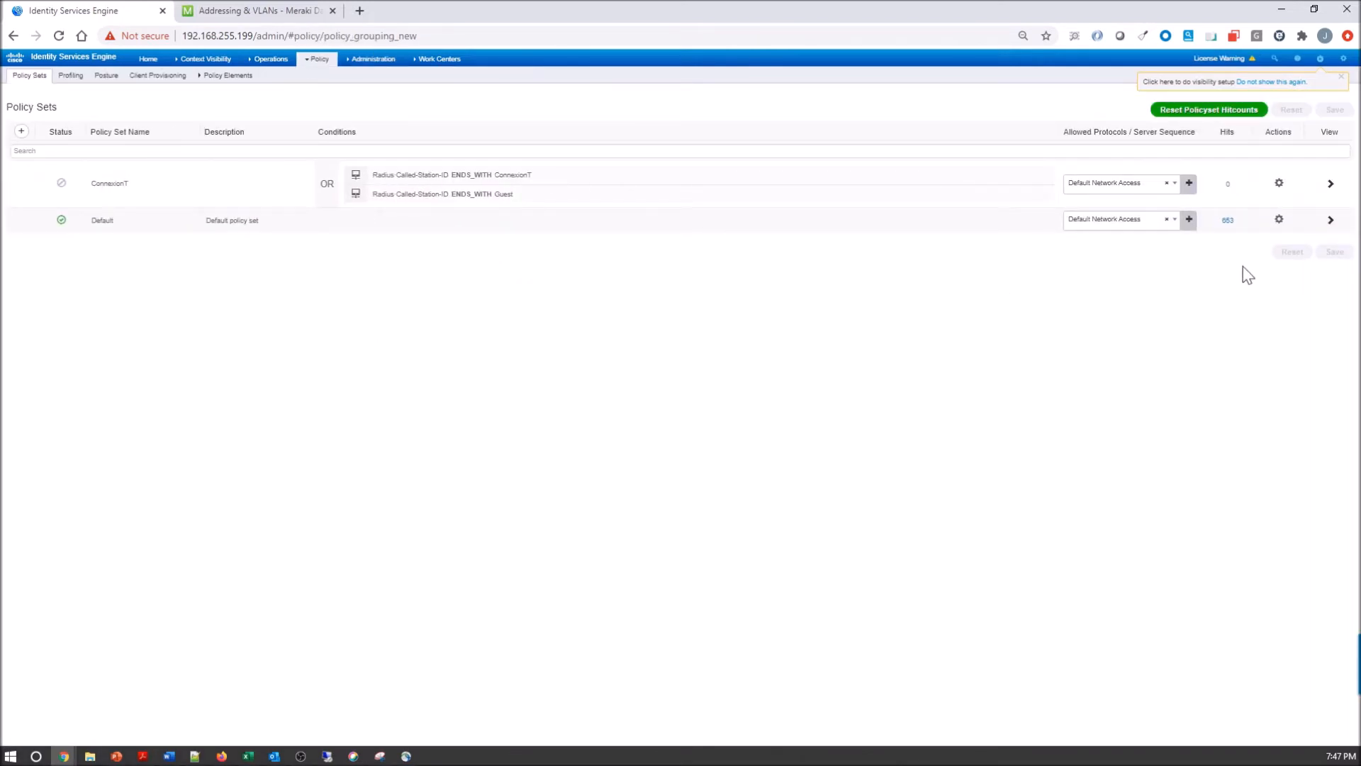
pyautogui.click(1329, 220)
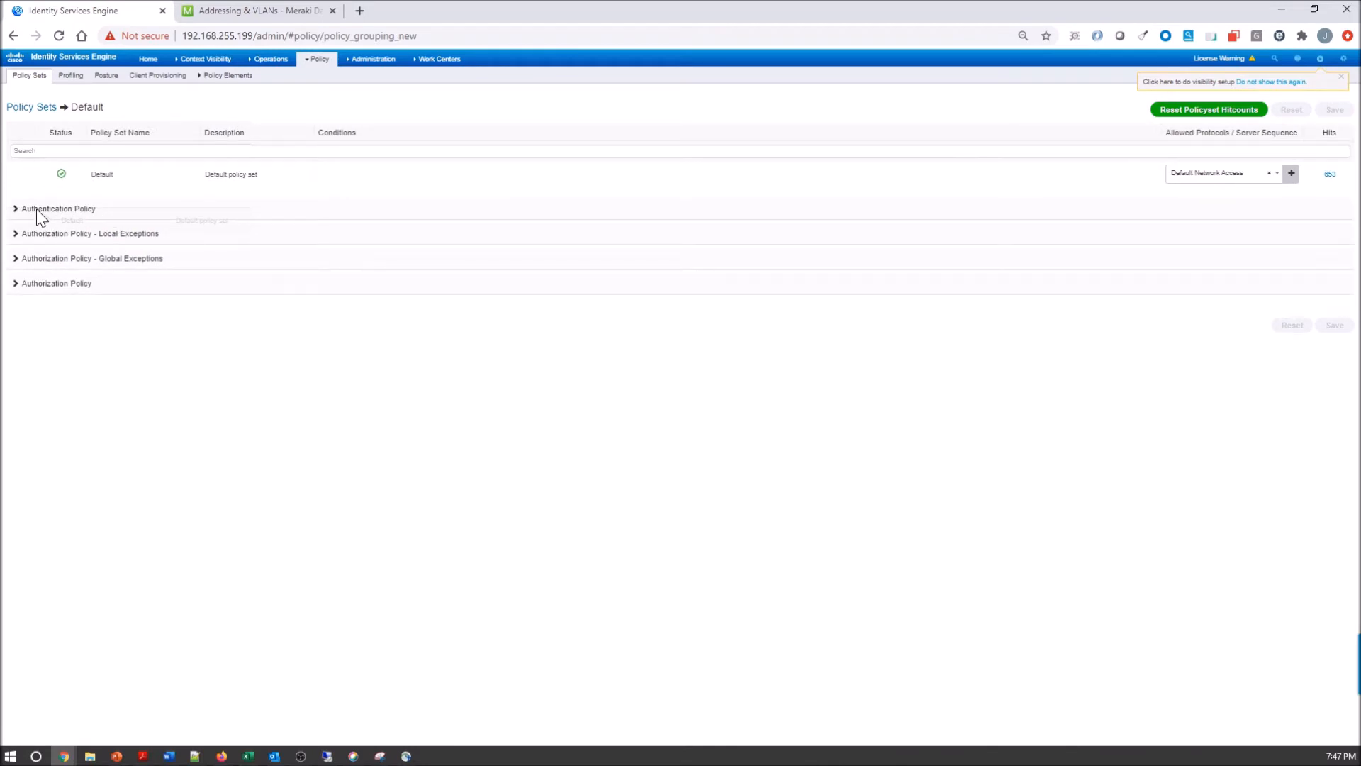
pyautogui.click(15, 209)
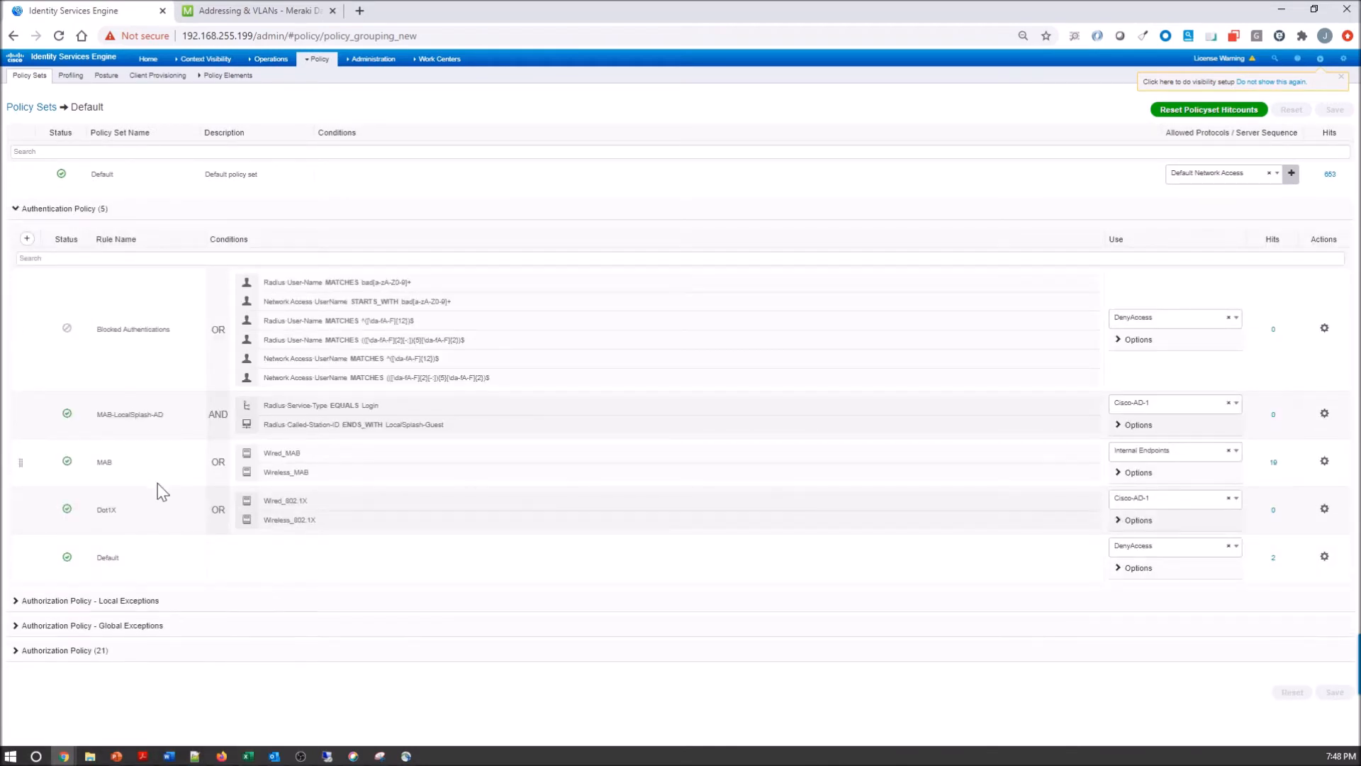
pyautogui.moveTo(307, 538)
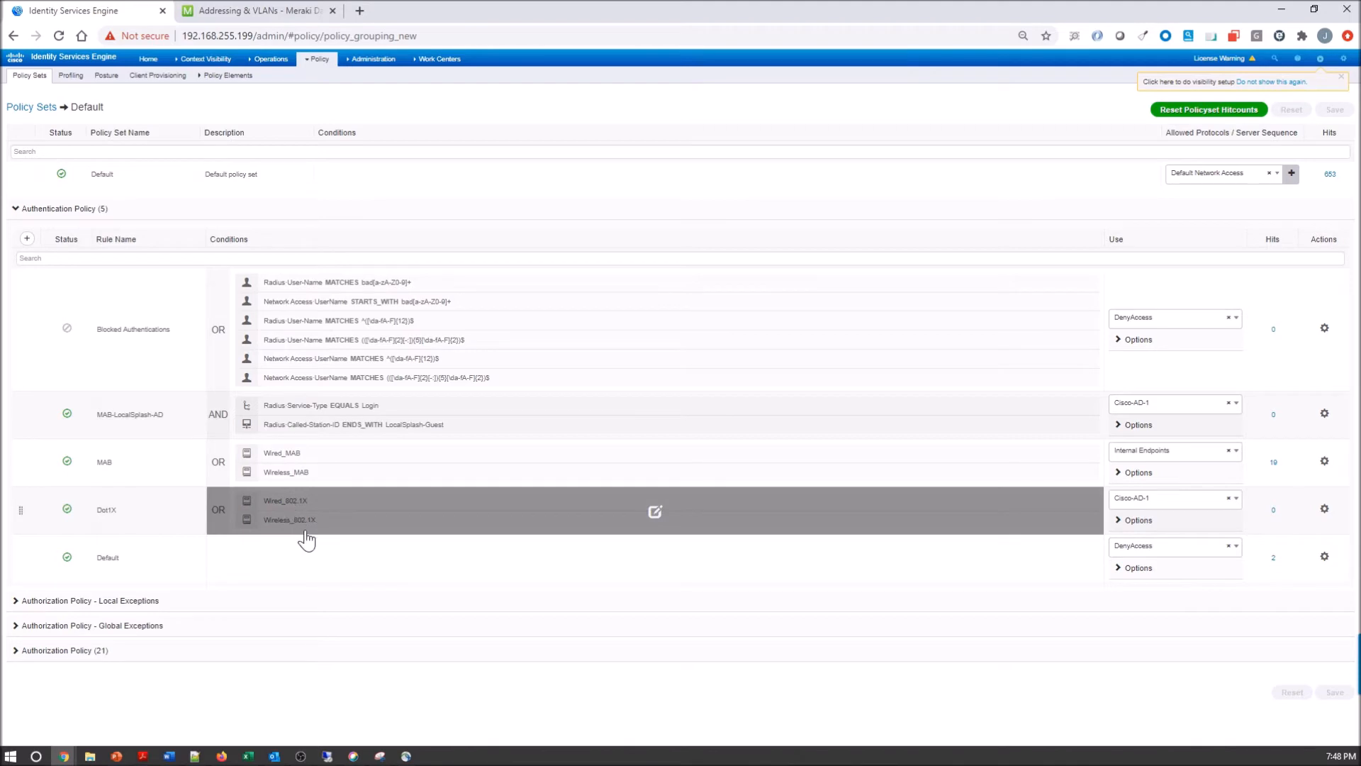
pyautogui.moveTo(1155, 510)
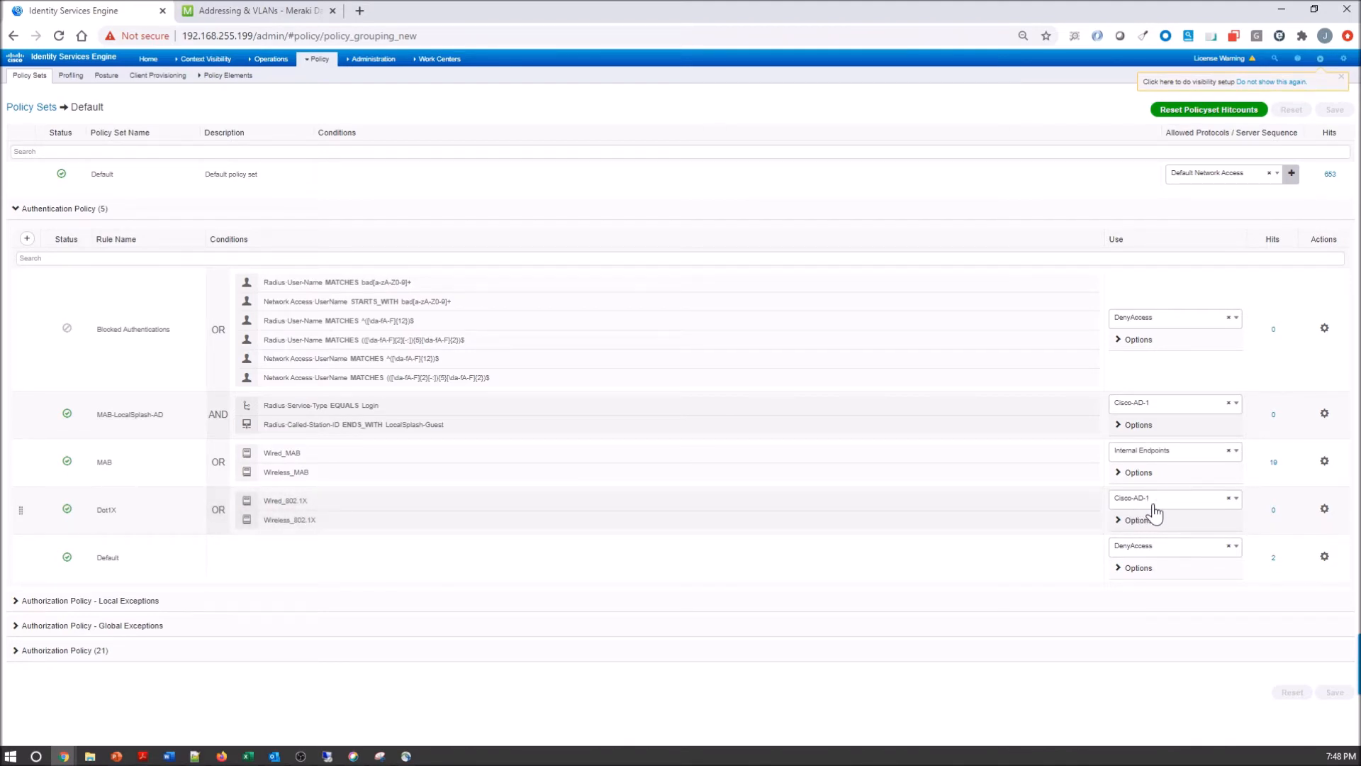
pyautogui.moveTo(105, 616)
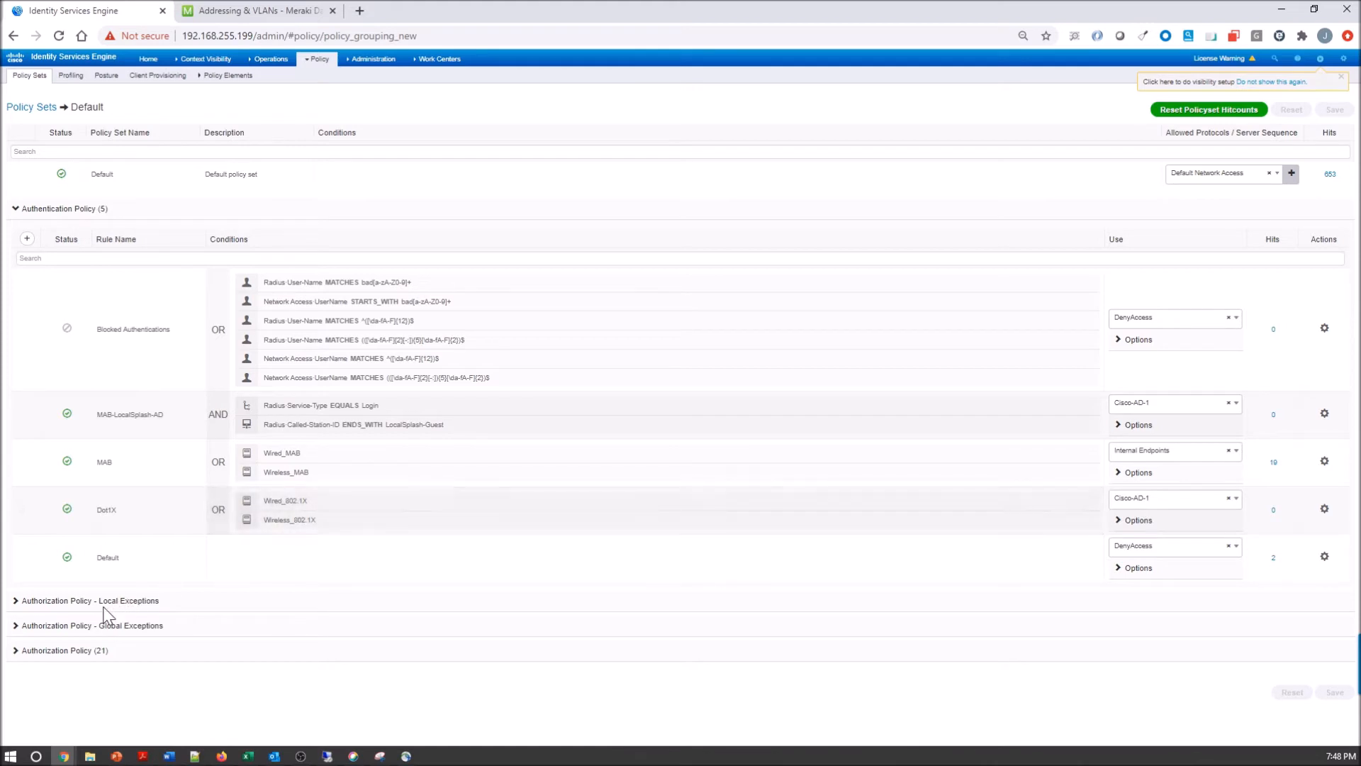
pyautogui.click(62, 650)
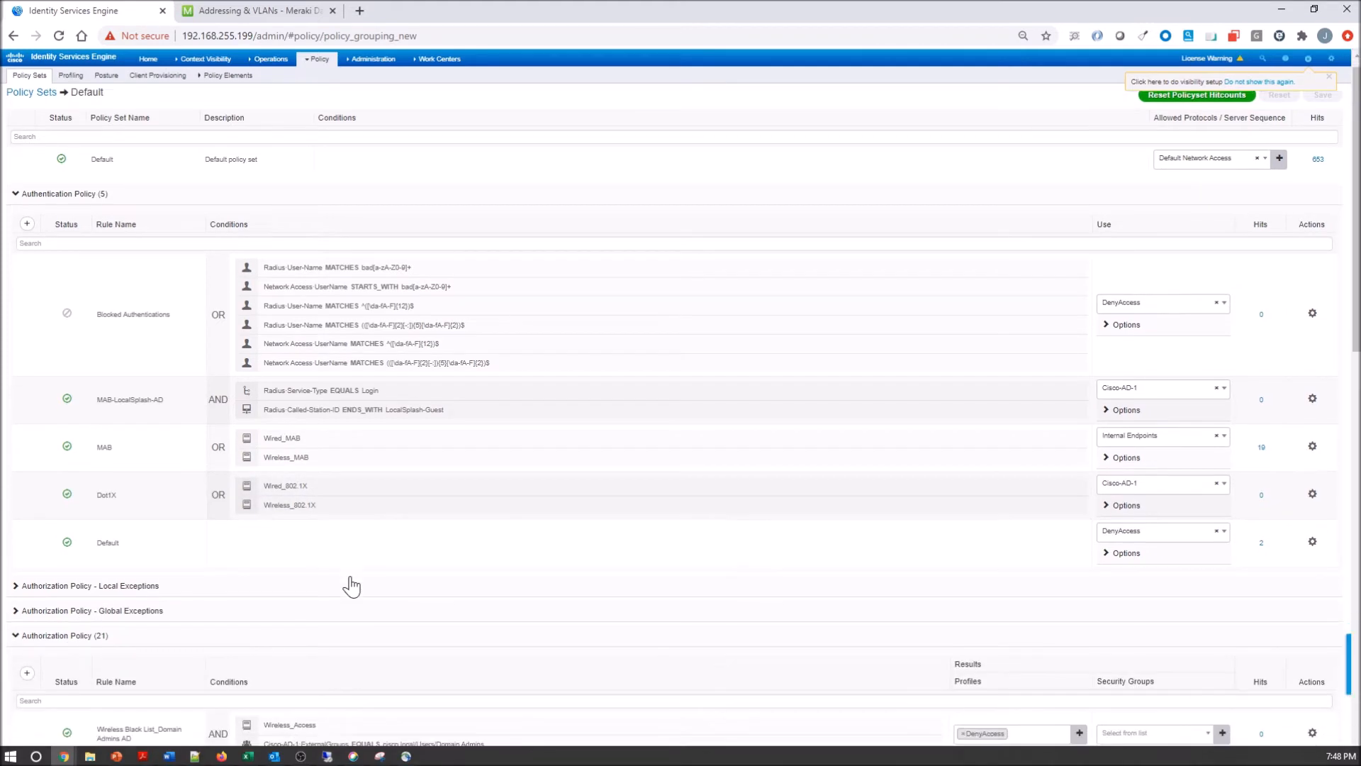
pyautogui.scroll(-3)
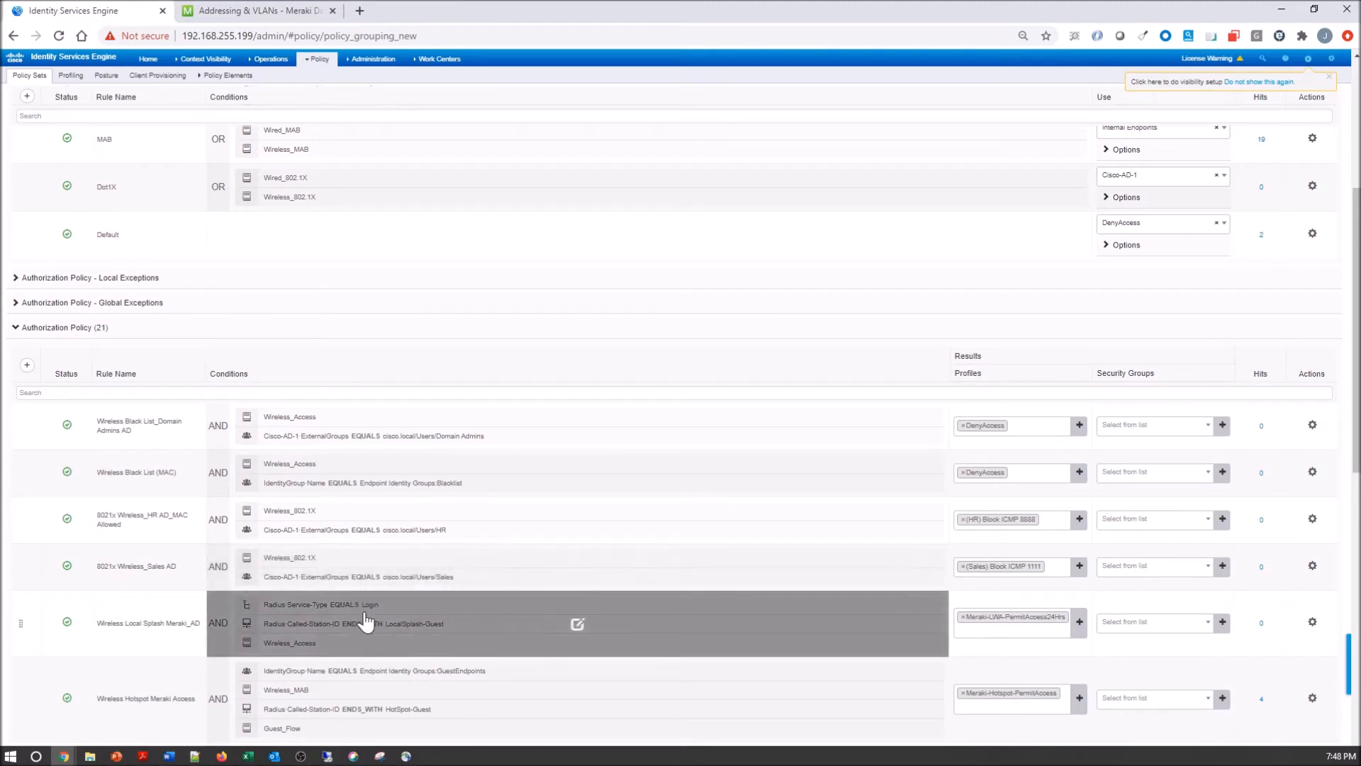
pyautogui.scroll(-3)
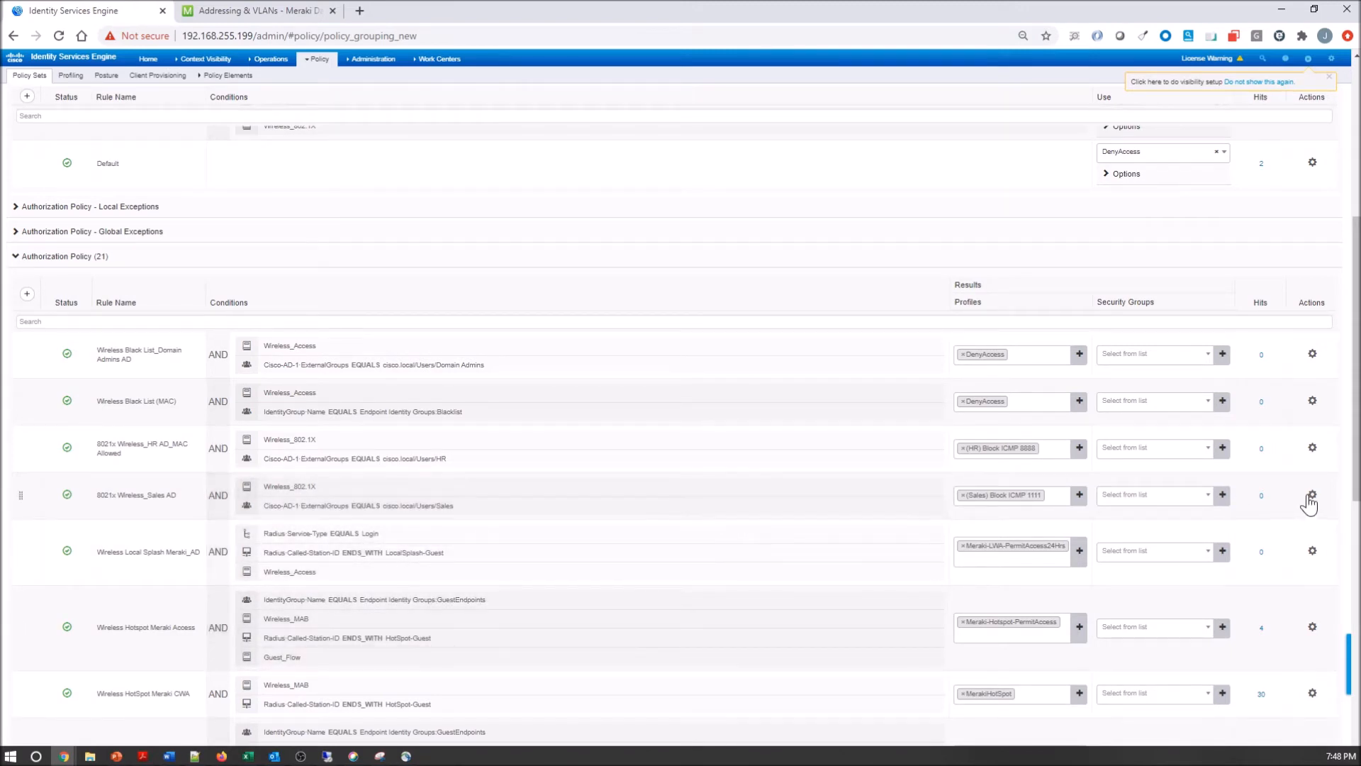
# Duplicate the 8021x Wireless_Sales AD rule and replace its Wireless_802.1X condition with Wired_802.1X
pyautogui.click(1311, 495)
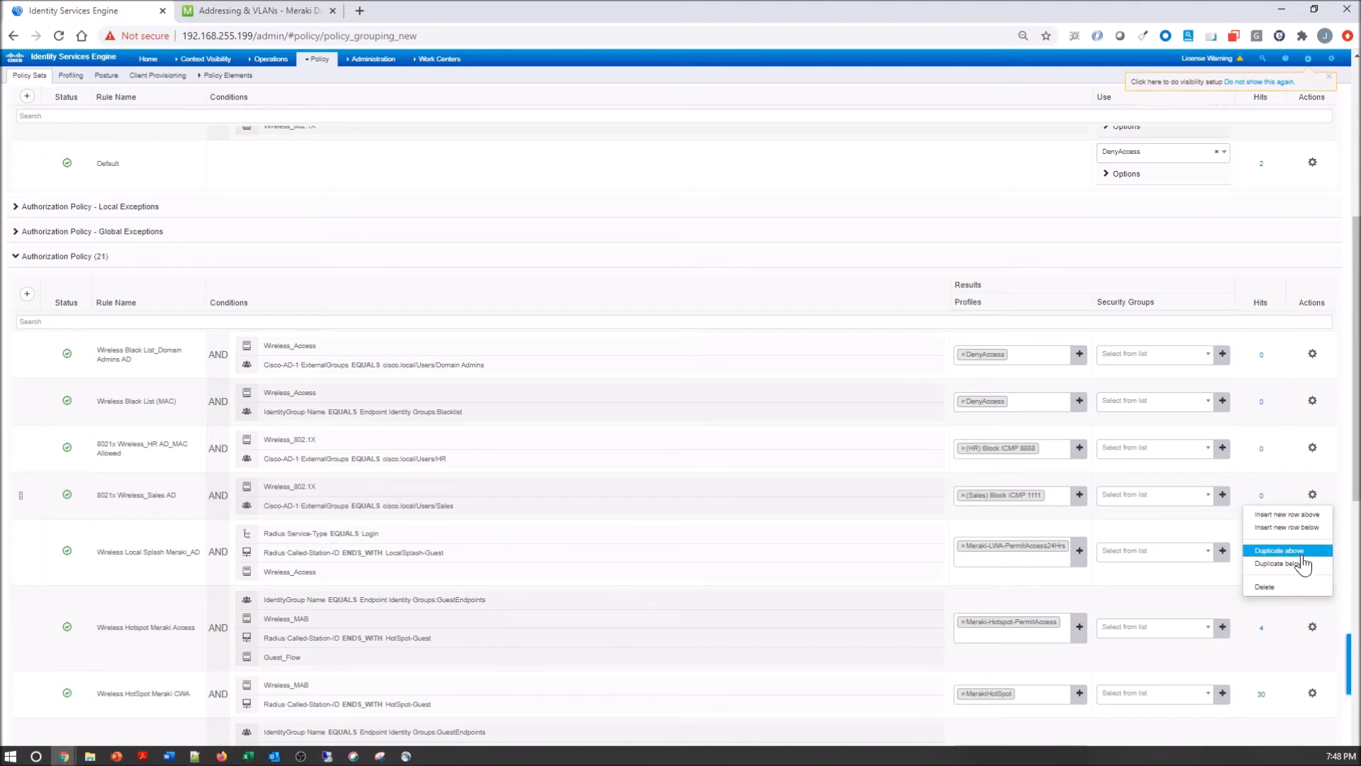
pyautogui.click(1277, 550)
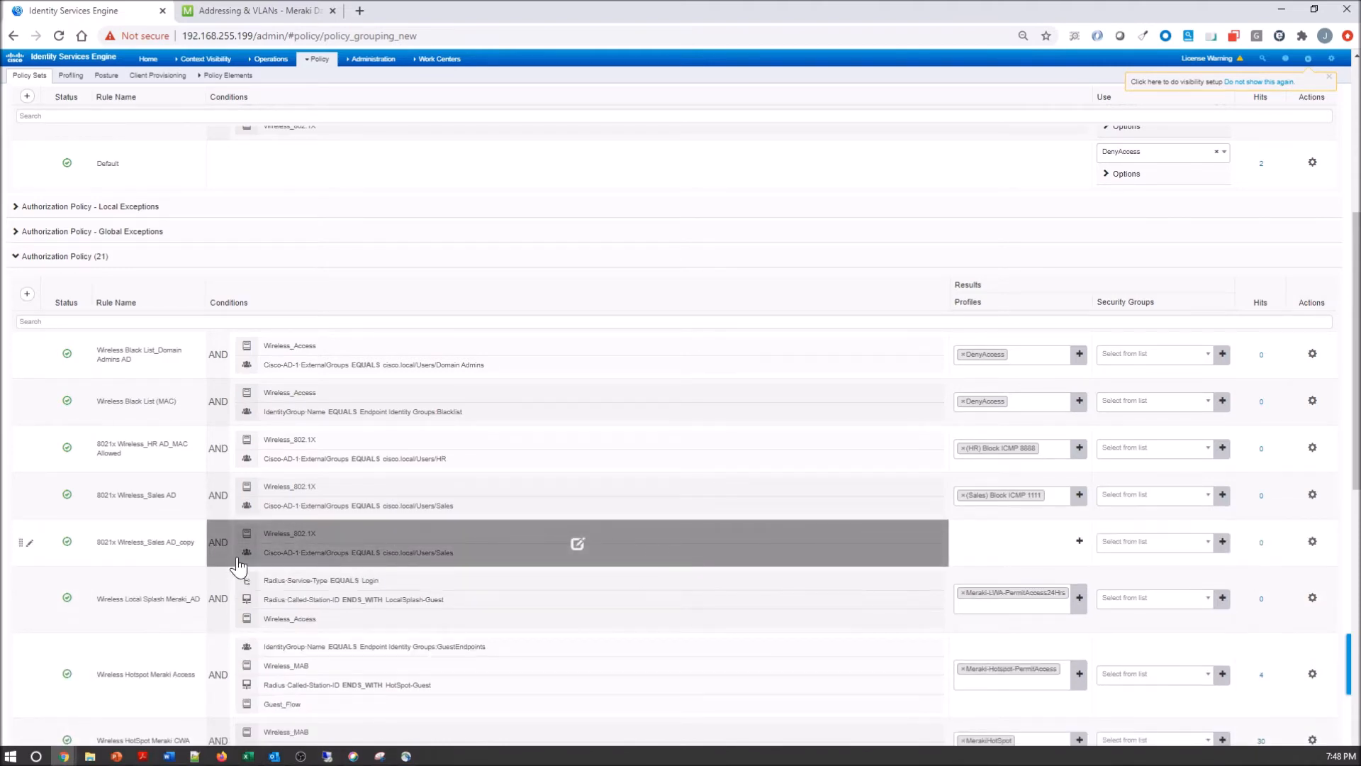
pyautogui.click(577, 543)
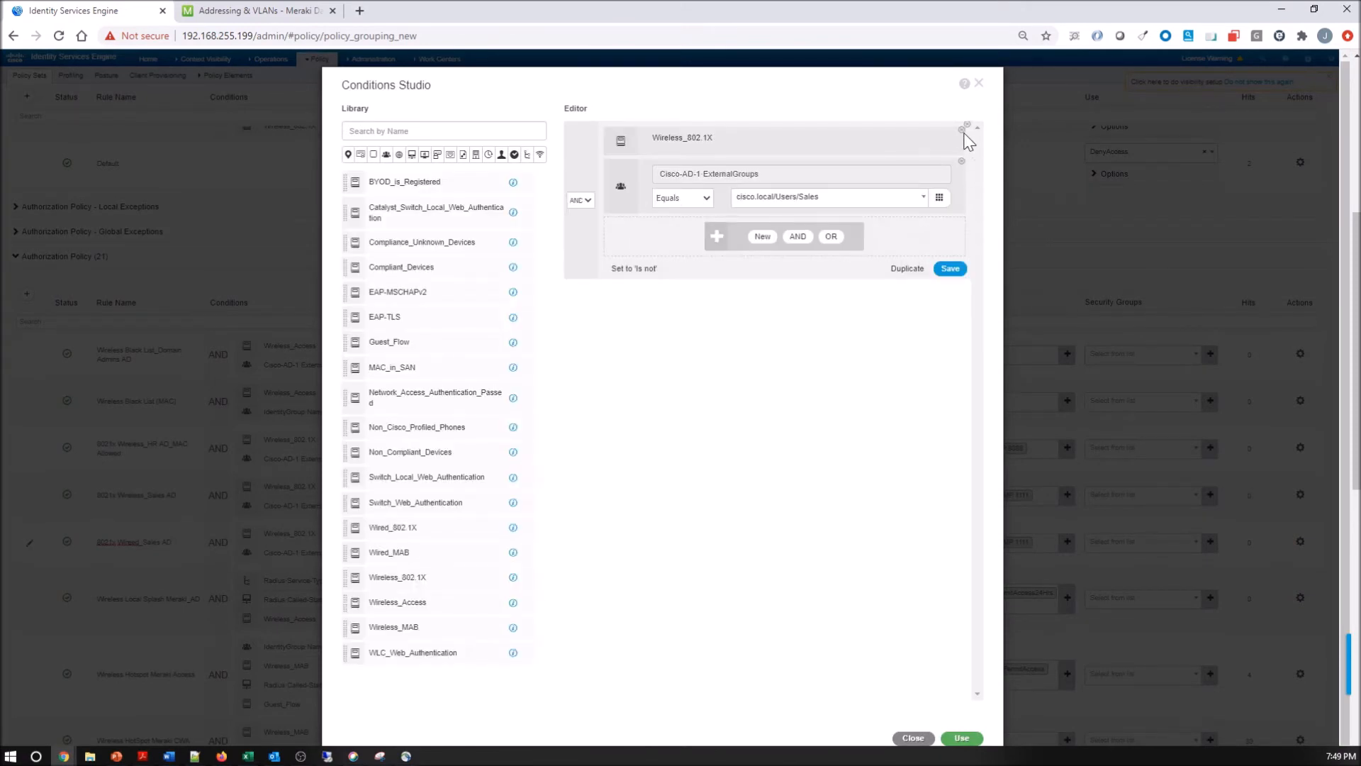
pyautogui.click(967, 128)
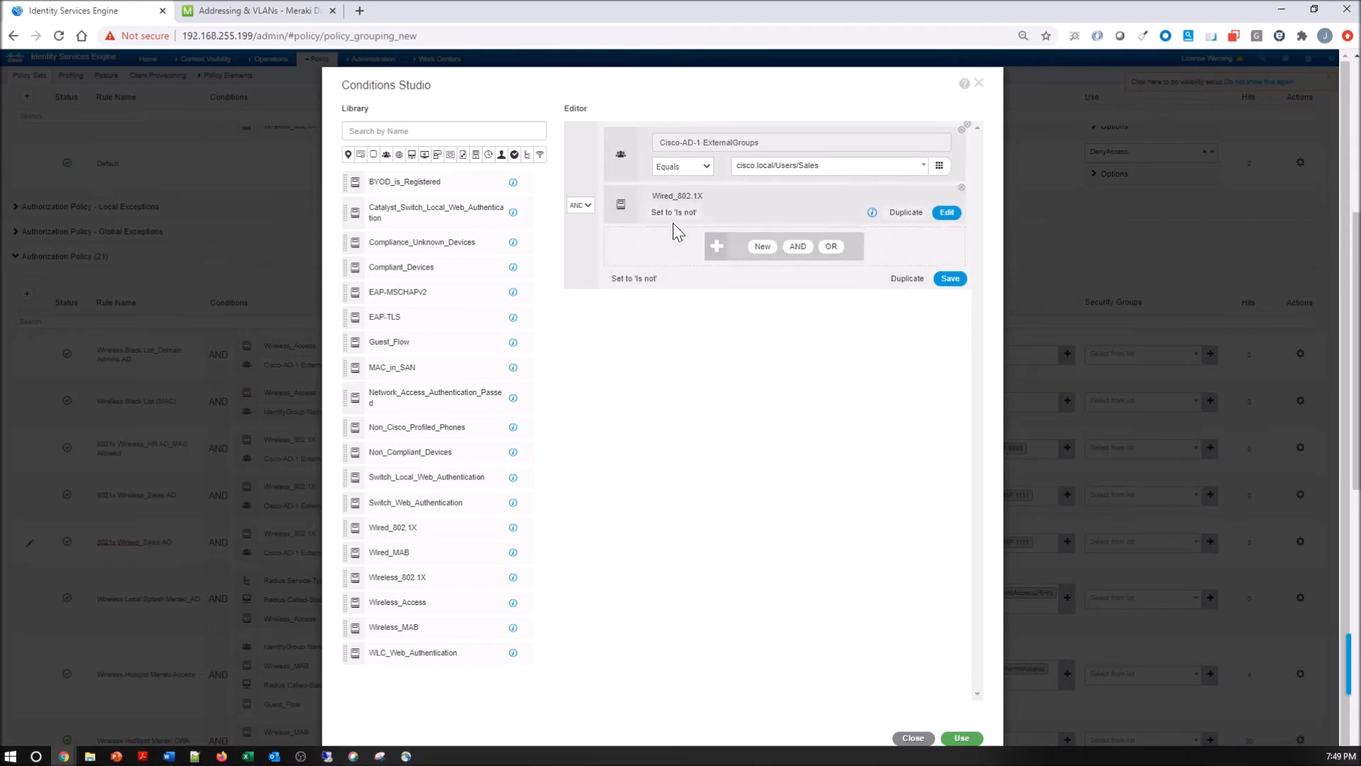
pyautogui.click(961, 737)
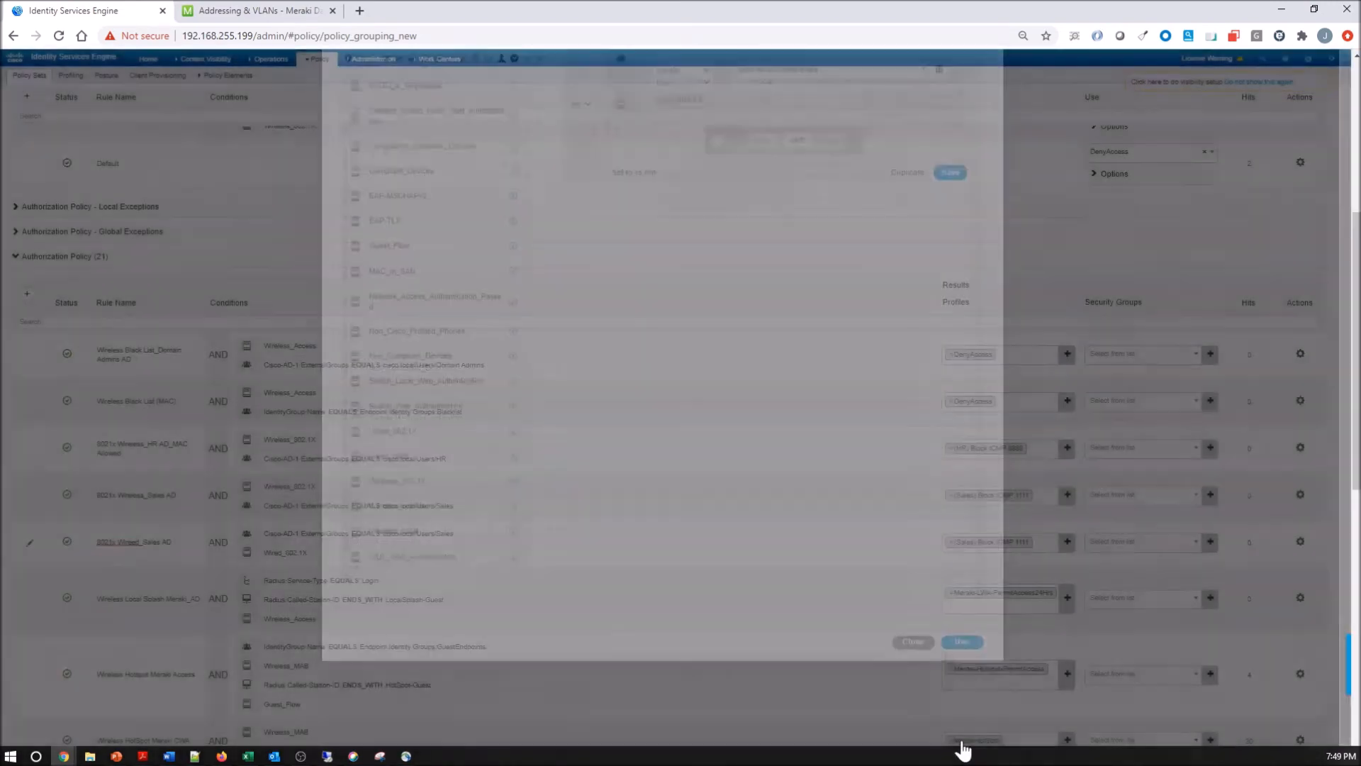
# Set the 8021x Wired_Sales AD rule's result profile to PermitAccess
pyautogui.click(912, 642)
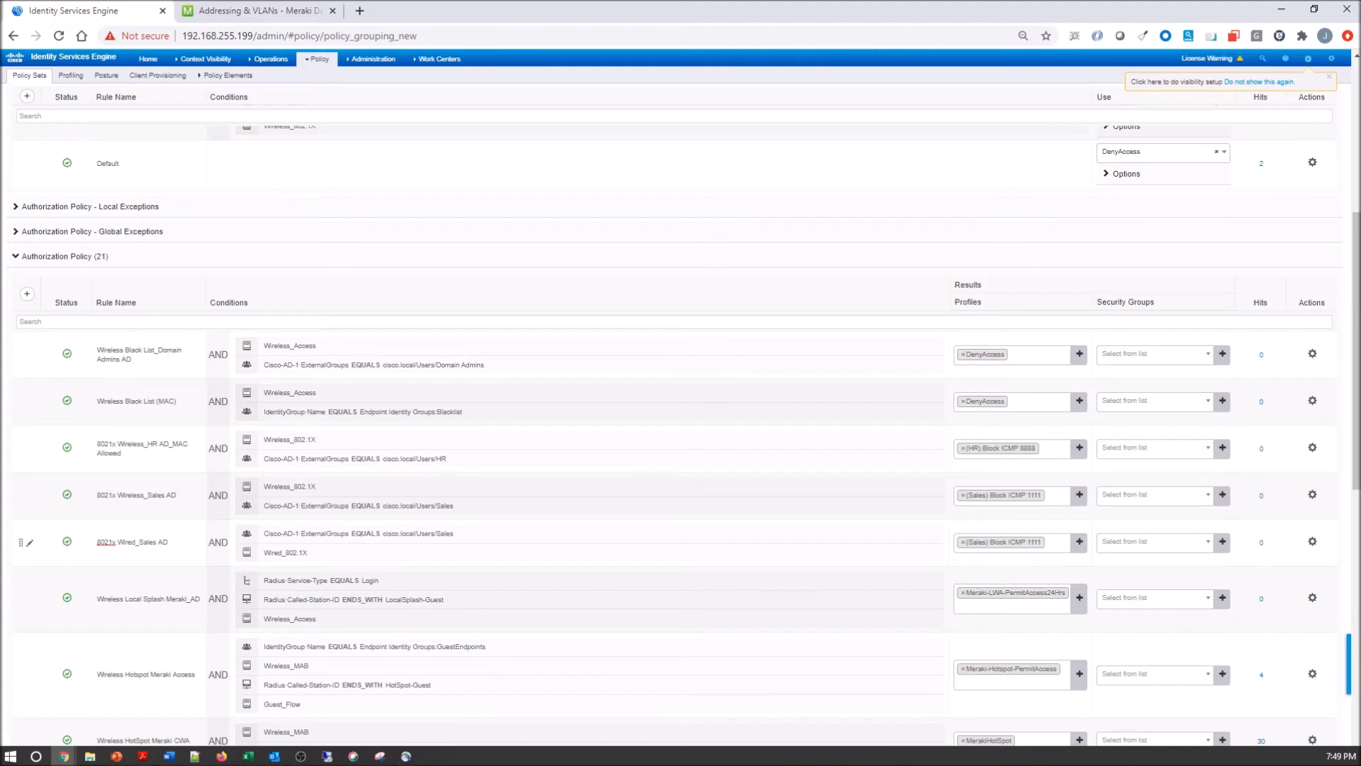
pyautogui.moveTo(964, 553)
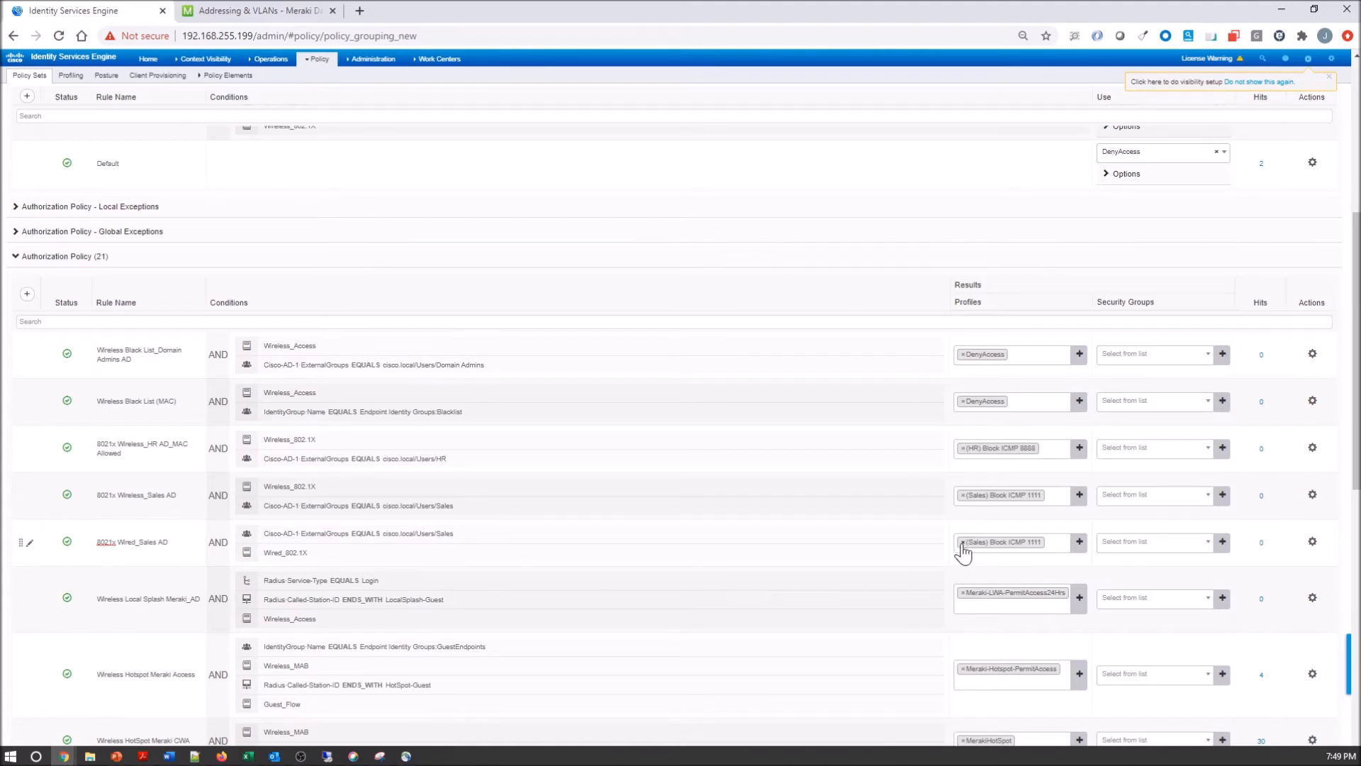
pyautogui.click(1011, 541)
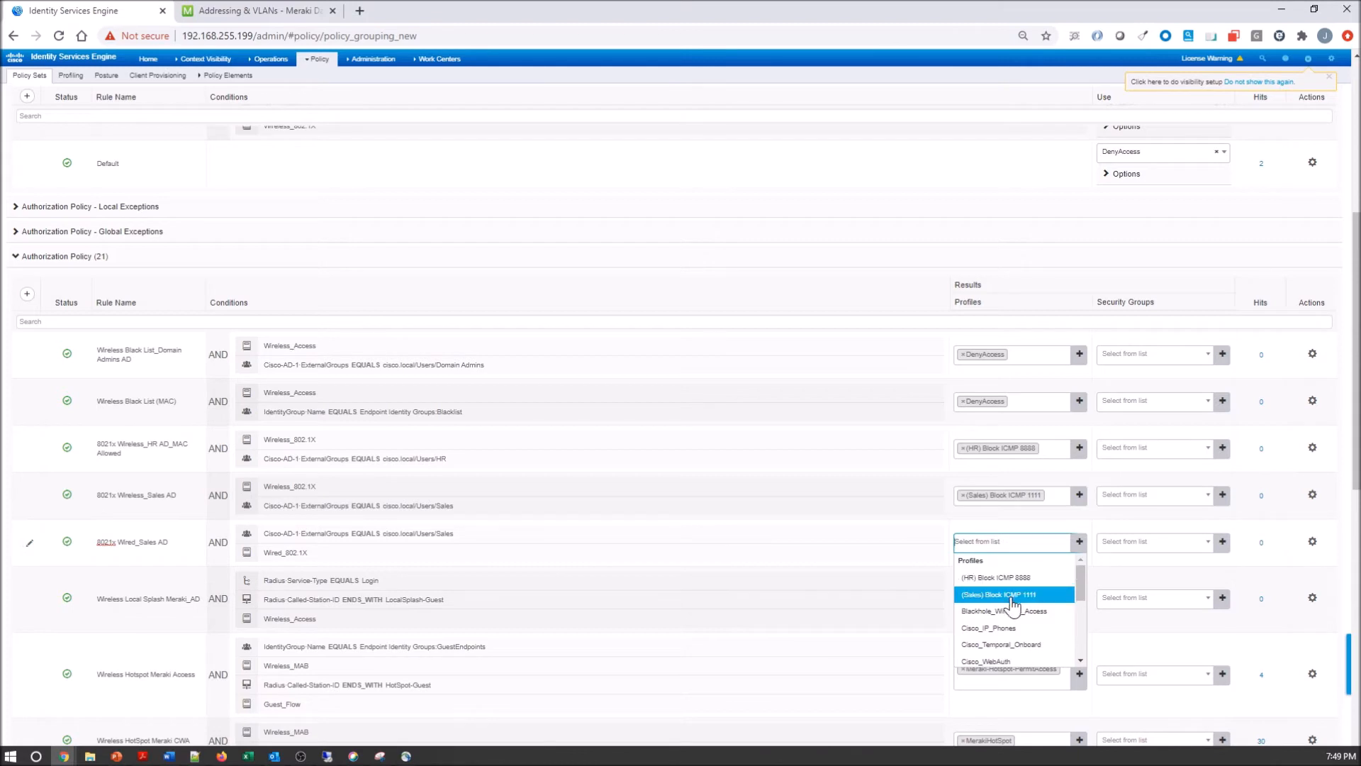
pyautogui.scroll(-3)
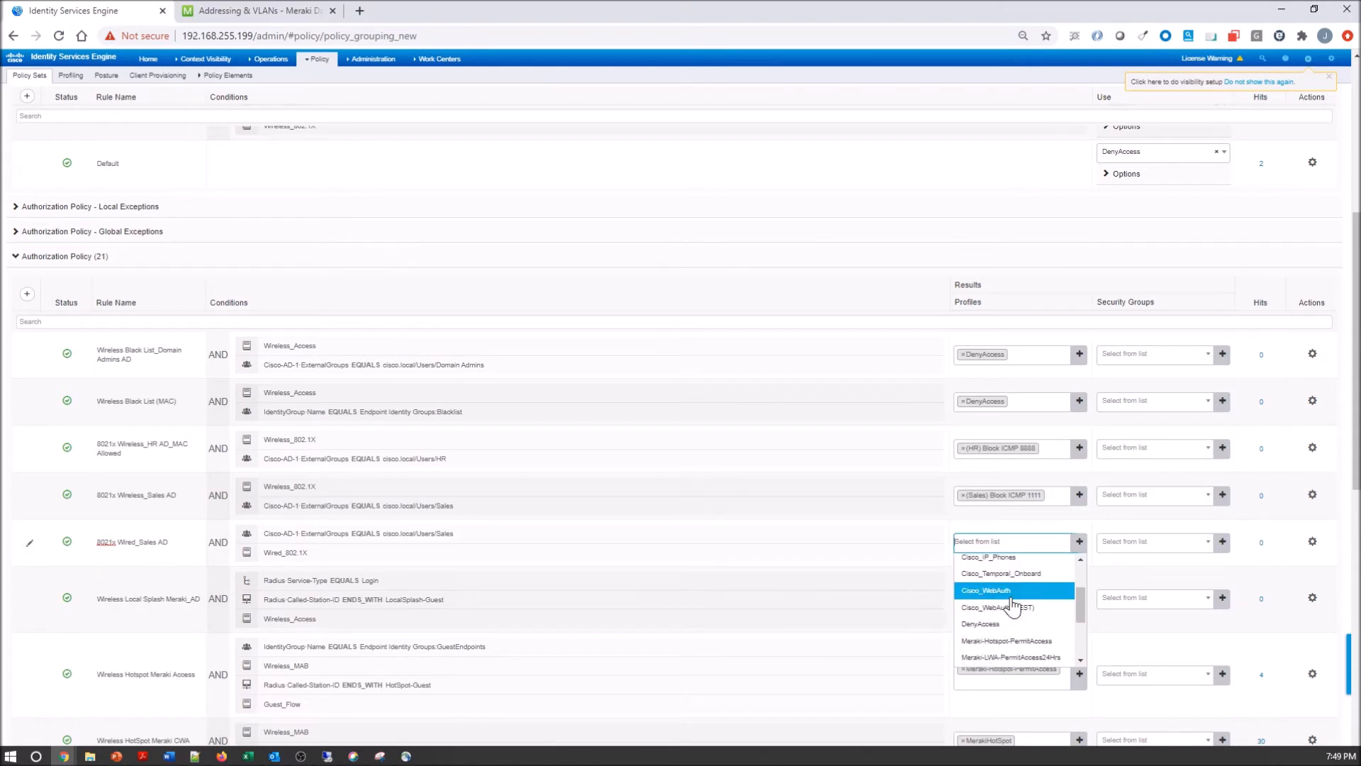
pyautogui.scroll(-3)
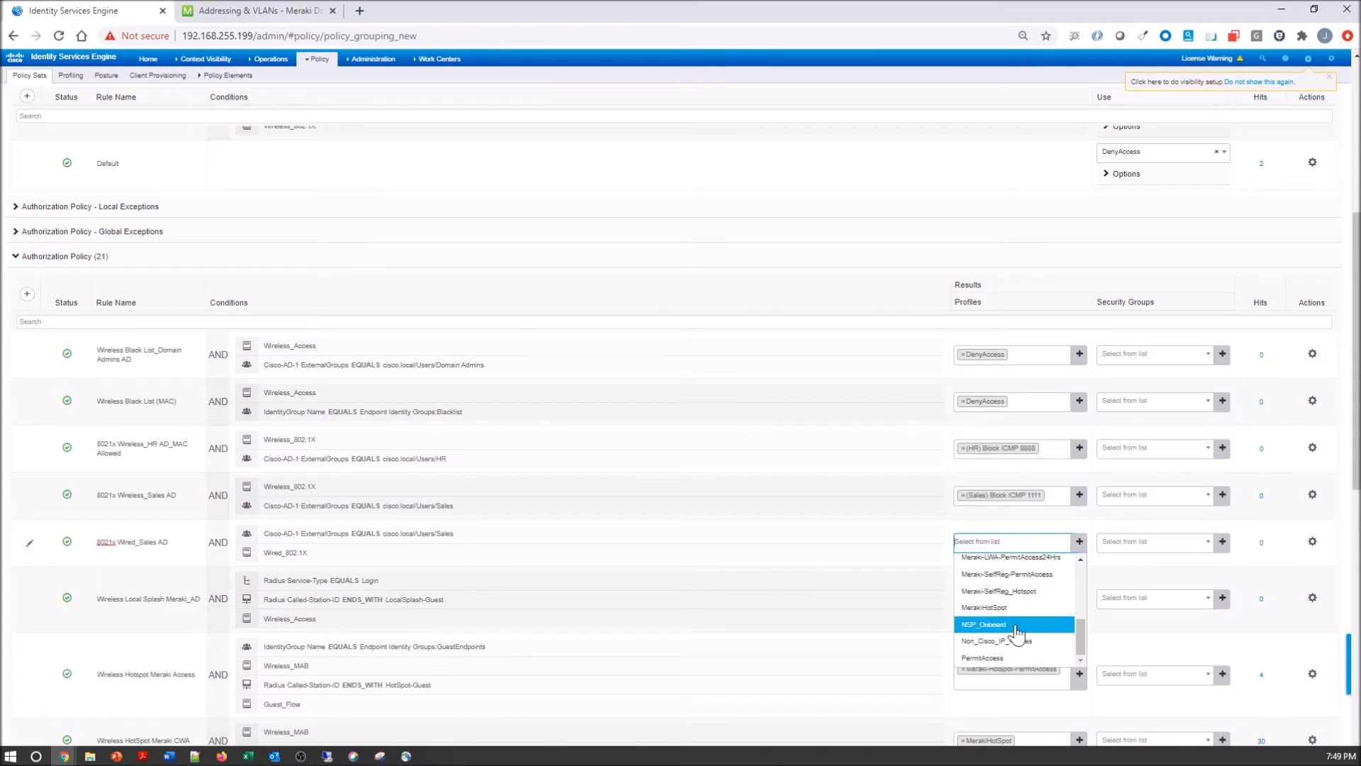
pyautogui.click(982, 658)
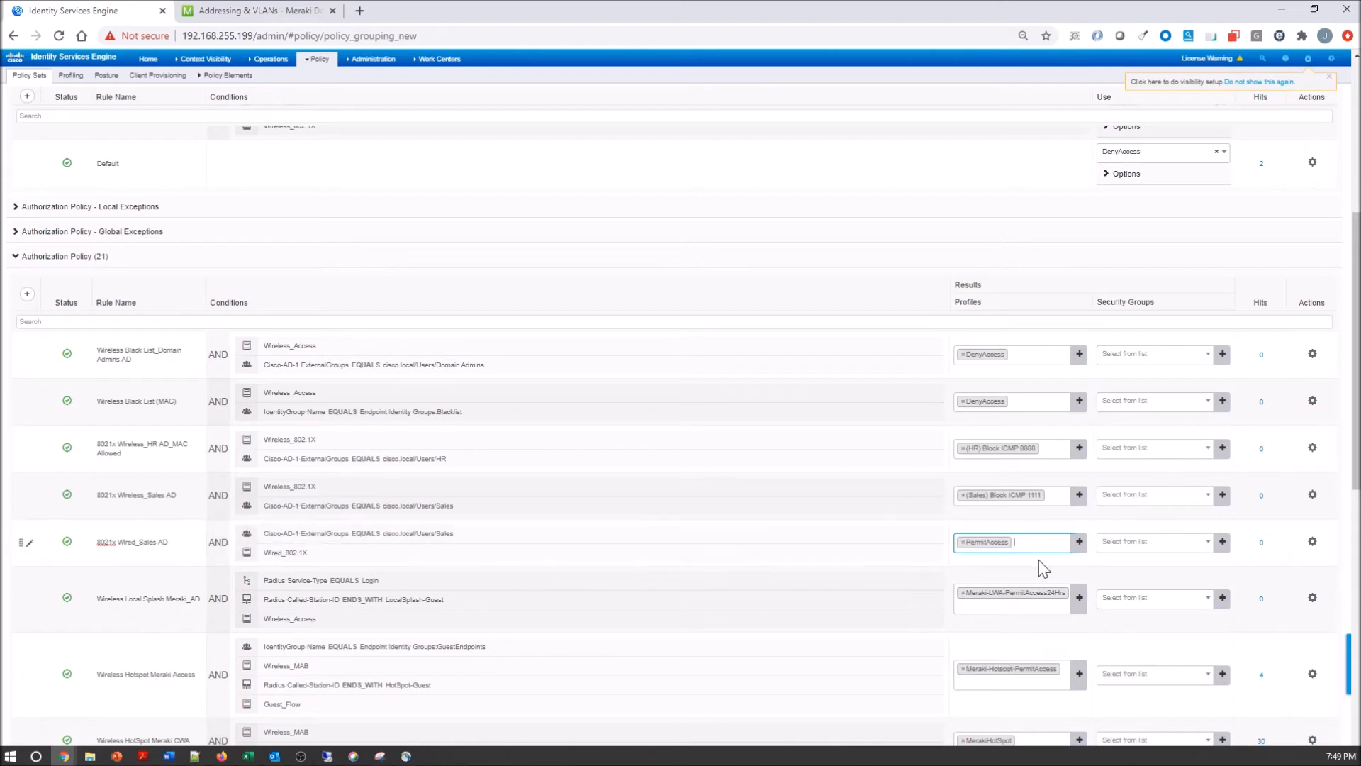
pyautogui.moveTo(1173, 588)
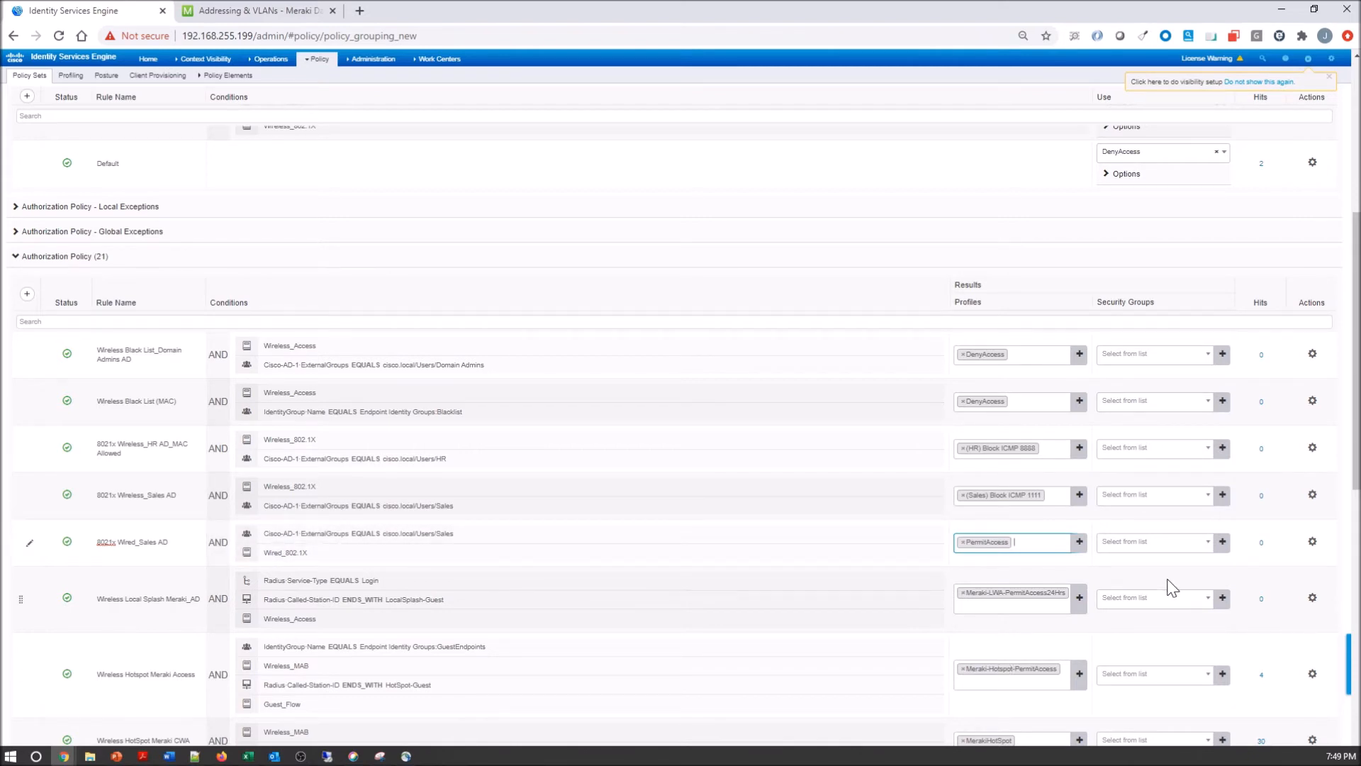
# Save the Default policy set and open the RADIUS Live Logs
pyautogui.scroll(3)
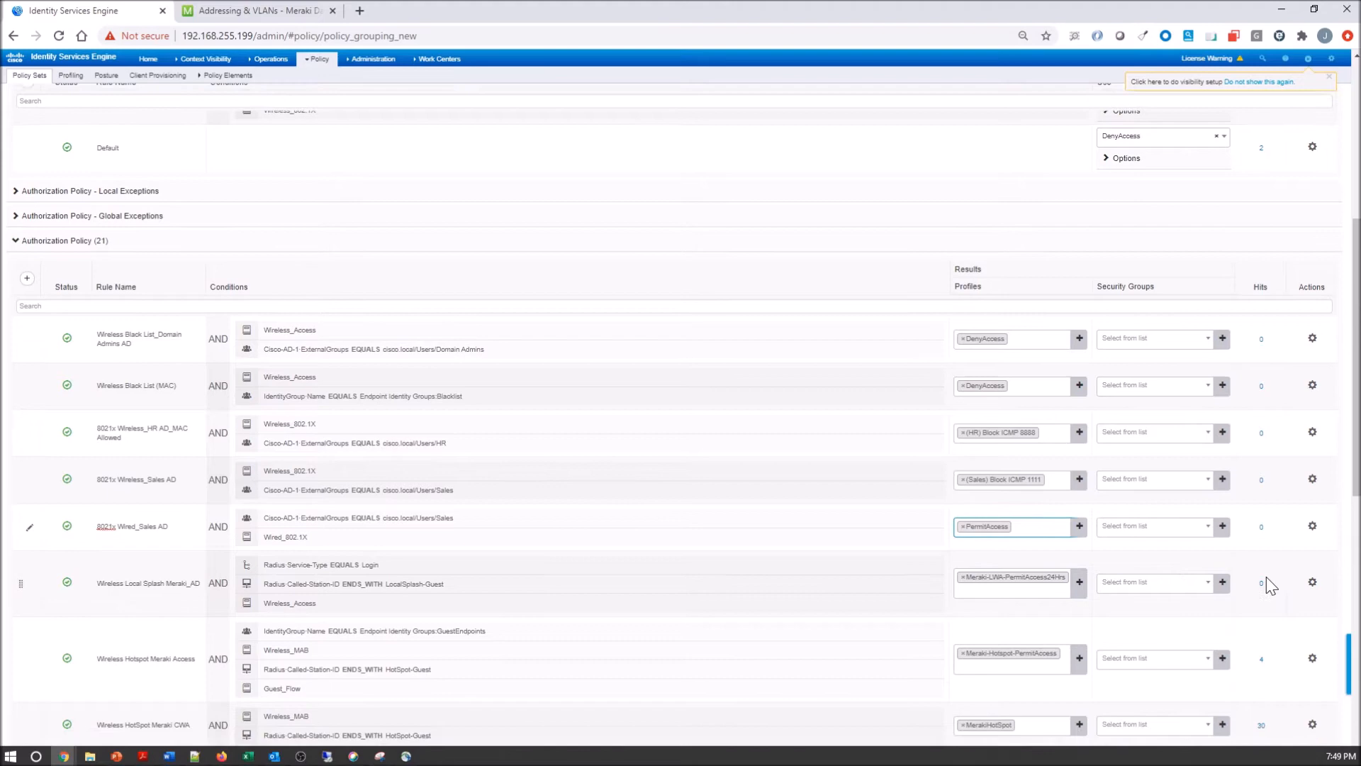
pyautogui.scroll(-3)
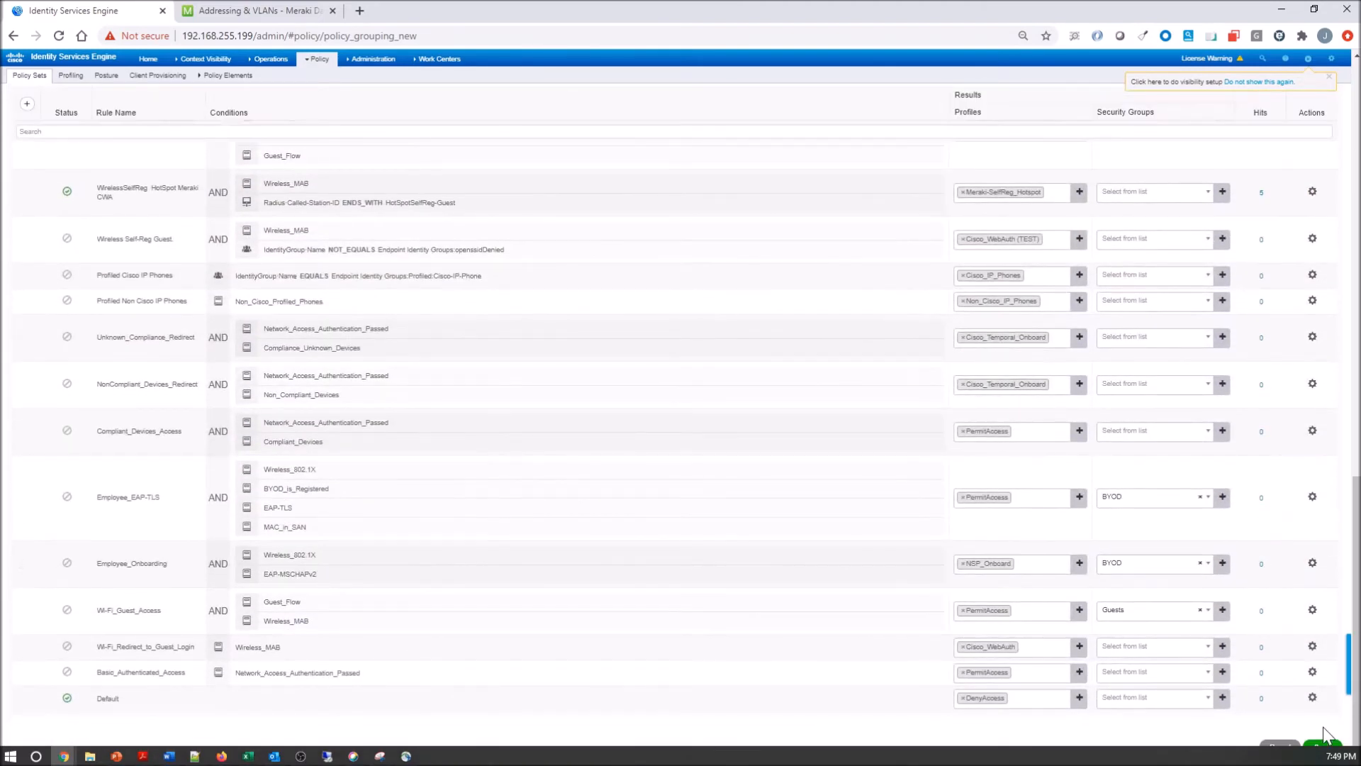
pyautogui.click(1322, 735)
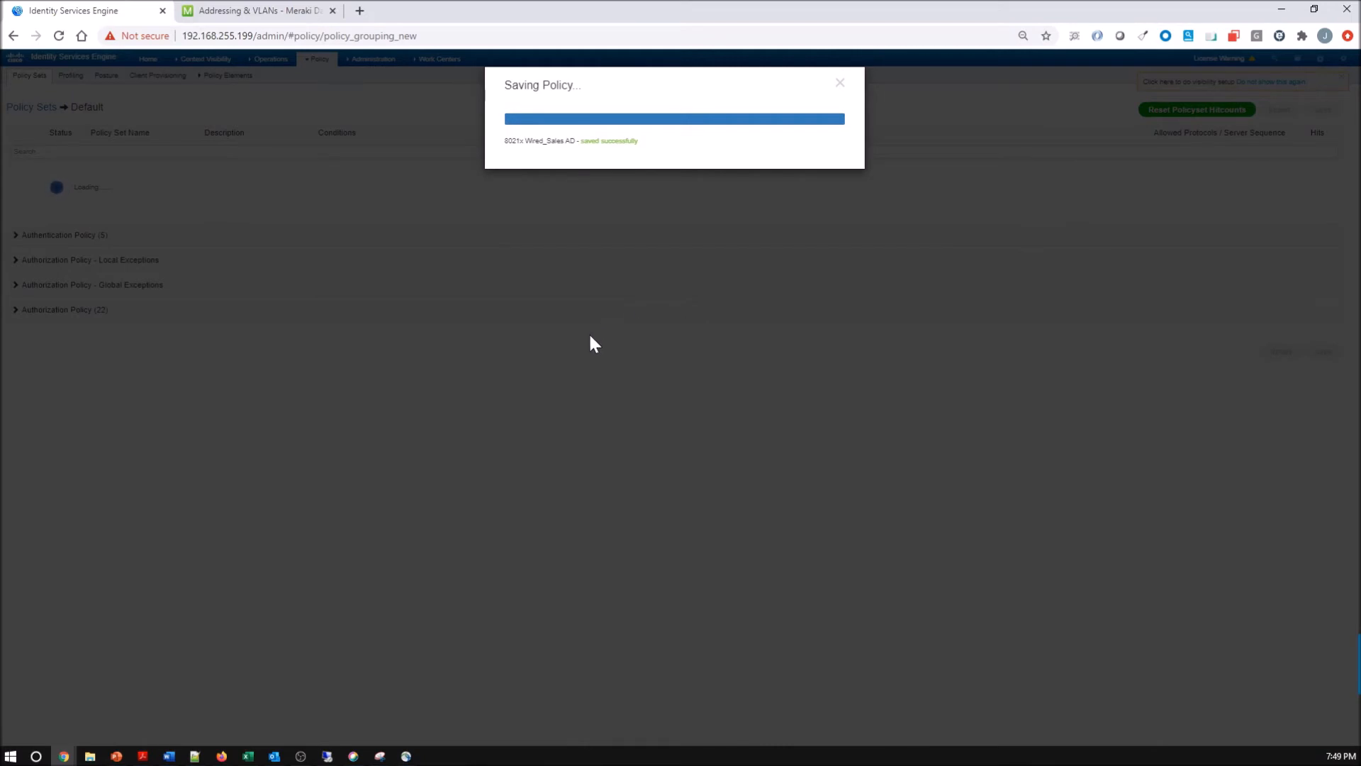
pyautogui.click(270, 58)
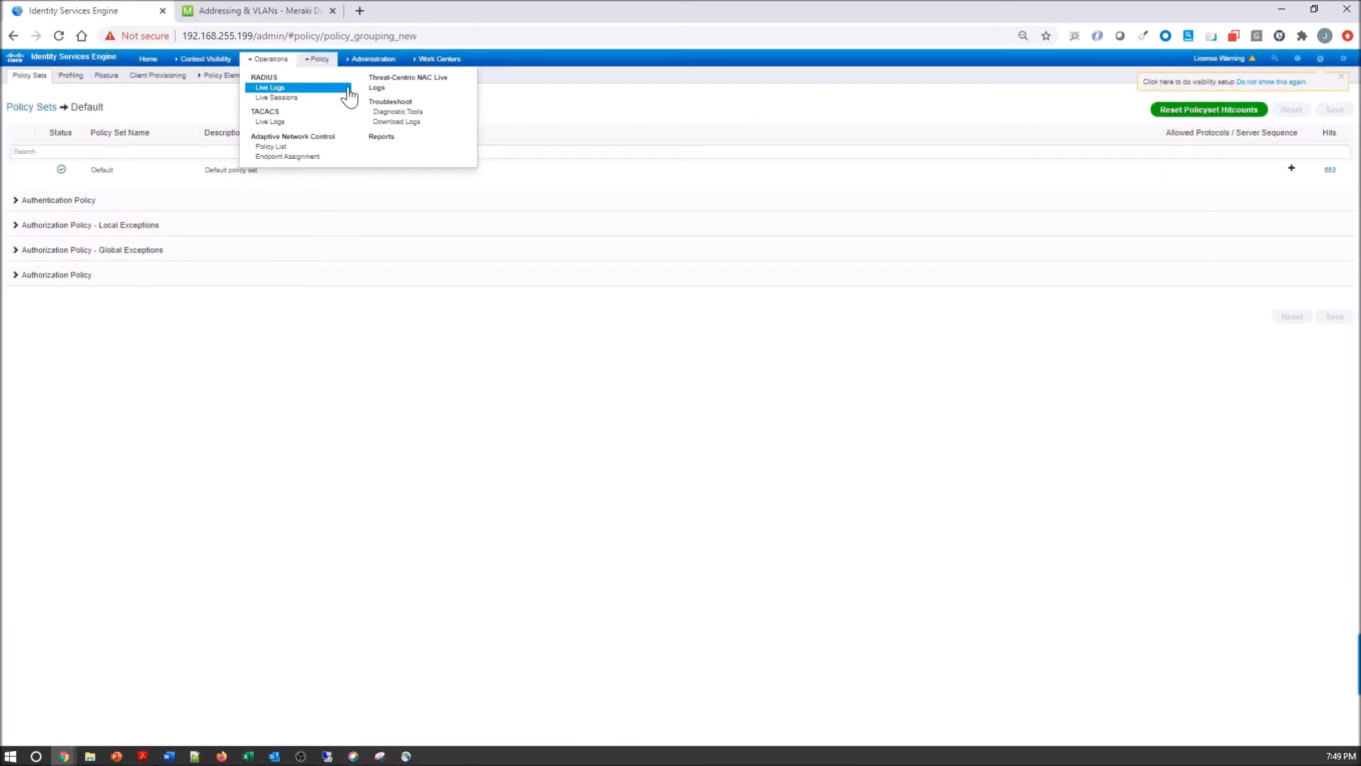
pyautogui.click(269, 86)
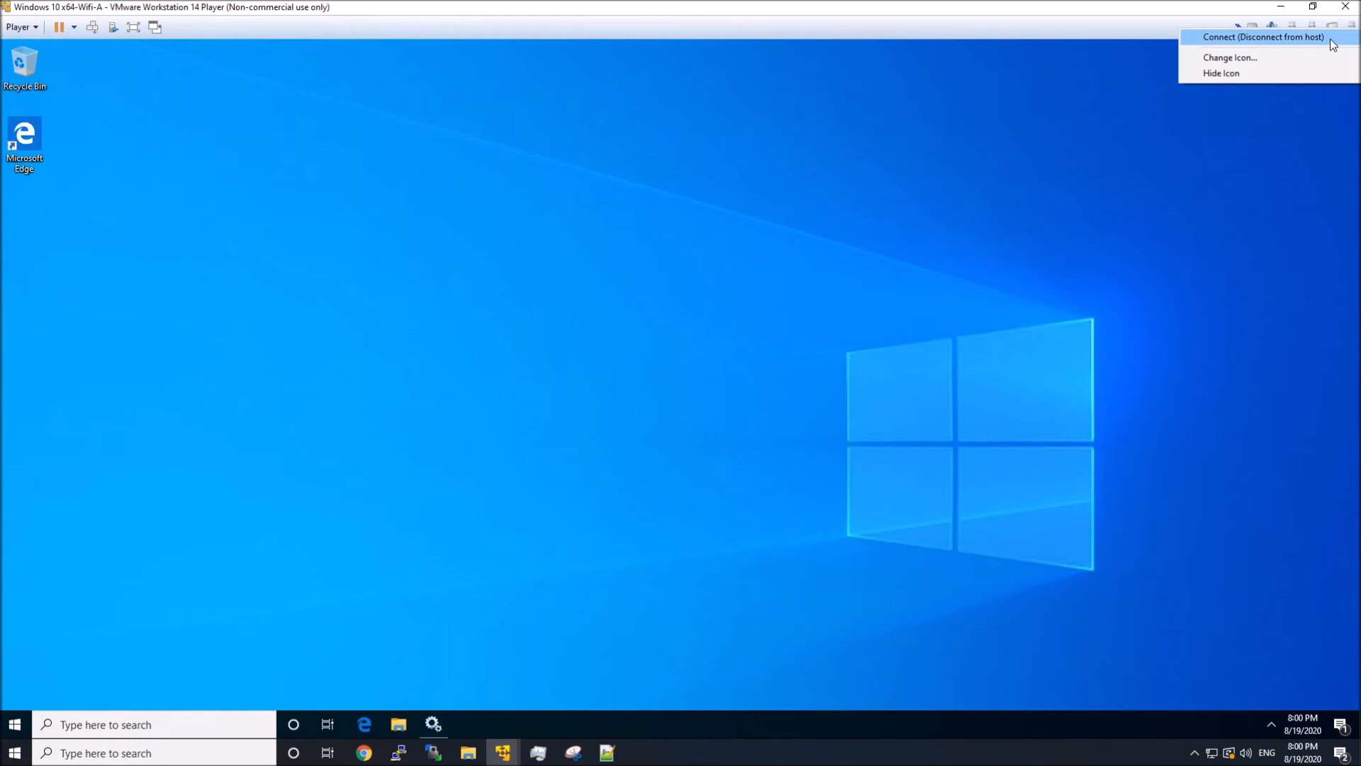
# Connect the USB device to the Windows VM, then open the guest's network adapter list
pyautogui.click(1262, 36)
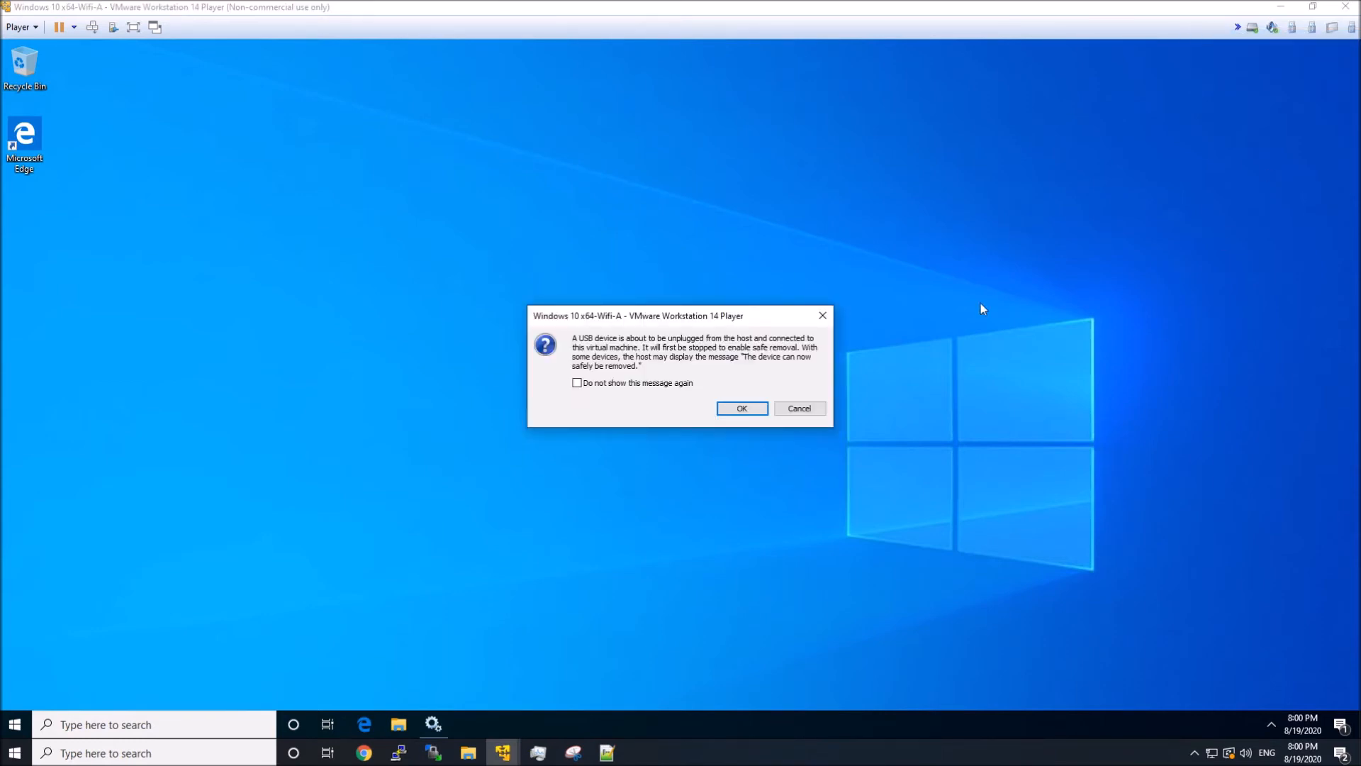
pyautogui.click(740, 408)
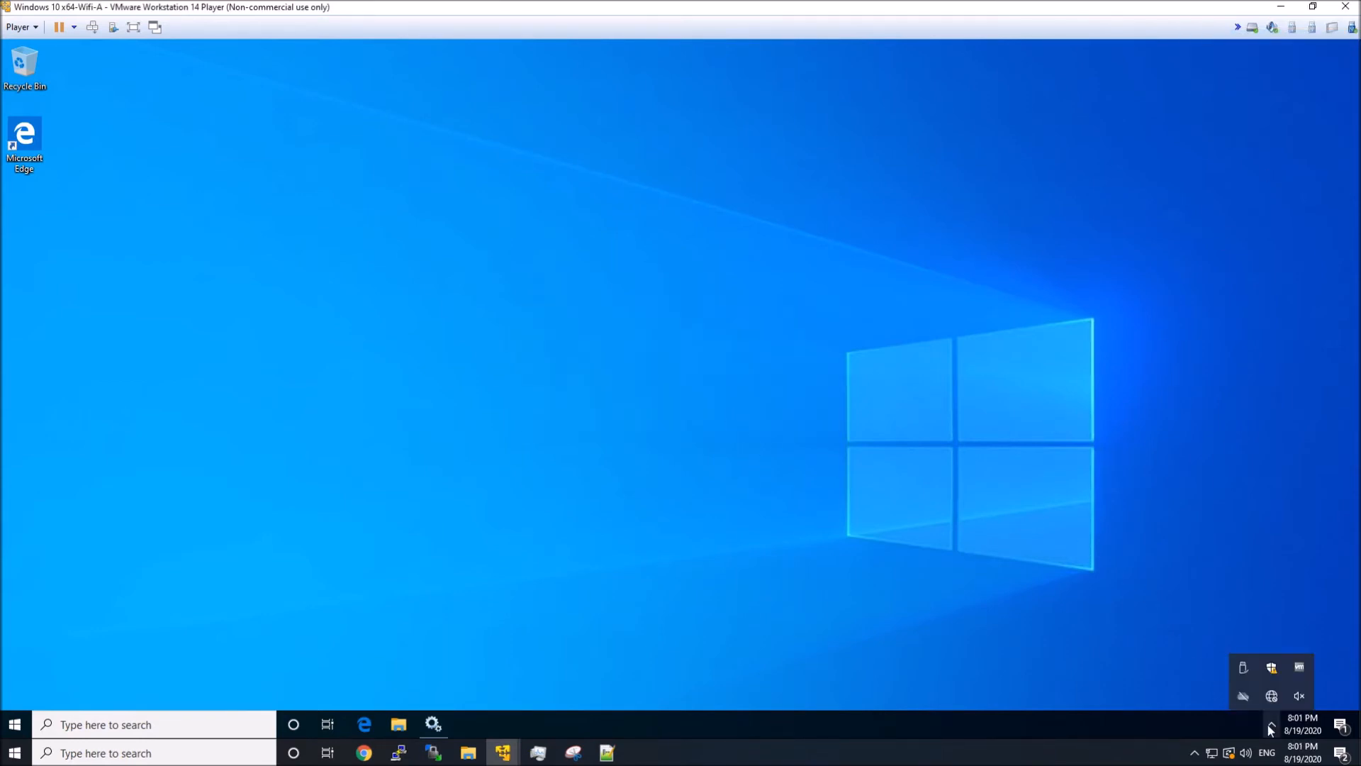
pyautogui.click(1271, 696)
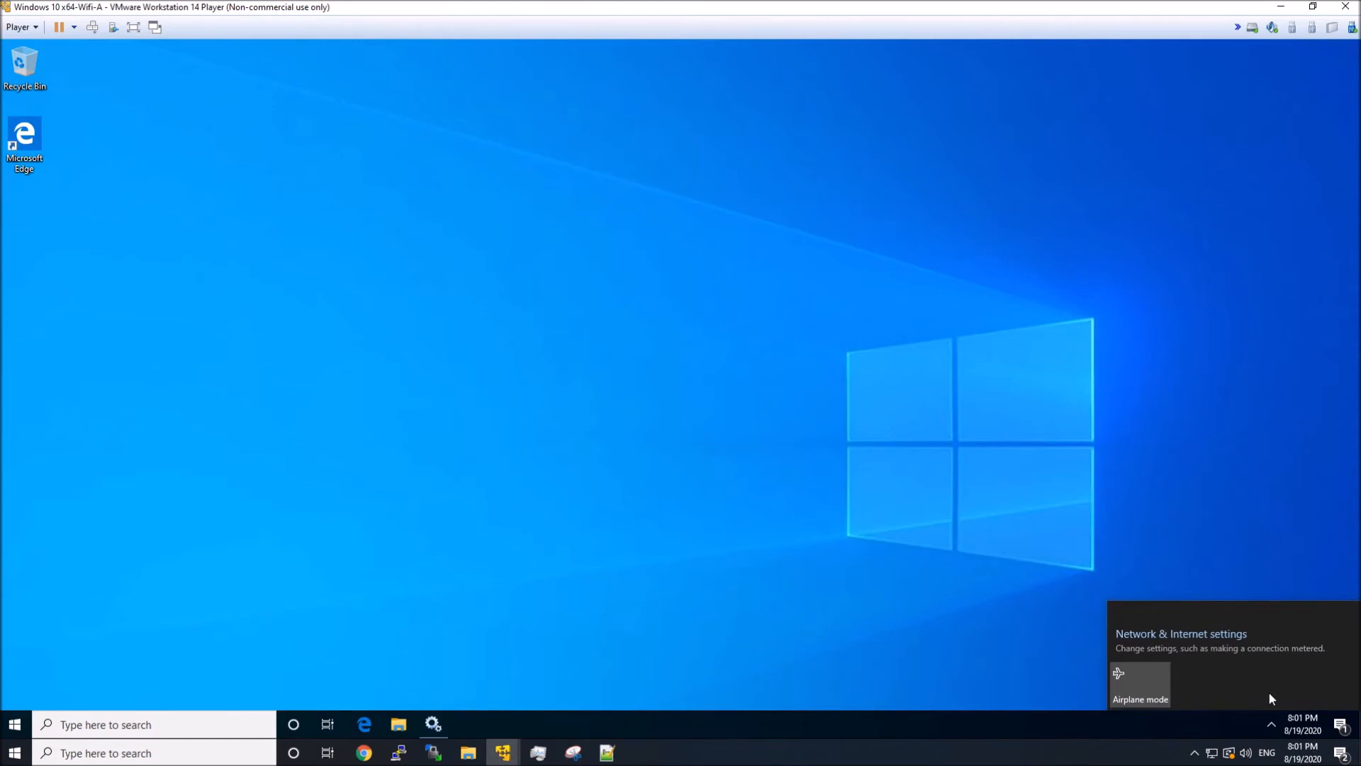
pyautogui.moveTo(1205, 641)
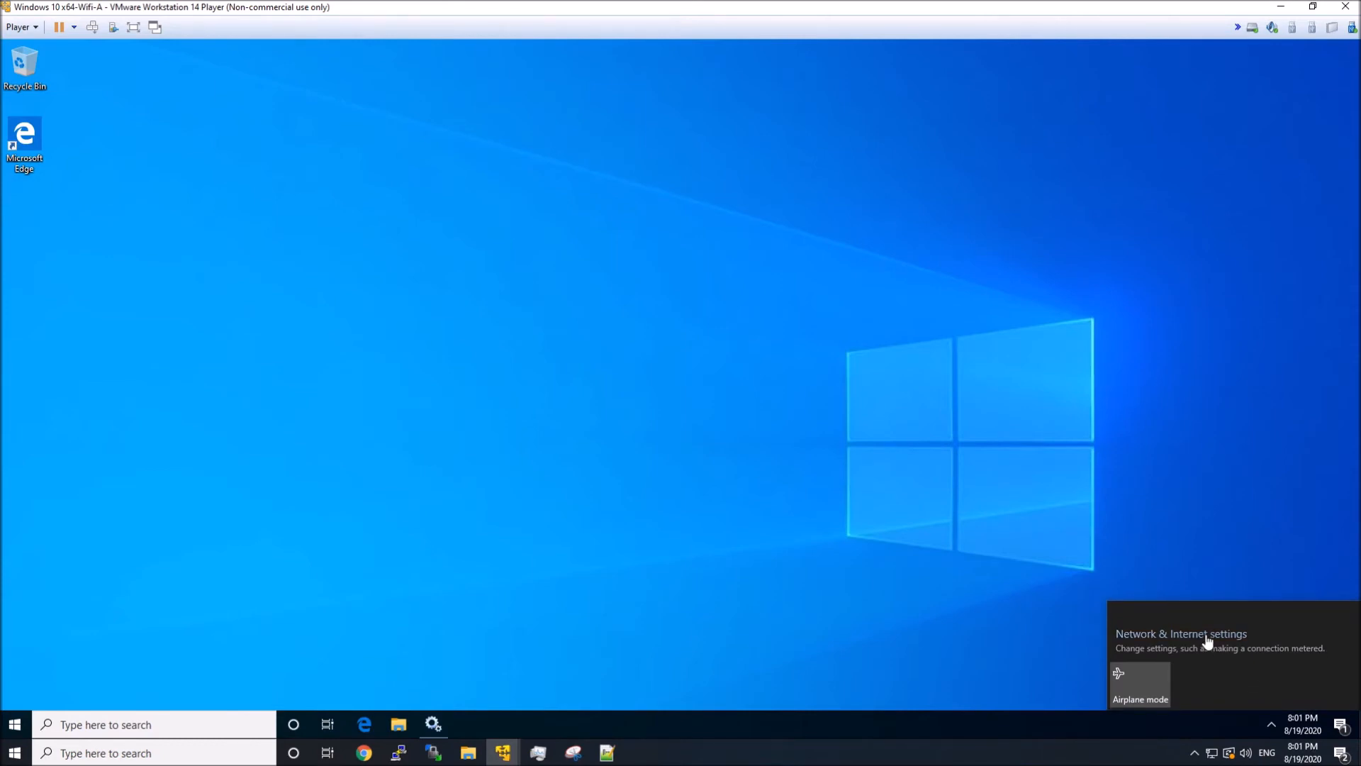
pyautogui.click(1180, 633)
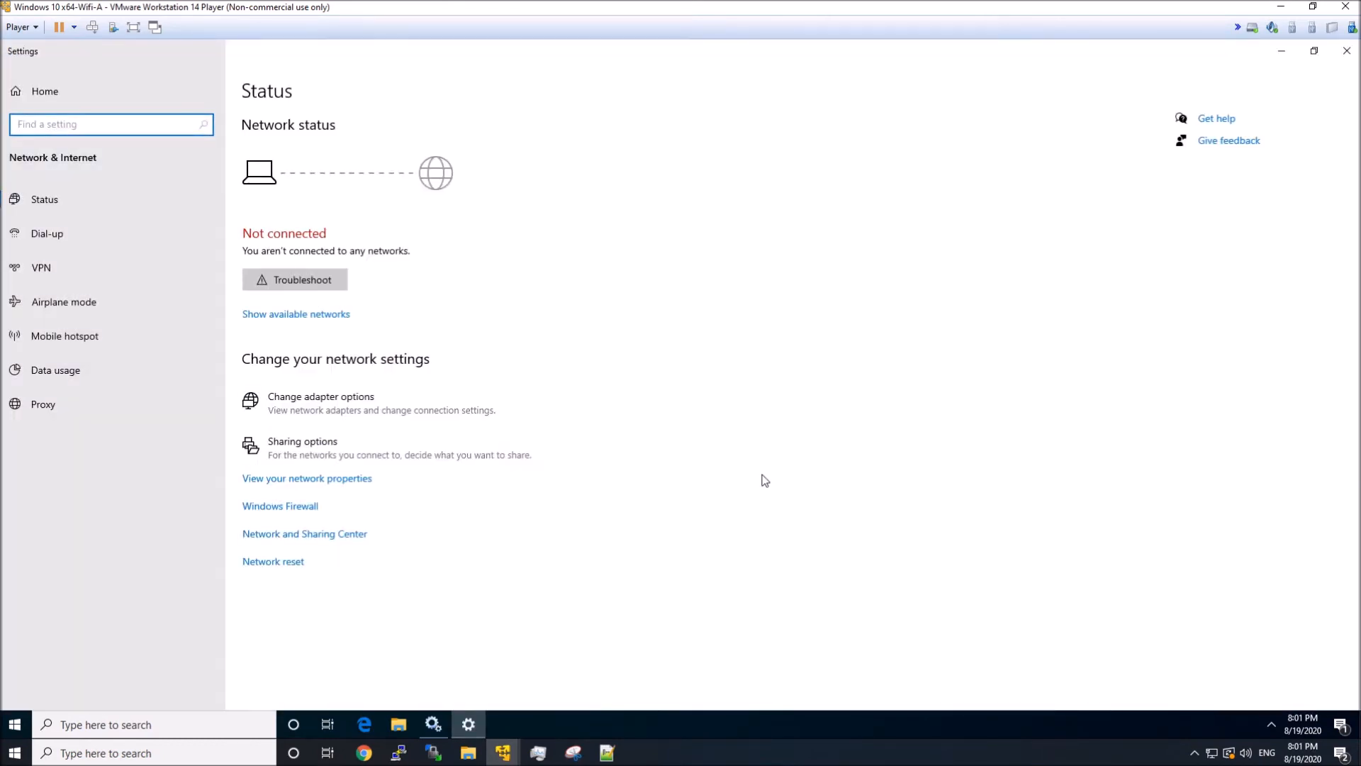
pyautogui.moveTo(638, 412)
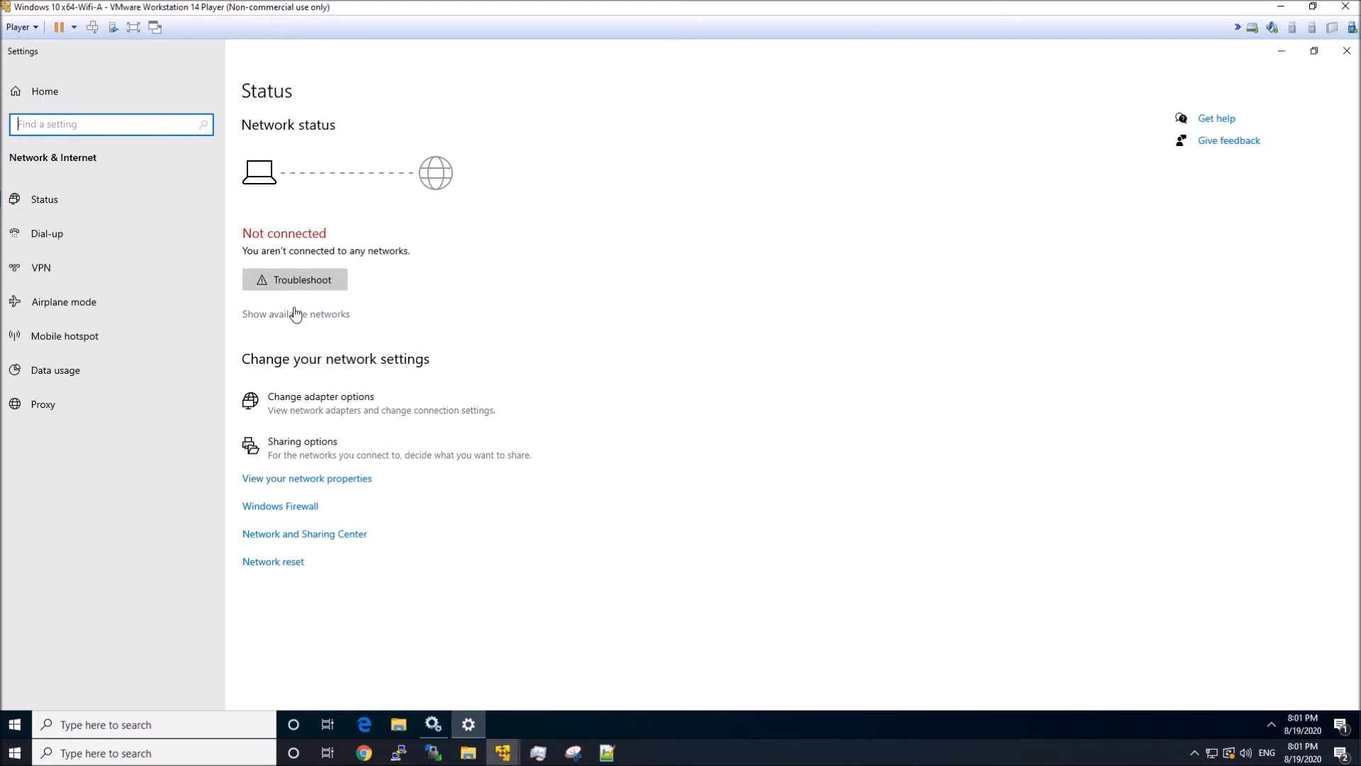
pyautogui.moveTo(315, 376)
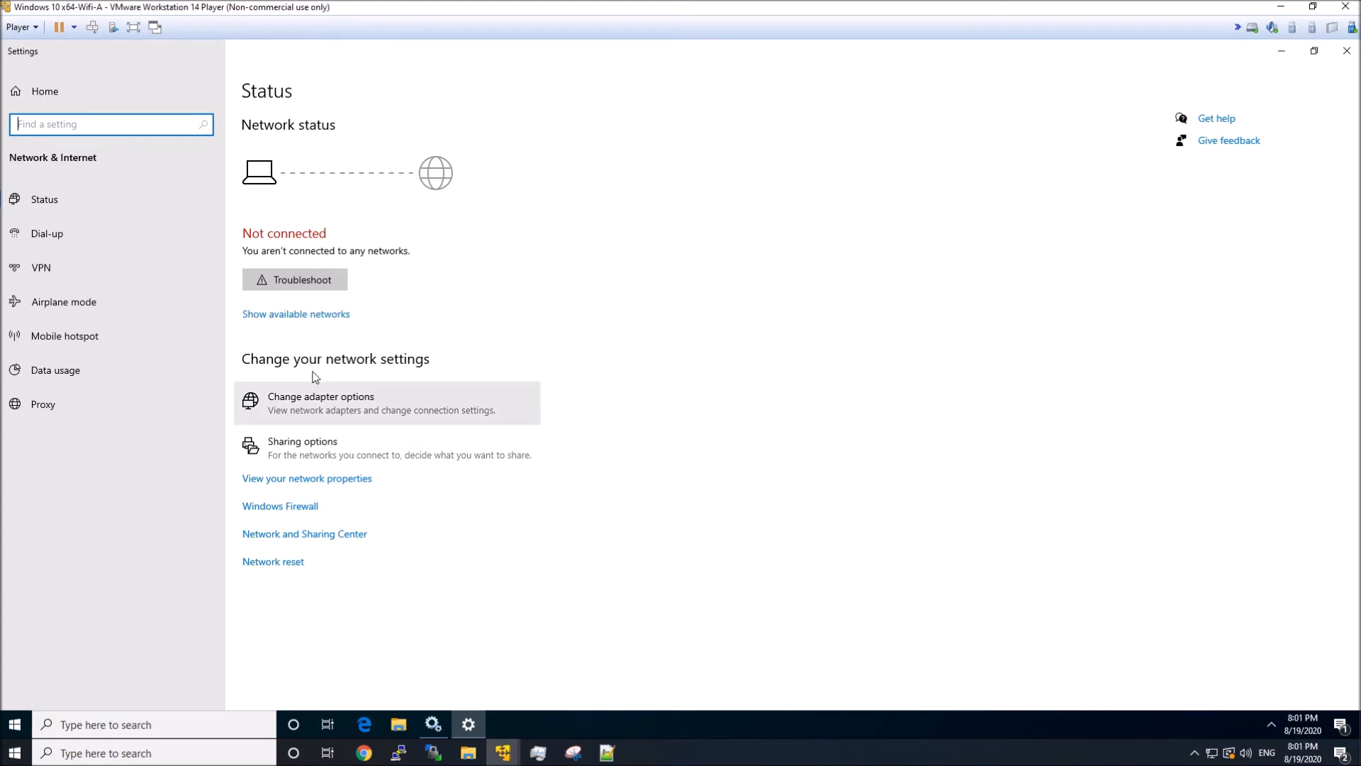
pyautogui.click(319, 403)
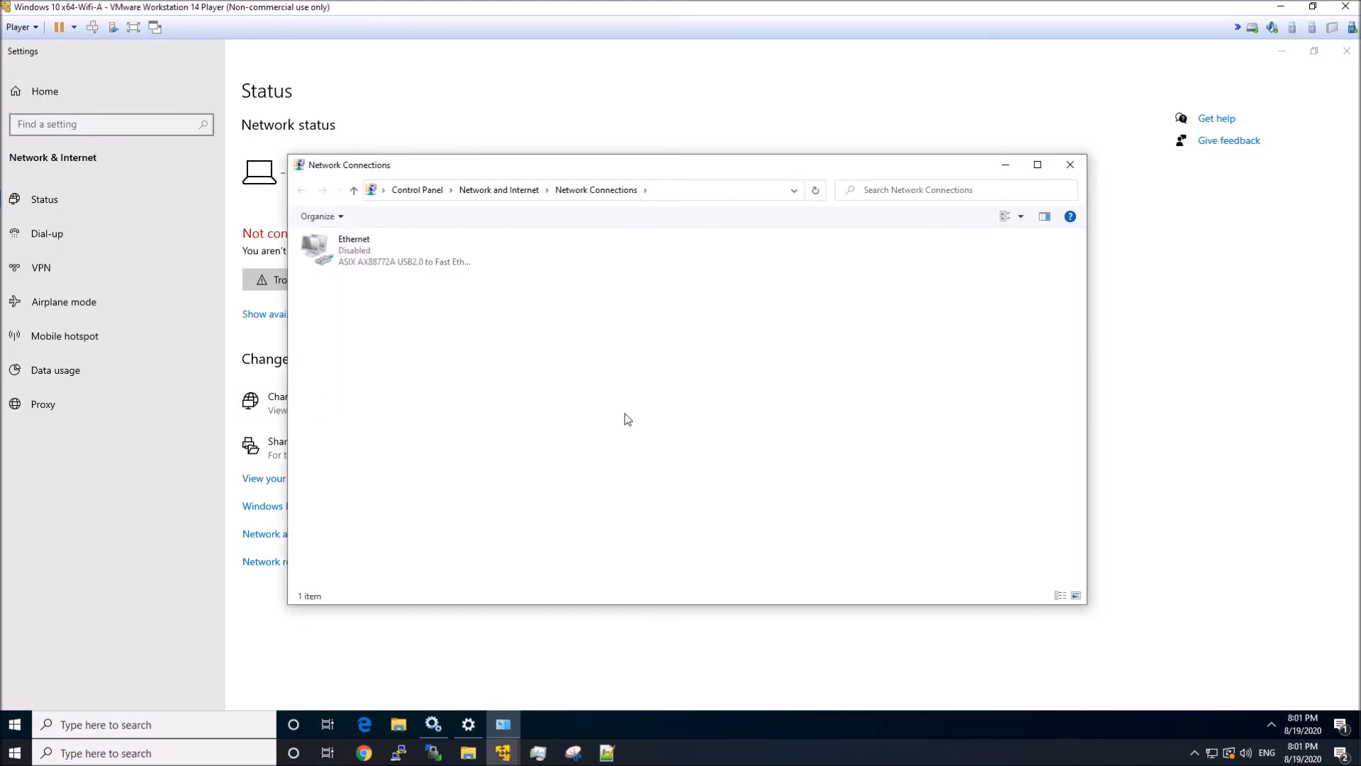
# Enable the guest's disabled Ethernet adapter and reopen its properties
pyautogui.rightClick(353, 250)
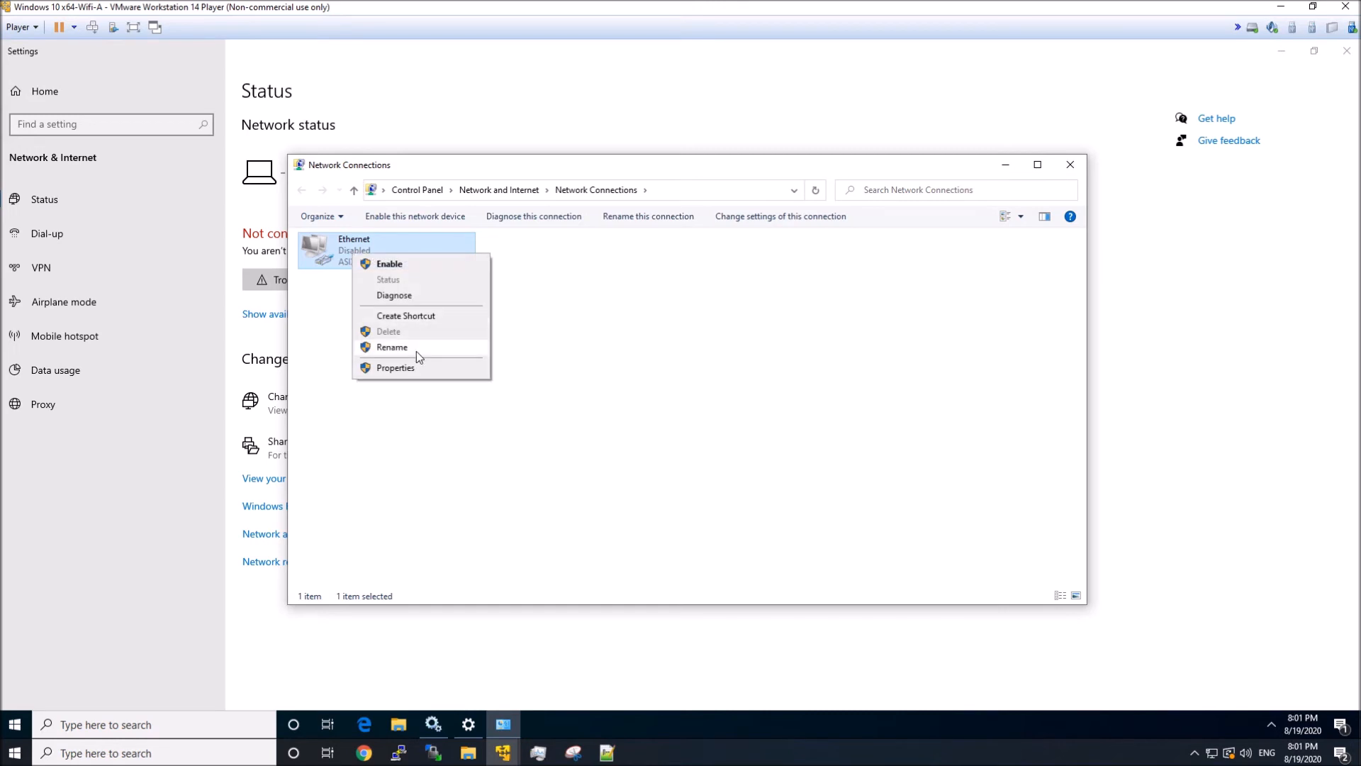
pyautogui.click(395, 367)
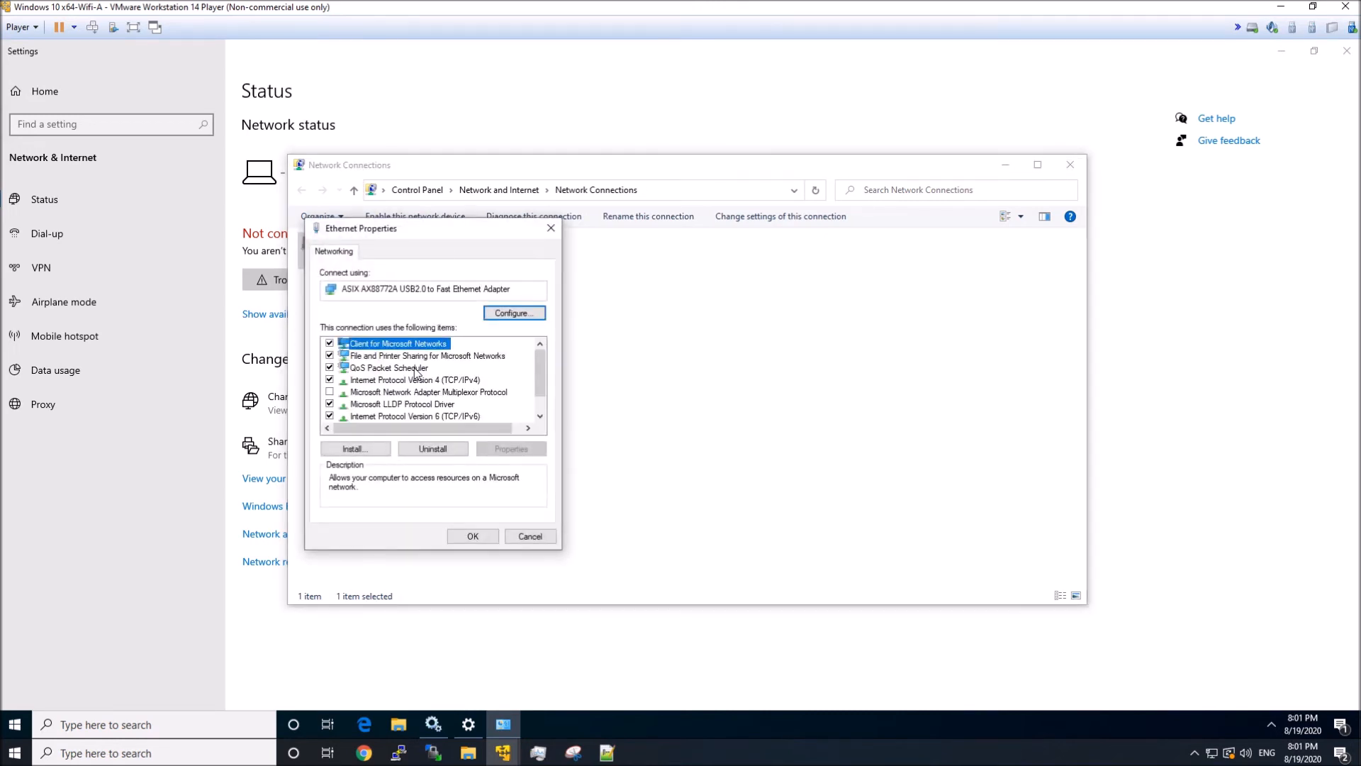
pyautogui.moveTo(416, 374)
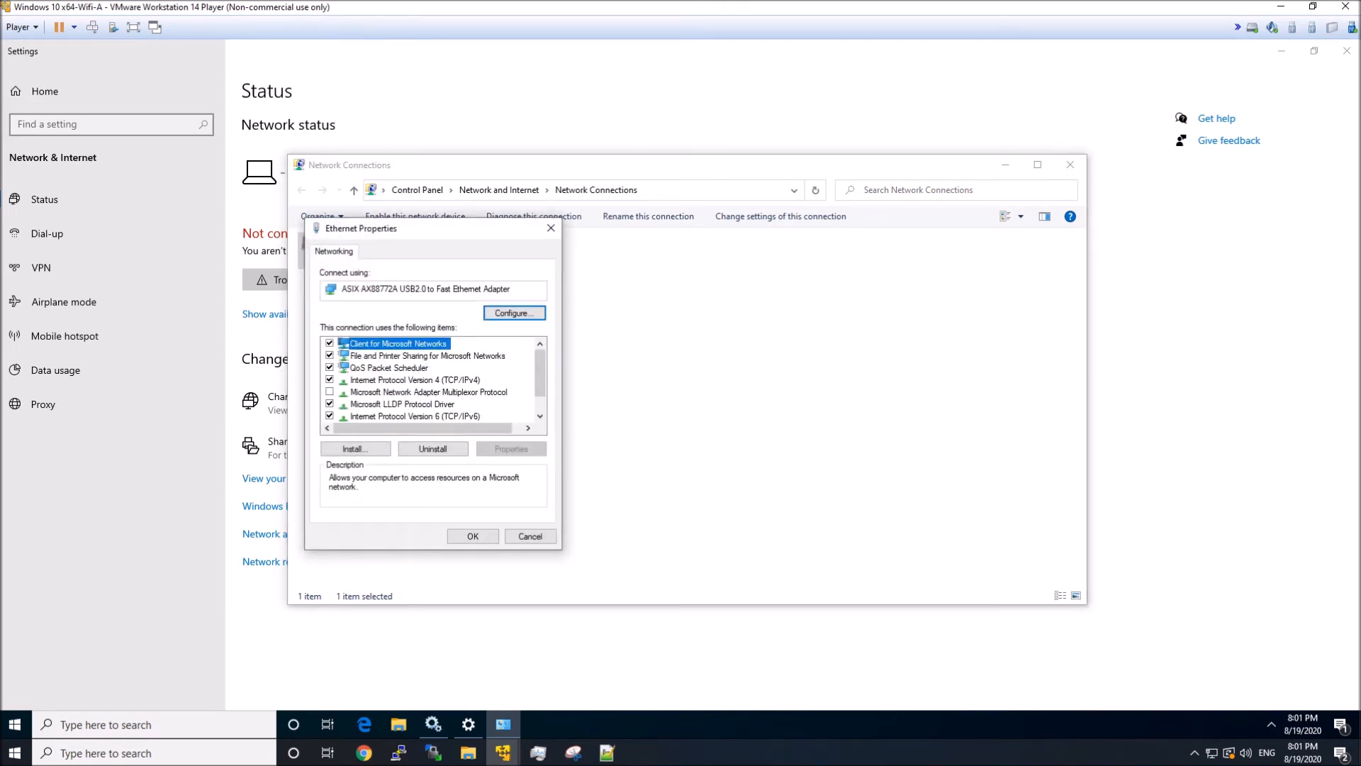
pyautogui.click(472, 536)
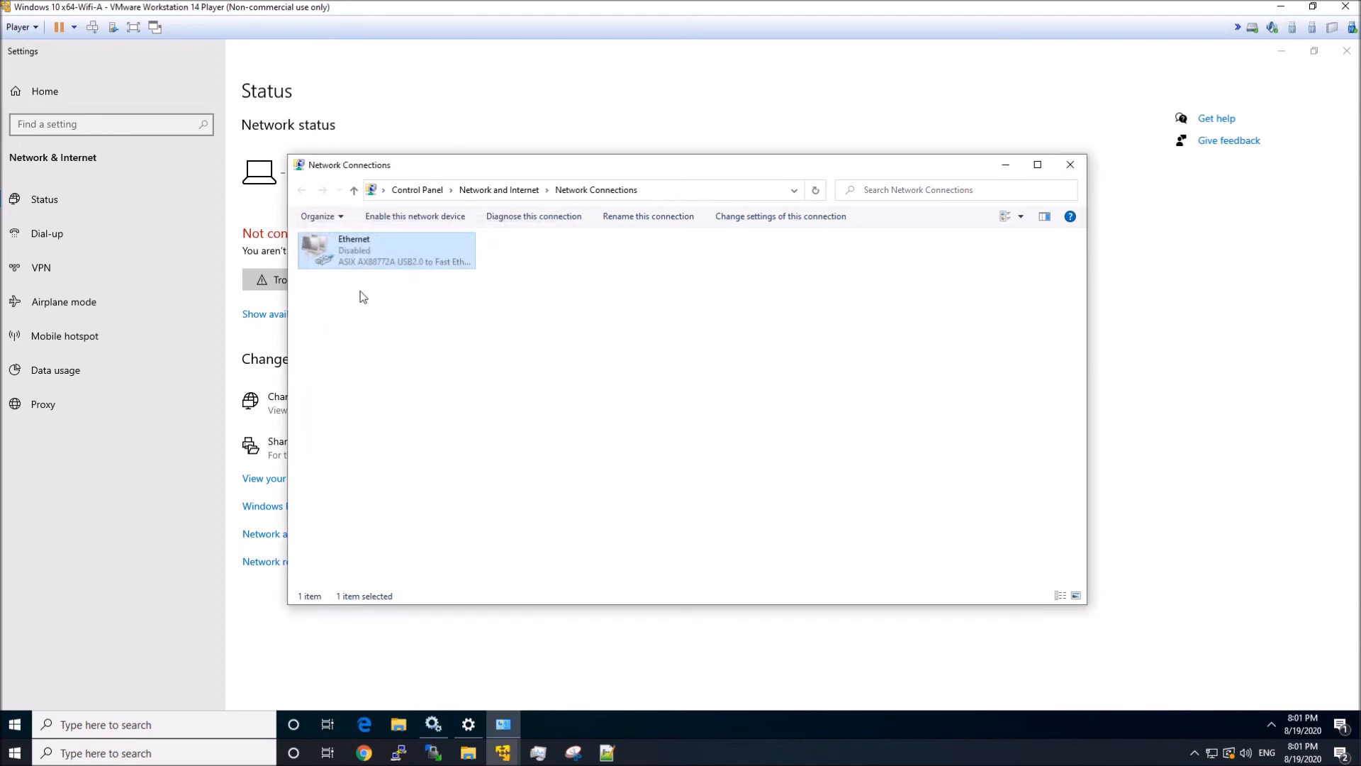
pyautogui.click(415, 216)
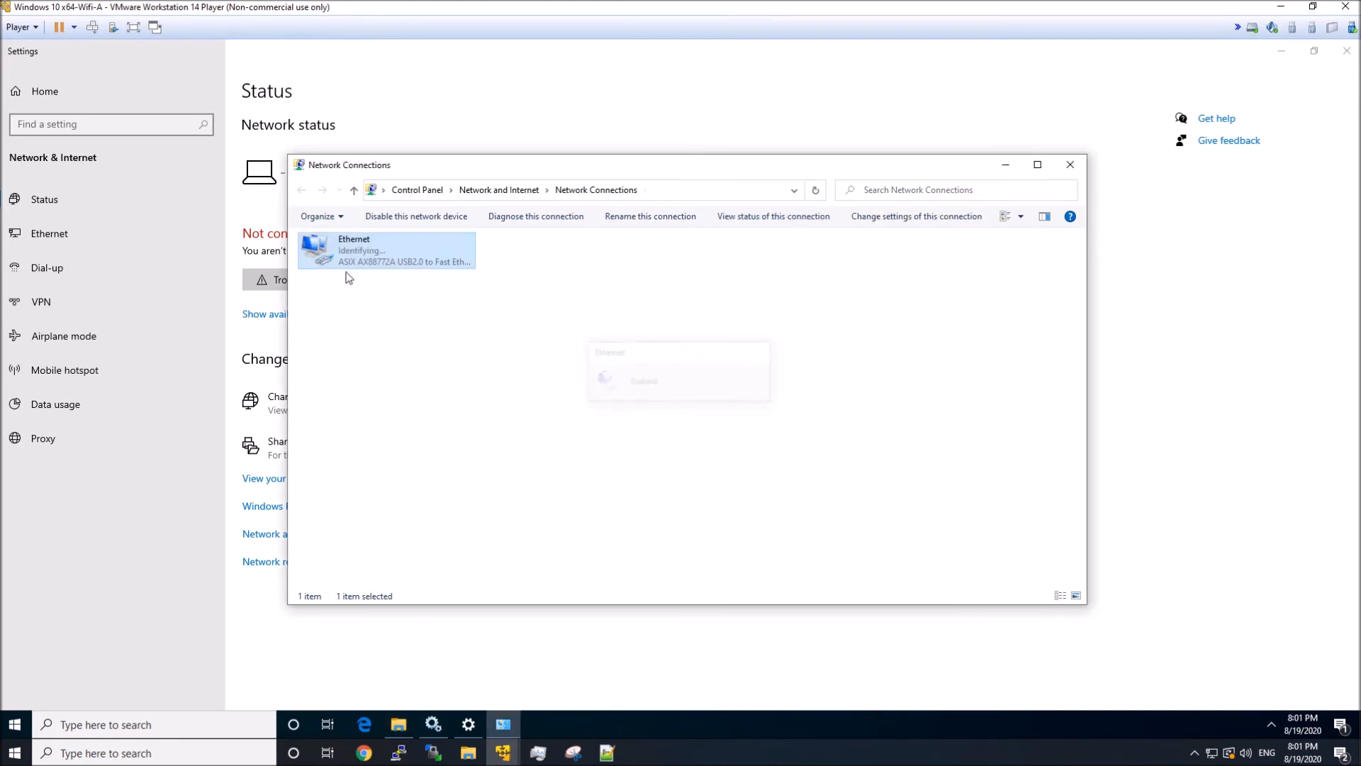
pyautogui.rightClick(386, 250)
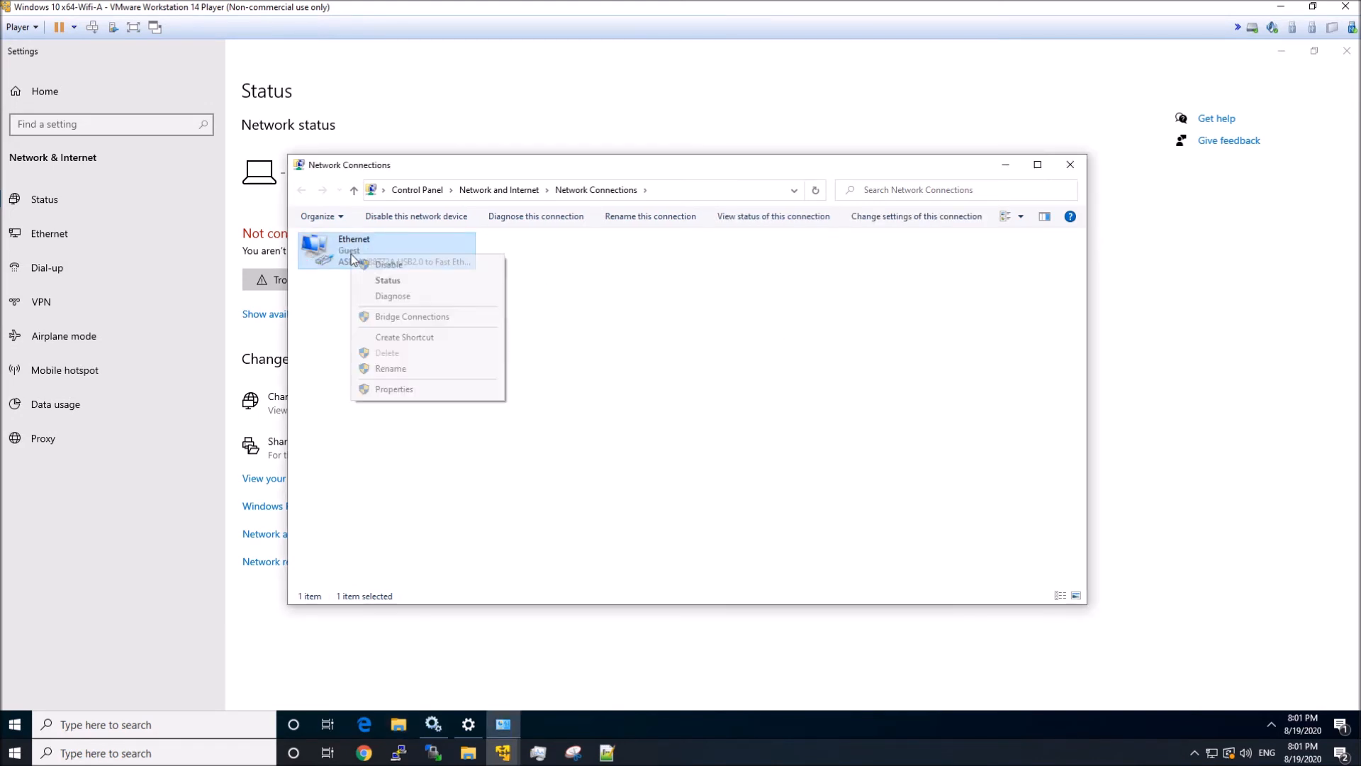
pyautogui.click(393, 387)
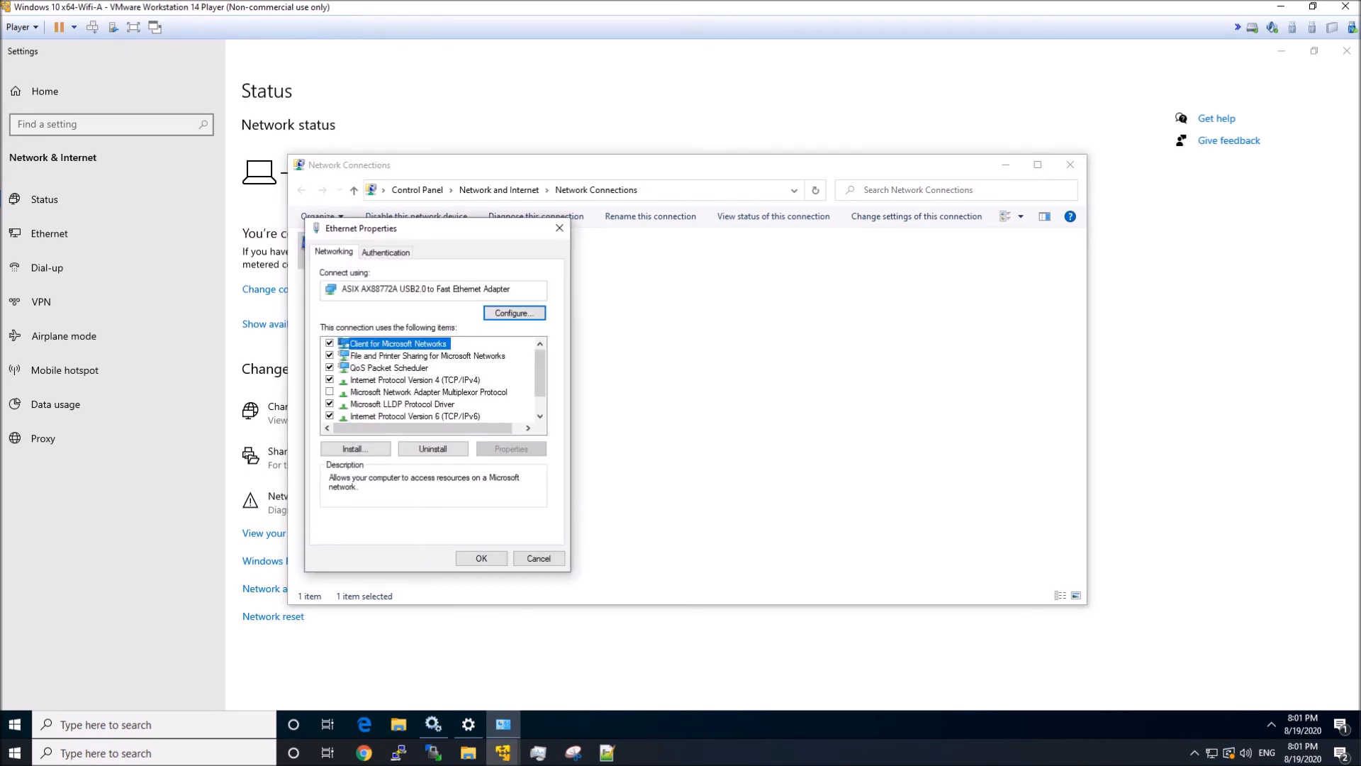
# Review the adapter's 802.1X PEAP settings without changes, then close Network Connections and Settings
pyautogui.click(384, 252)
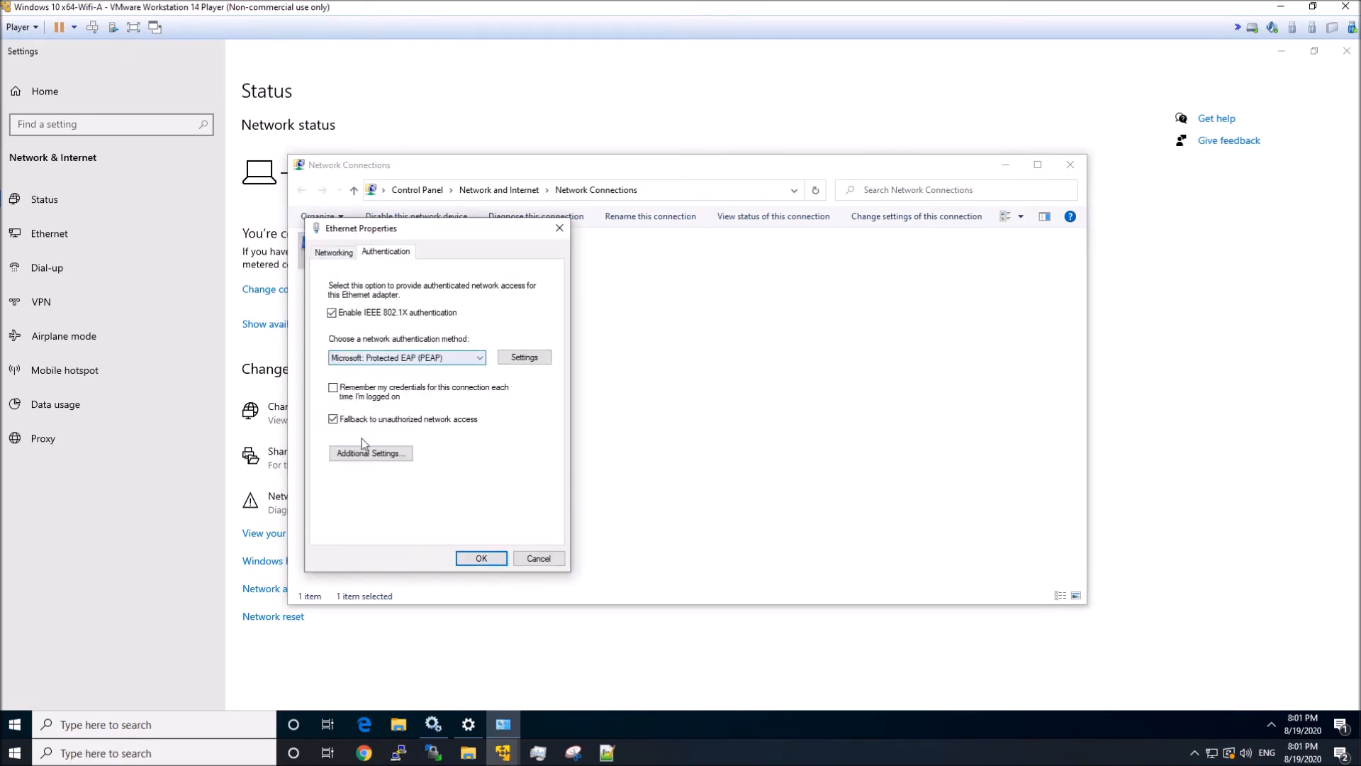
pyautogui.click(523, 357)
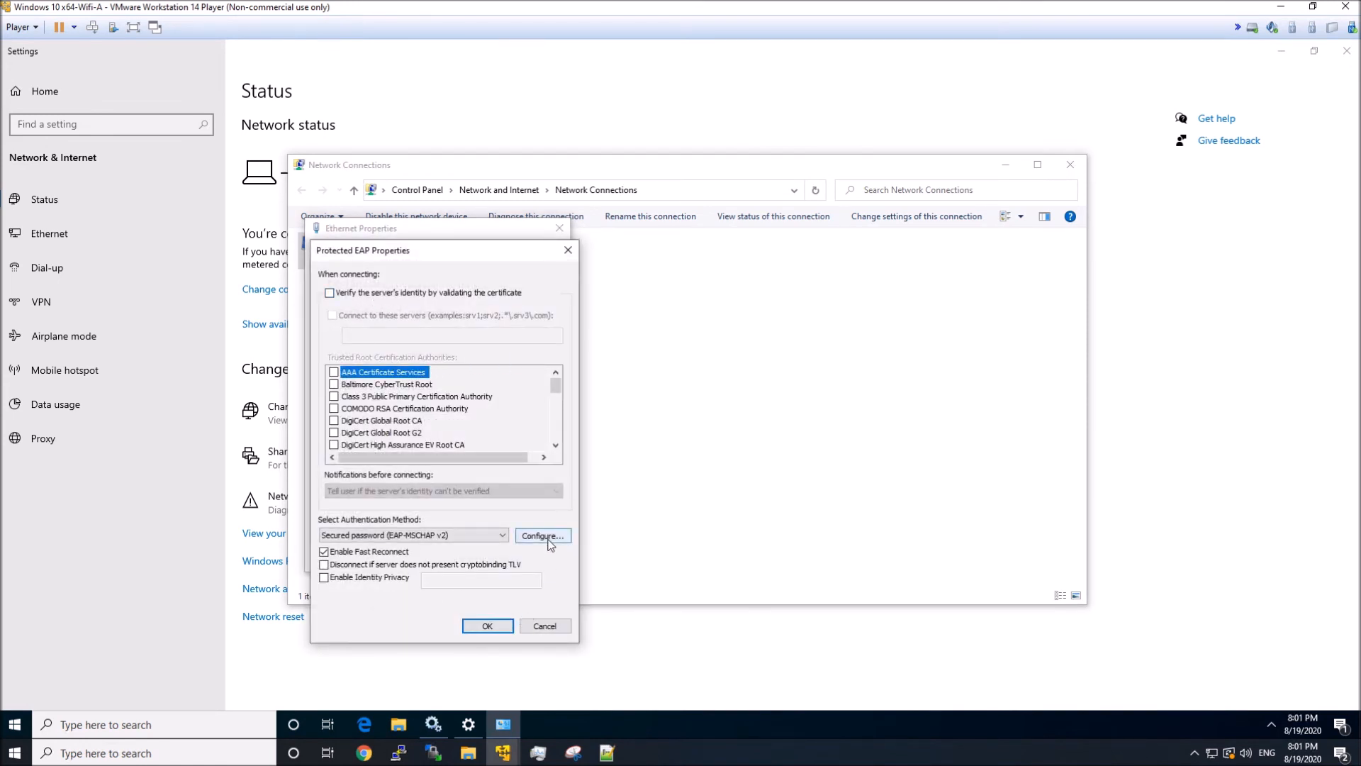
pyautogui.click(542, 534)
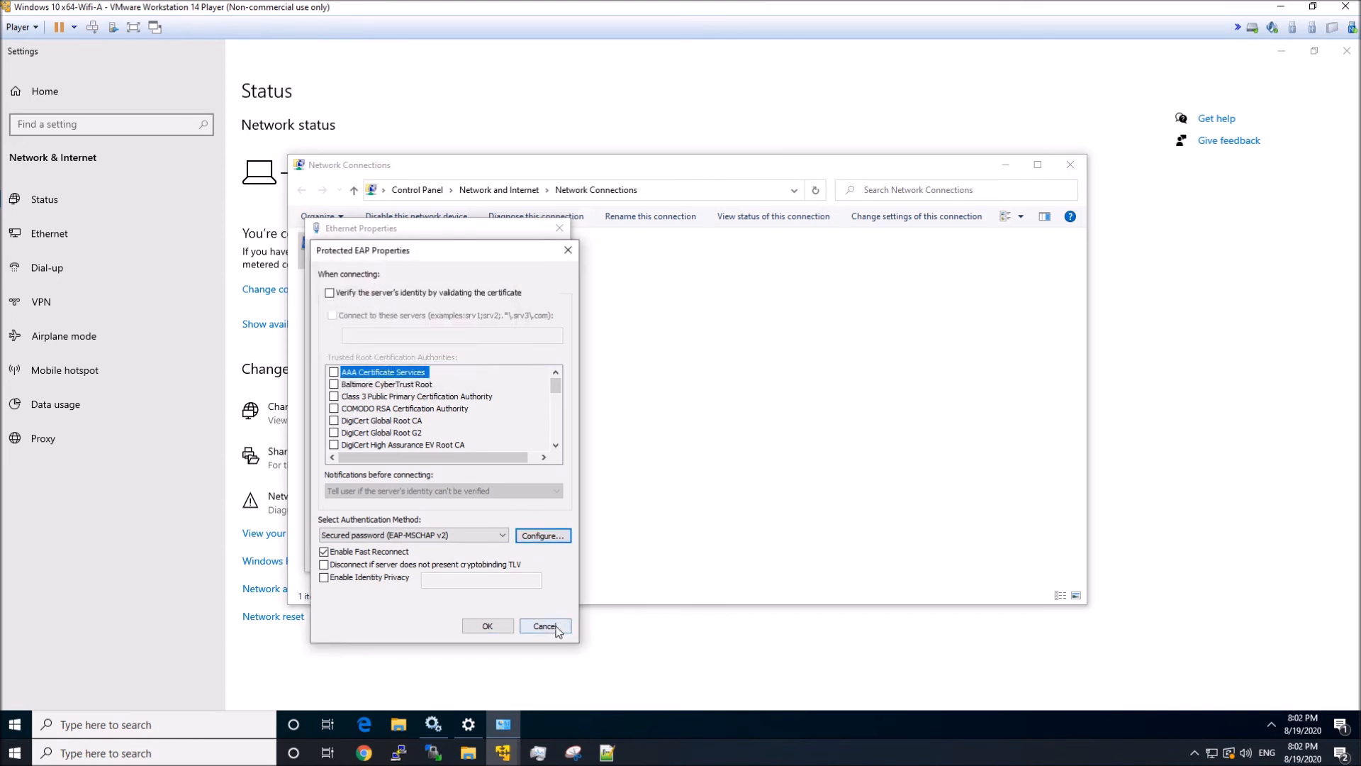
pyautogui.click(544, 626)
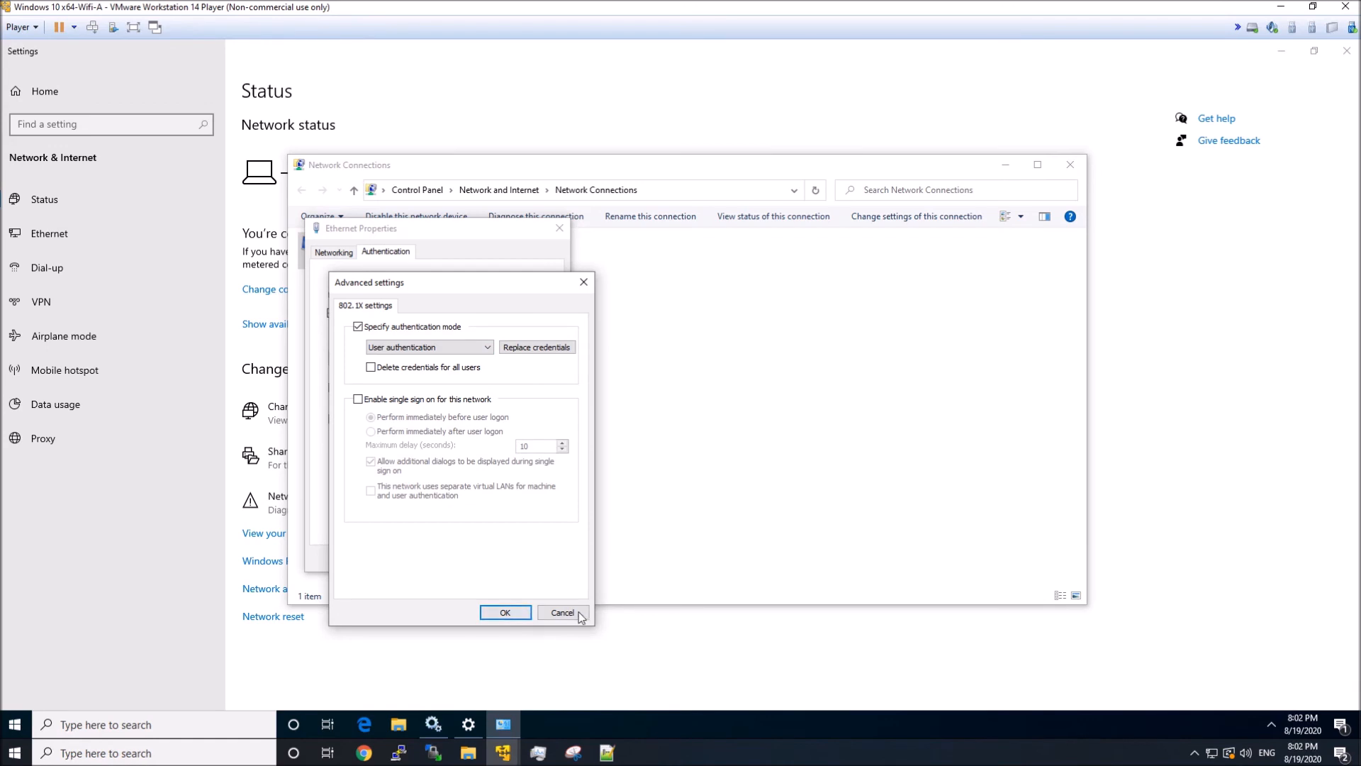
pyautogui.click(562, 612)
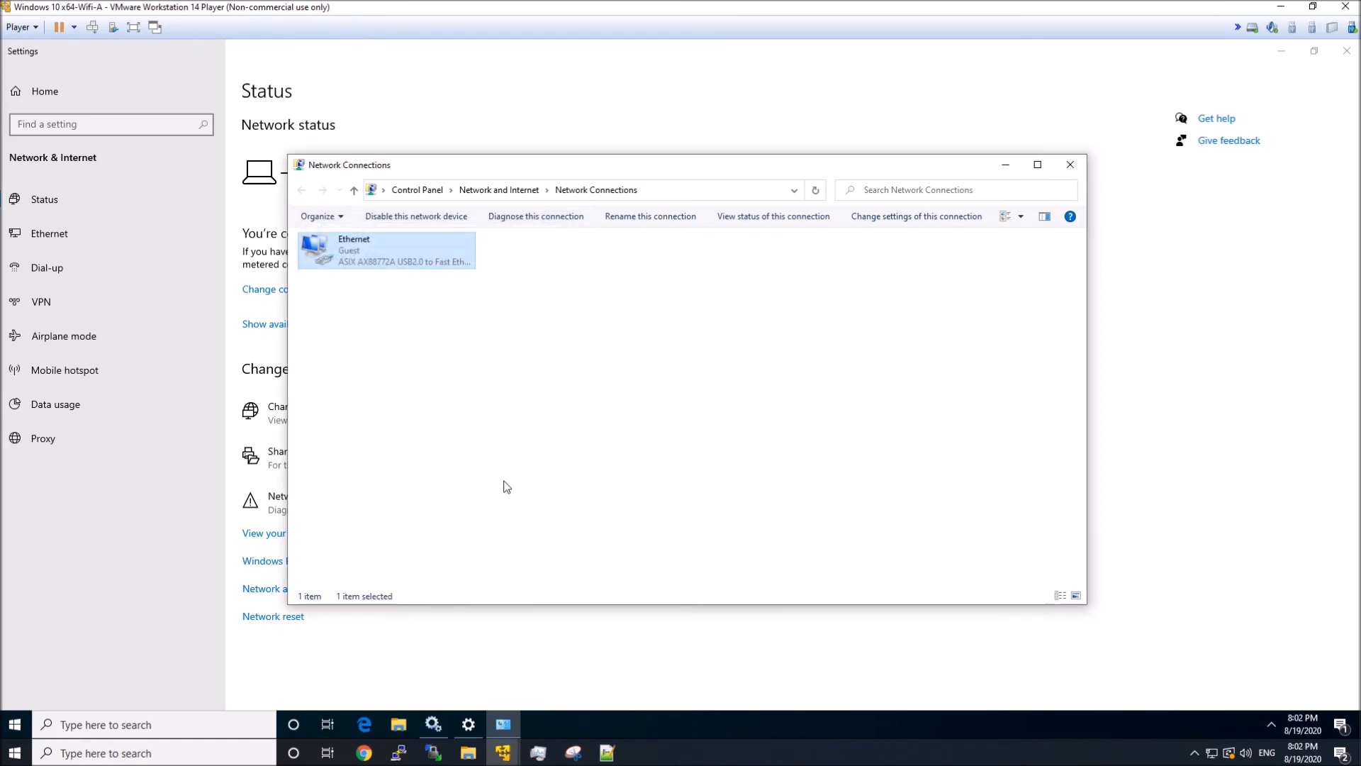
pyautogui.click(617, 394)
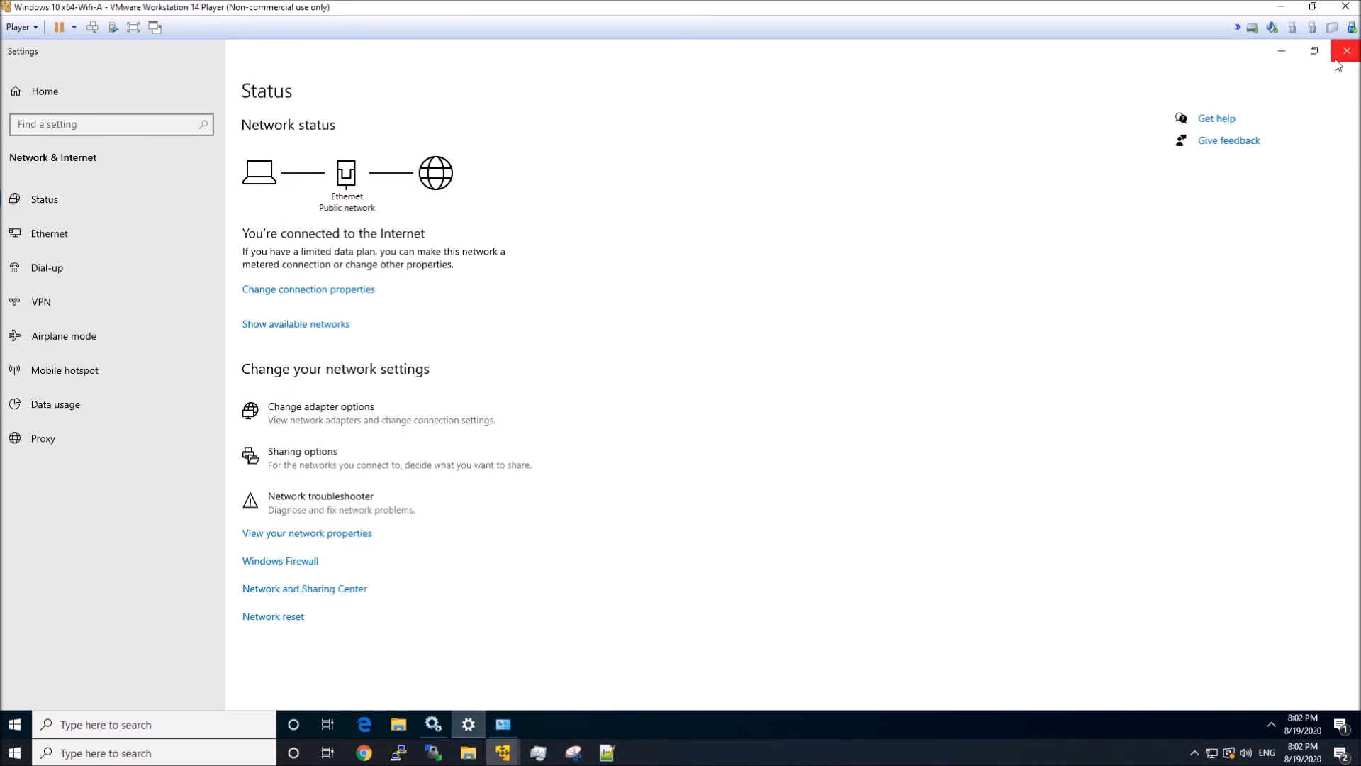
pyautogui.click(1347, 50)
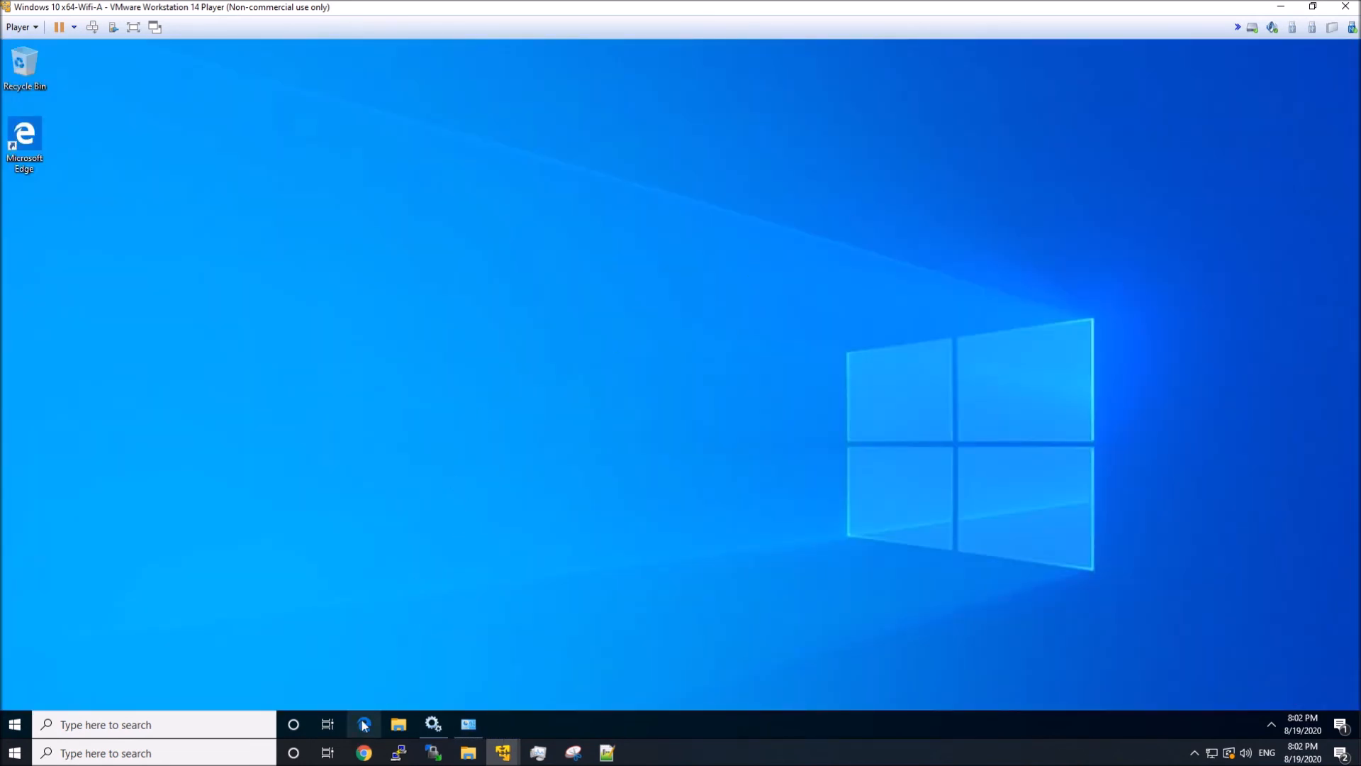
# Return to the ISE Live Logs and open details for the newest sales1 authentication
pyautogui.click(363, 723)
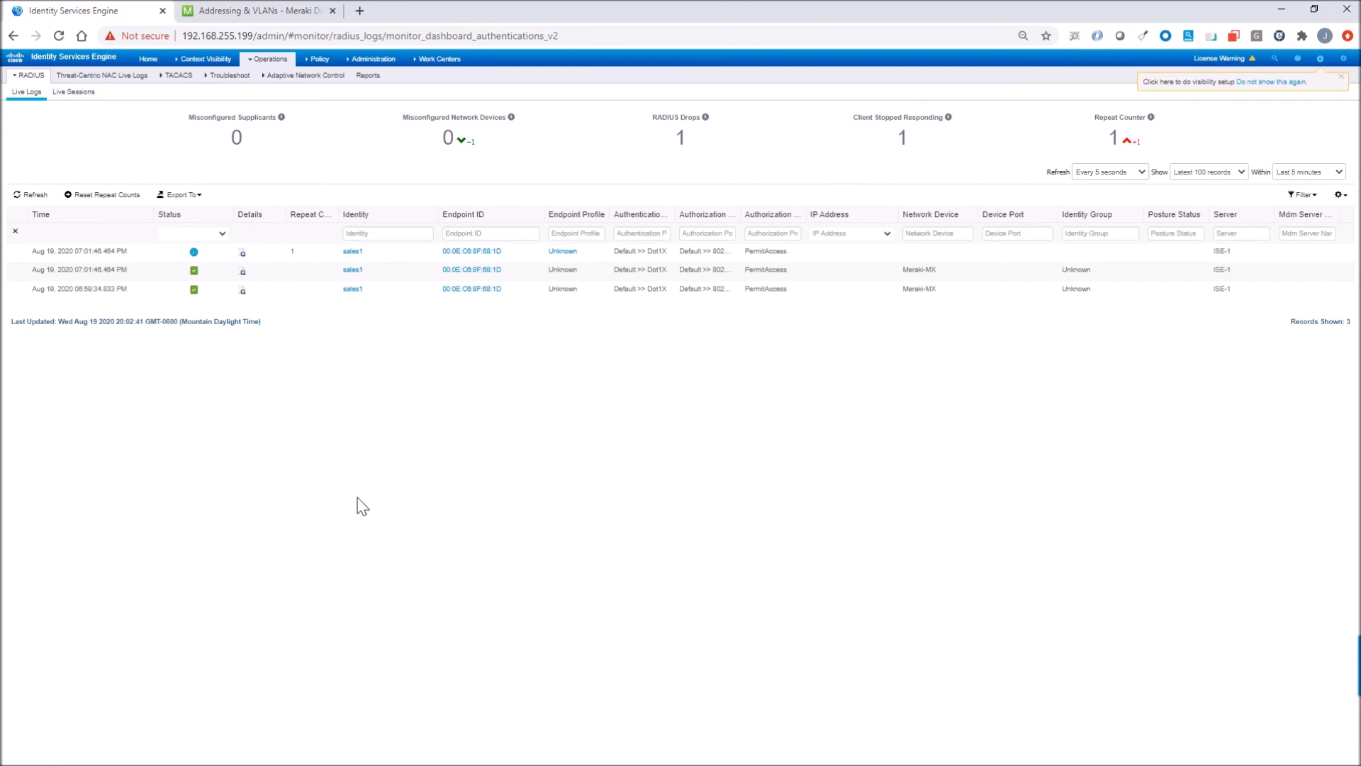
pyautogui.moveTo(243, 251)
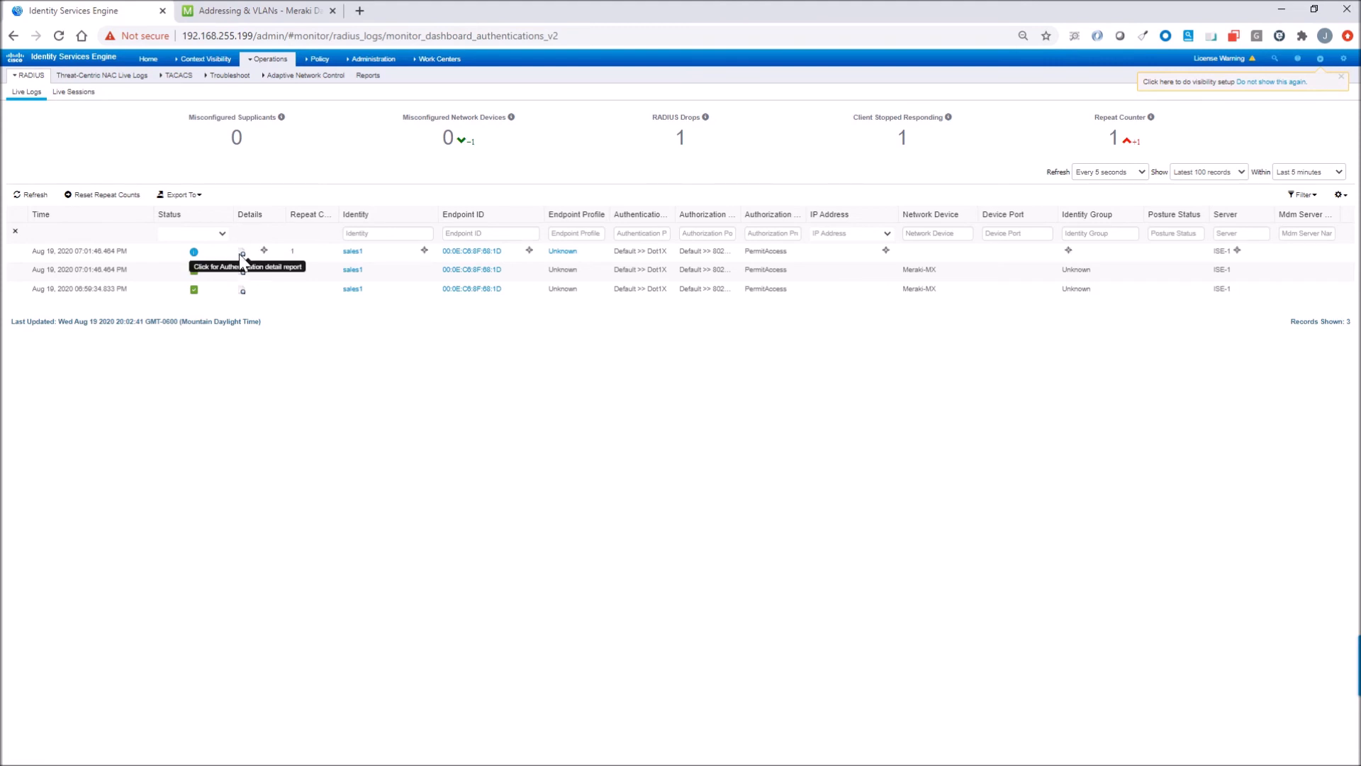
pyautogui.click(243, 251)
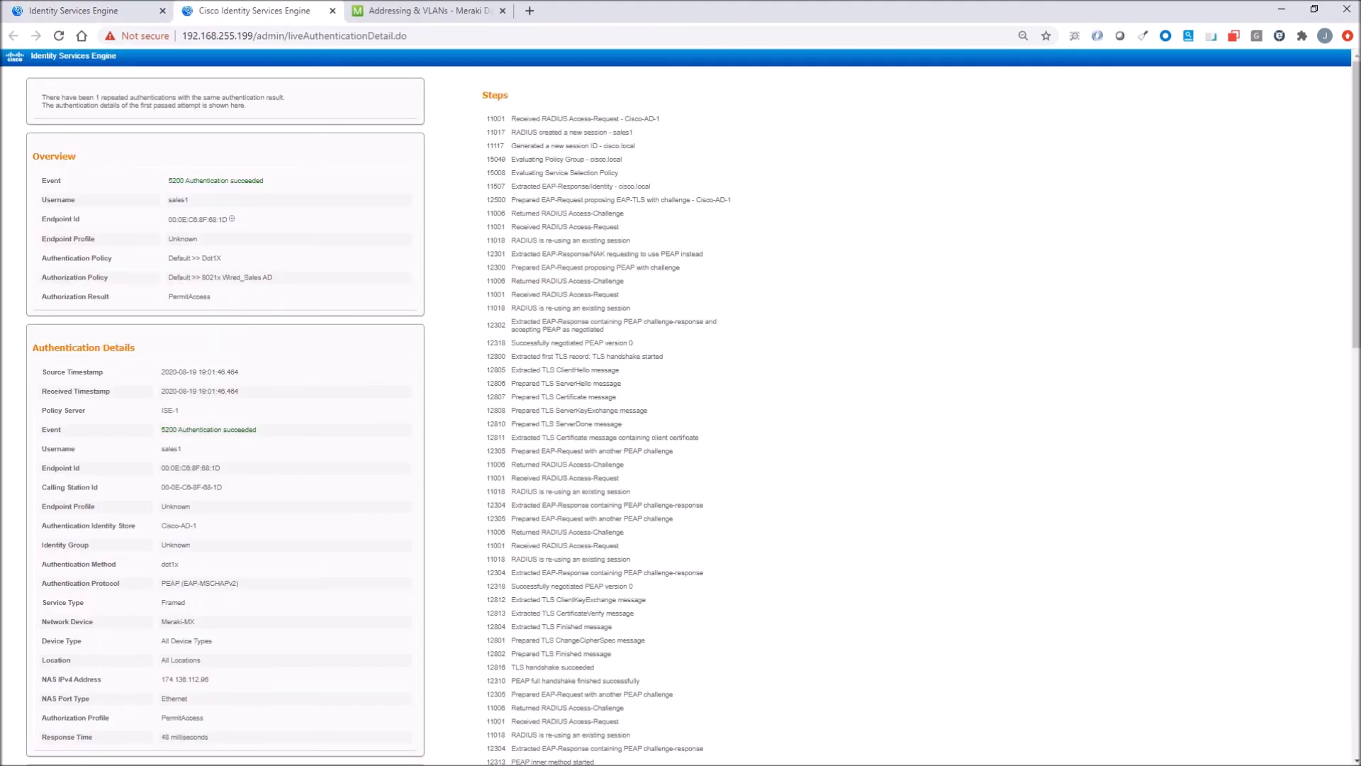
pyautogui.moveTo(287, 289)
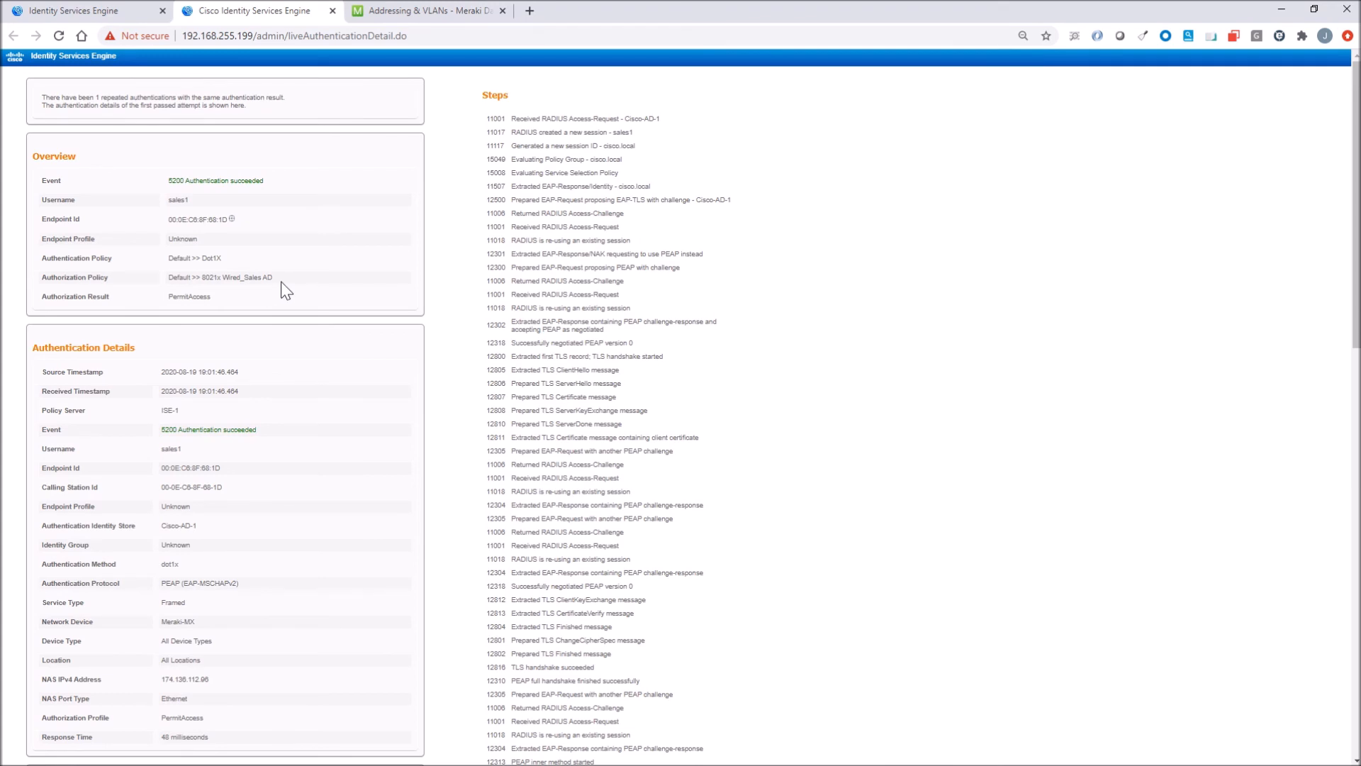
pyautogui.scroll(-3)
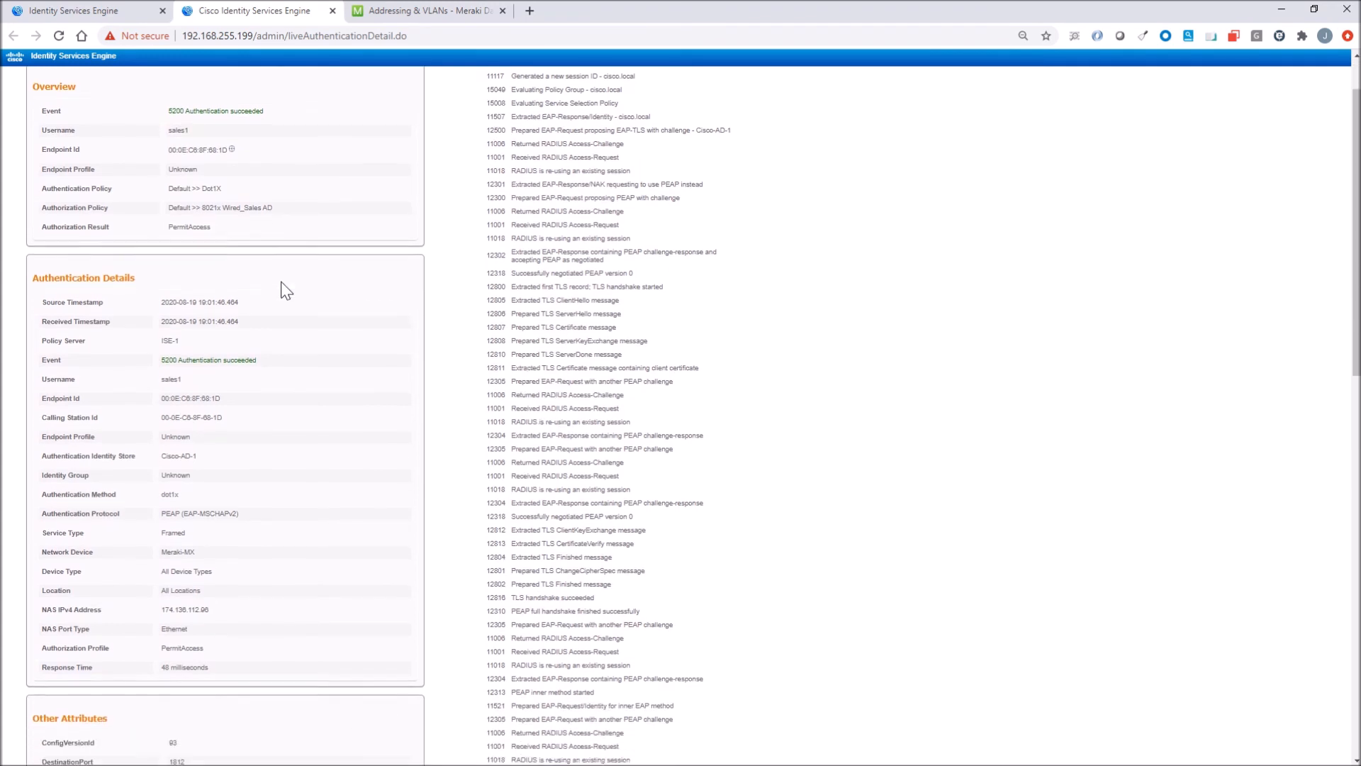
pyautogui.scroll(-3)
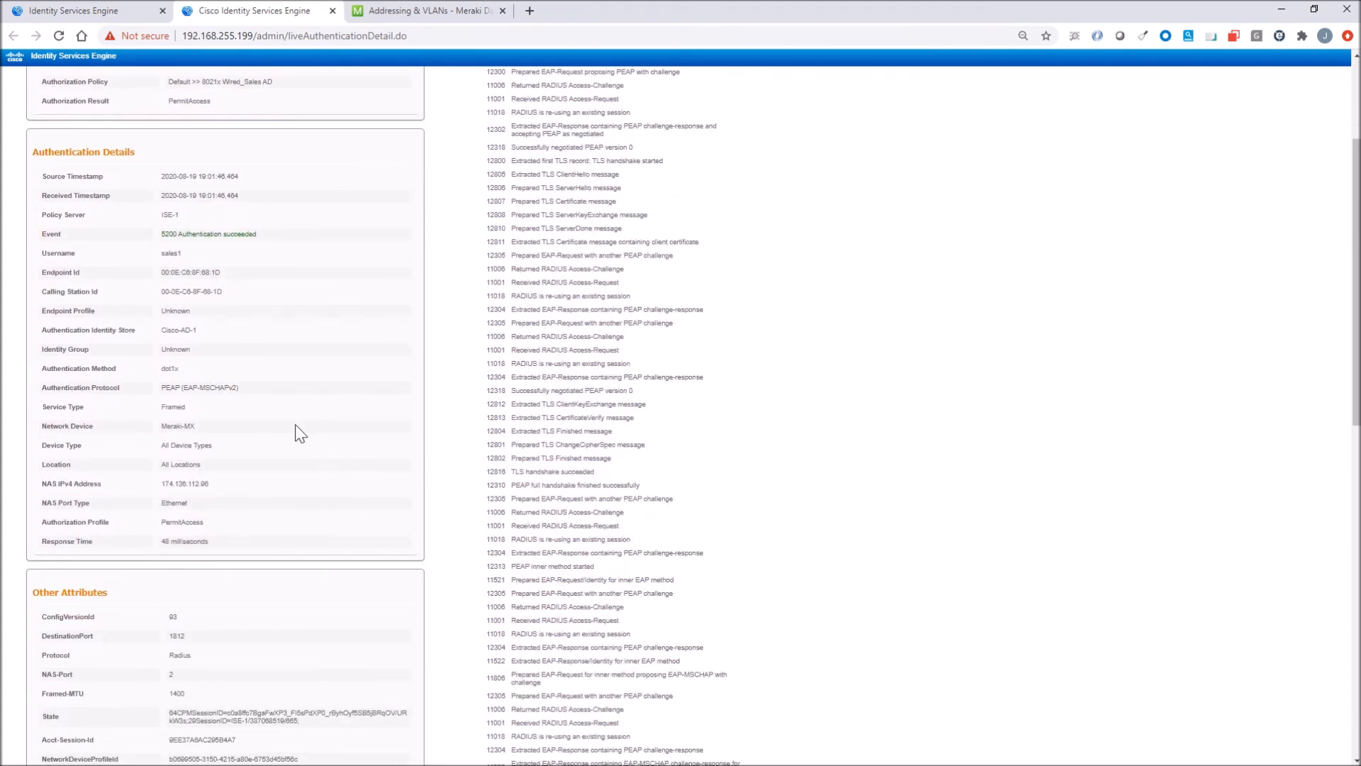
pyautogui.scroll(-3)
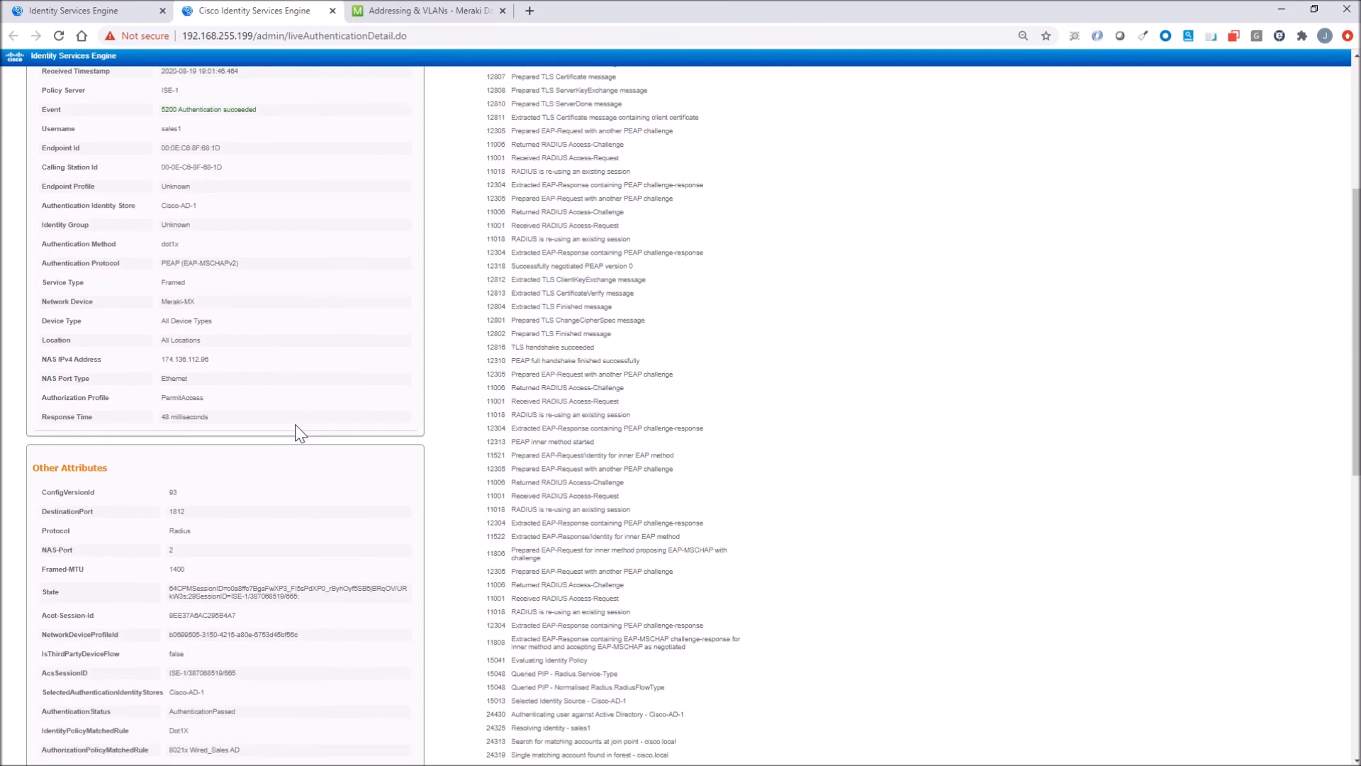
pyautogui.scroll(-3)
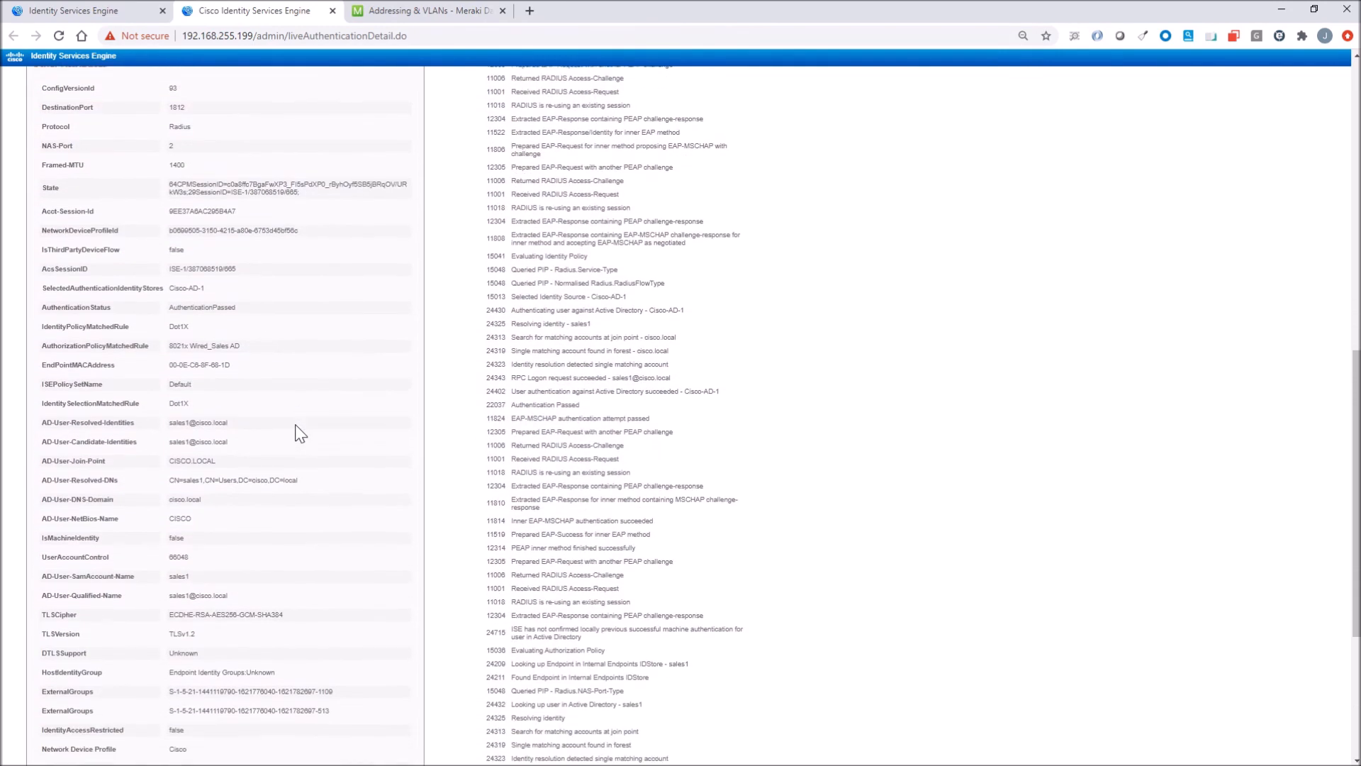
pyautogui.scroll(-3)
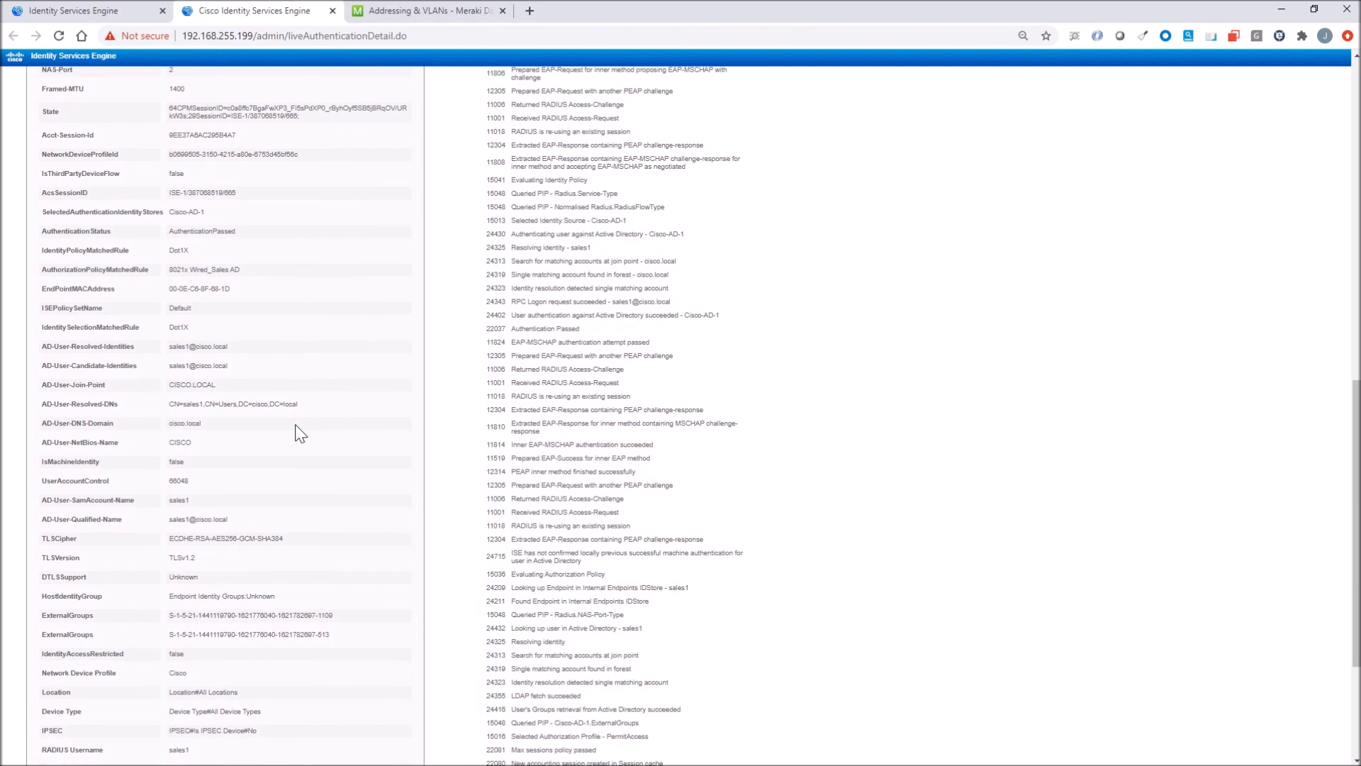
pyautogui.scroll(-3)
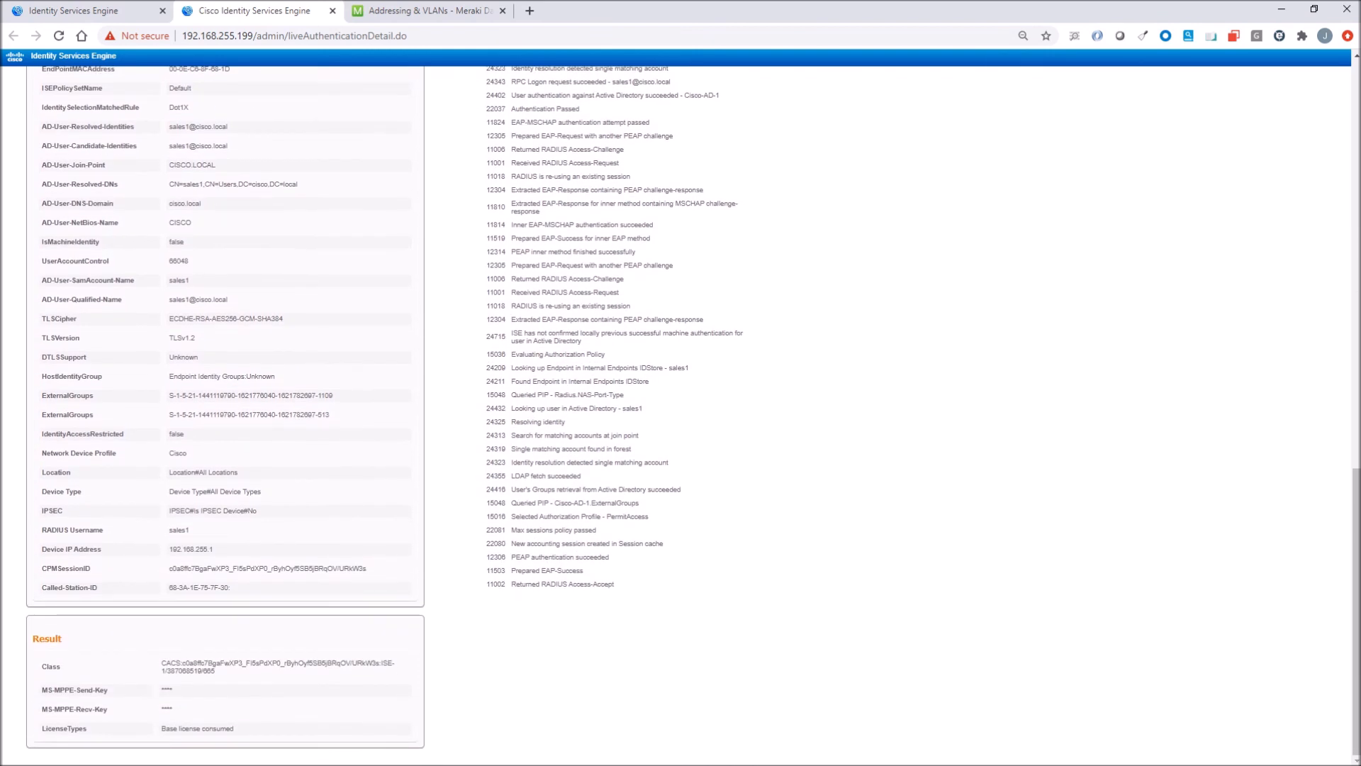